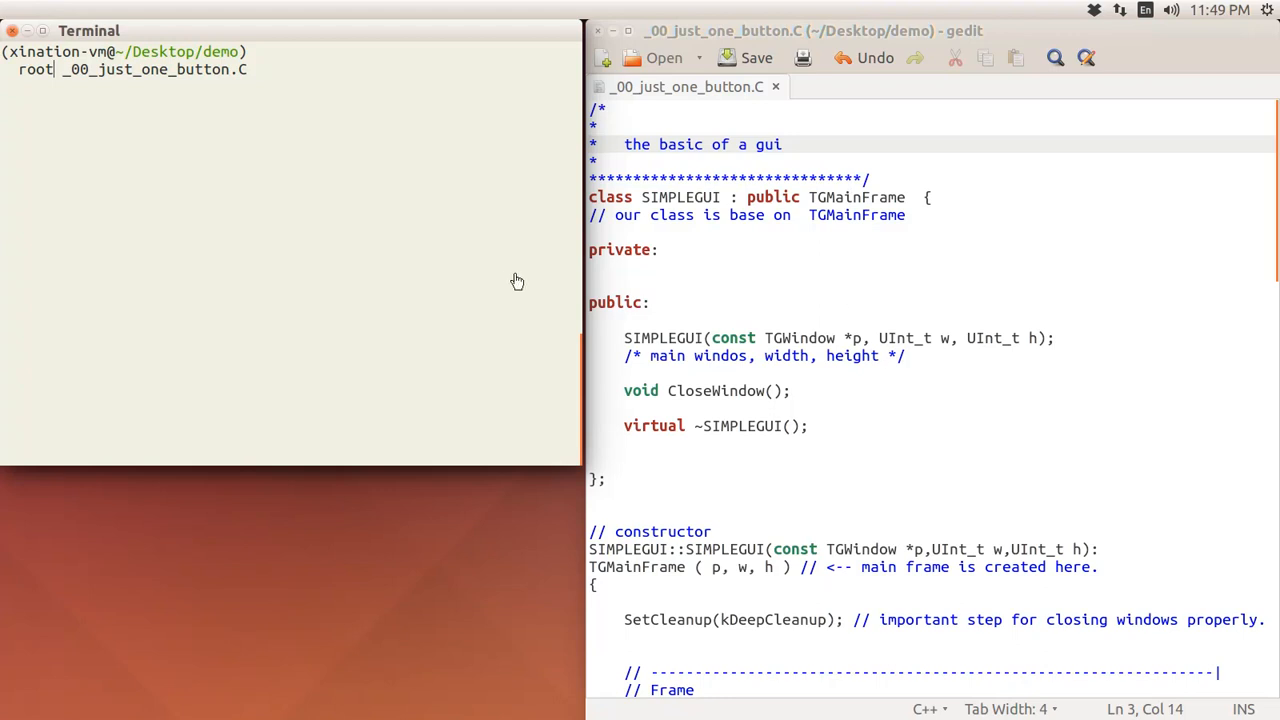
mouse_move(496, 246)
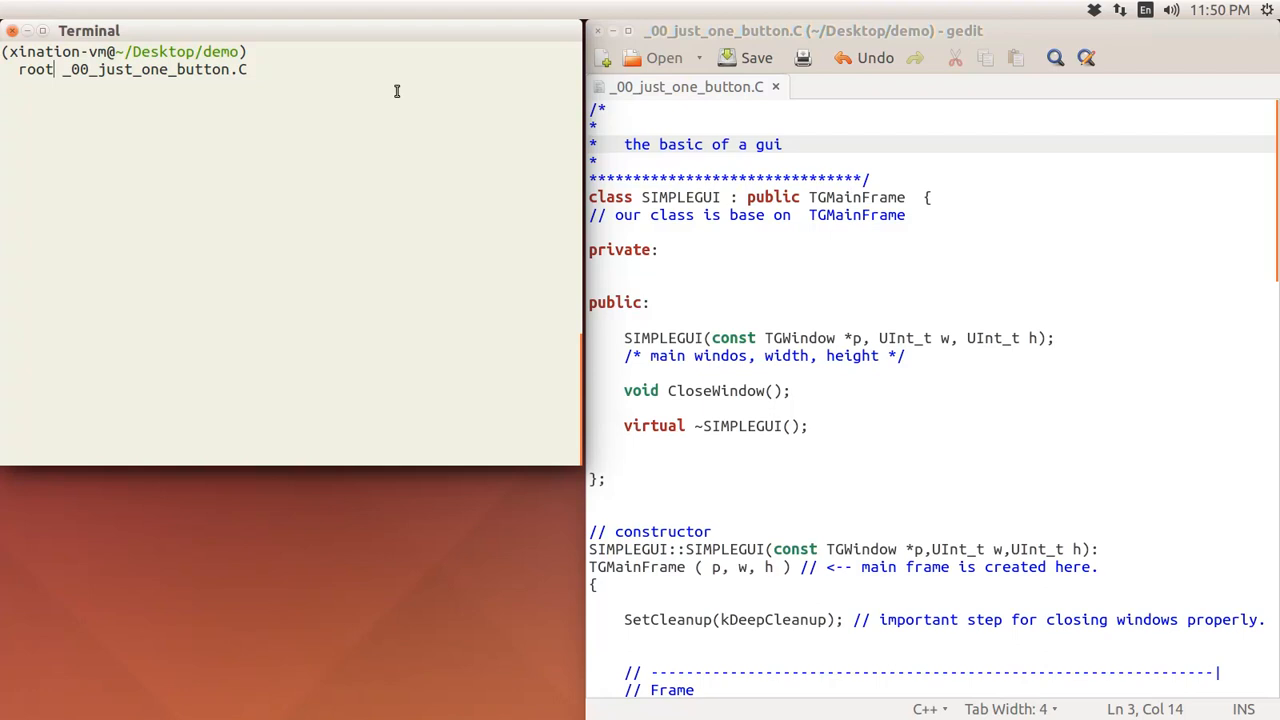
Step: Run 'root _00_just_one_button.C', recentre the popped-up window and quit it via its Exit button
key("Return")
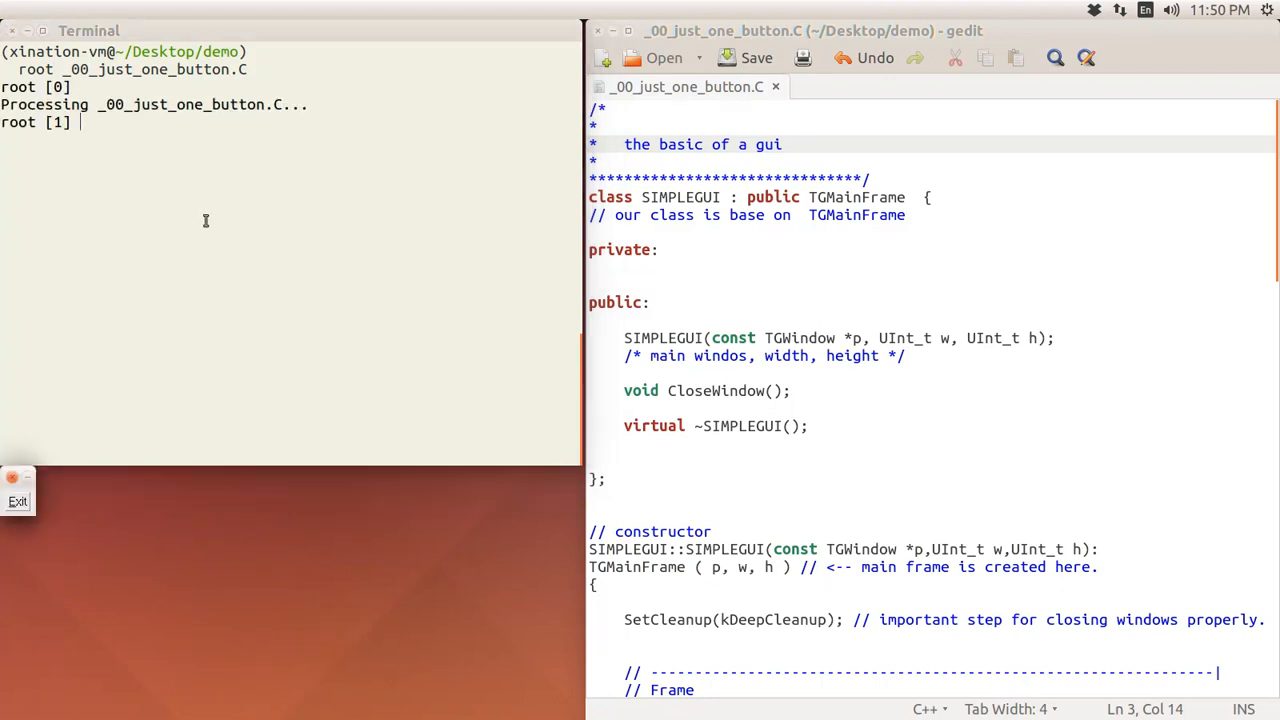
mouse_move(156, 512)
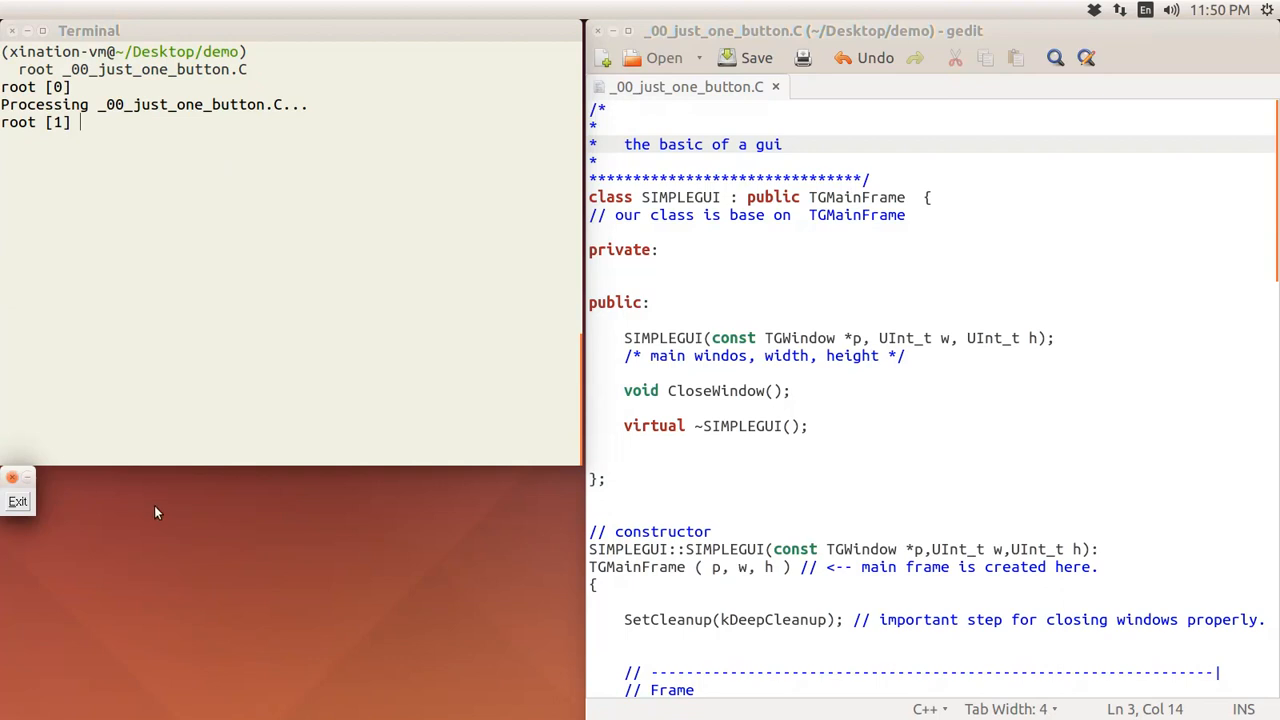
left_click_drag(18, 490, 244, 548)
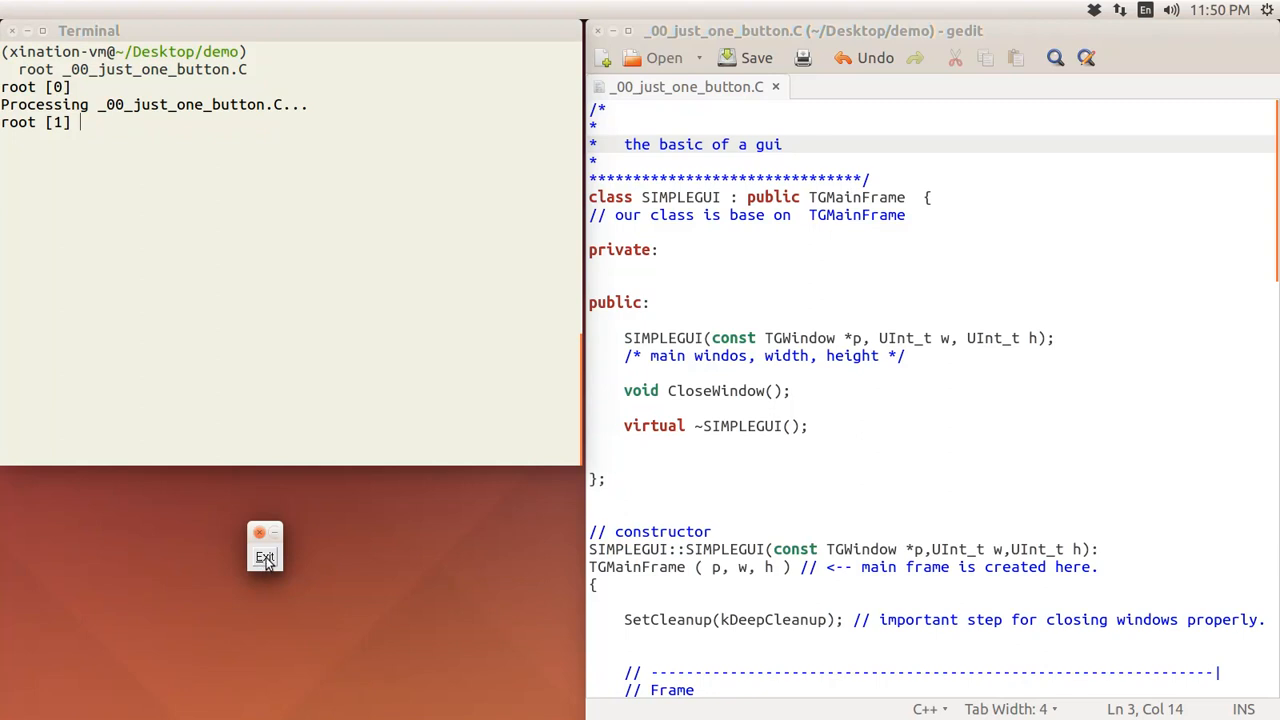
left_click(264, 556)
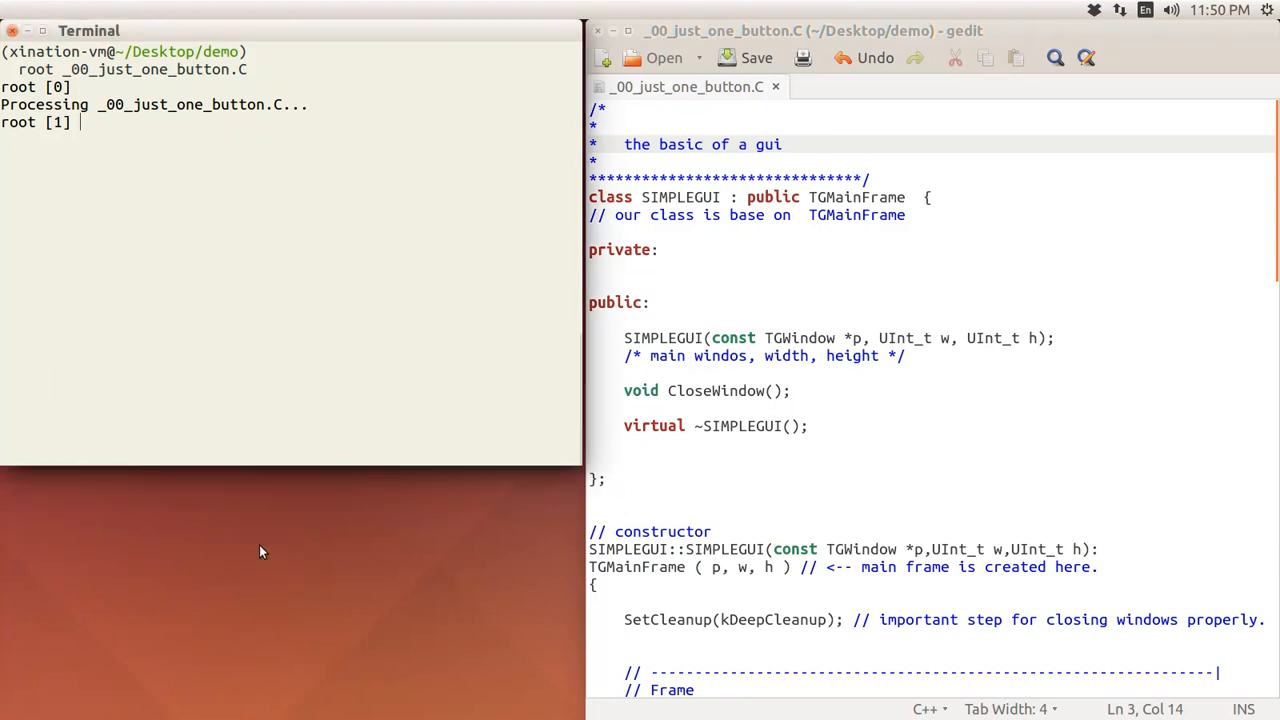
mouse_move(332, 424)
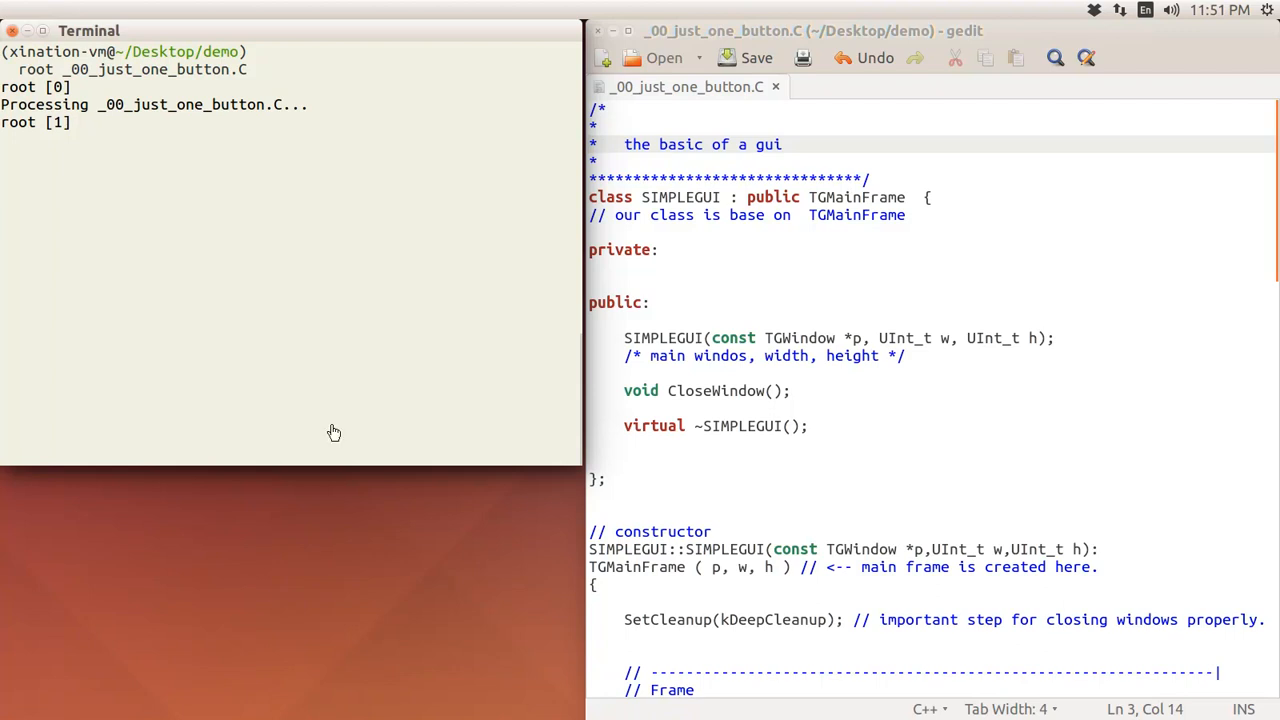
mouse_move(1108, 488)
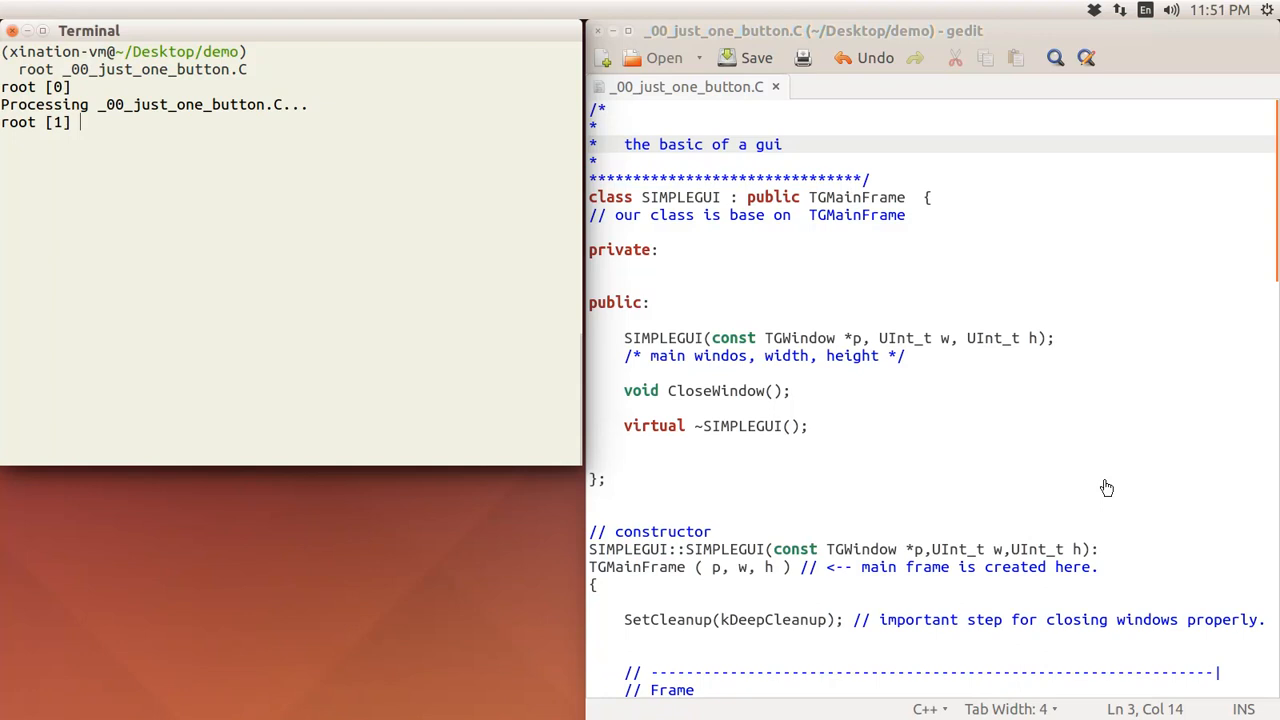
mouse_move(912, 280)
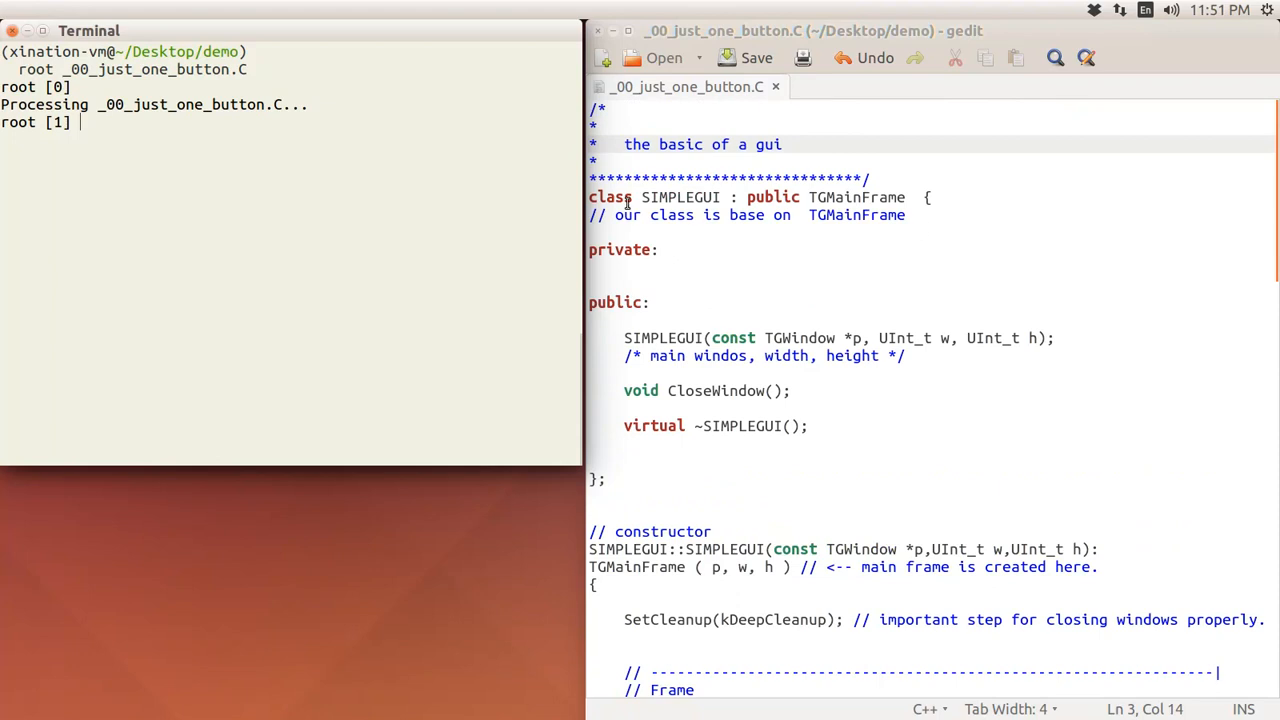
scroll("down", 3)
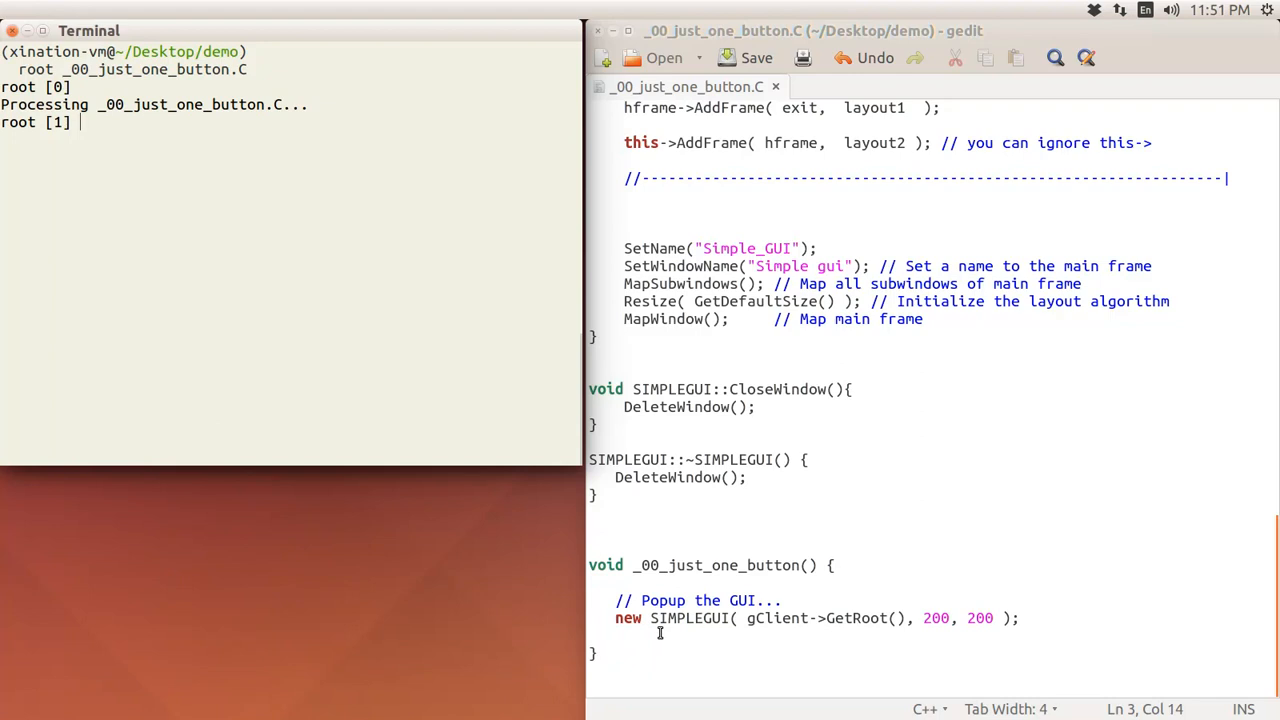
mouse_move(756, 618)
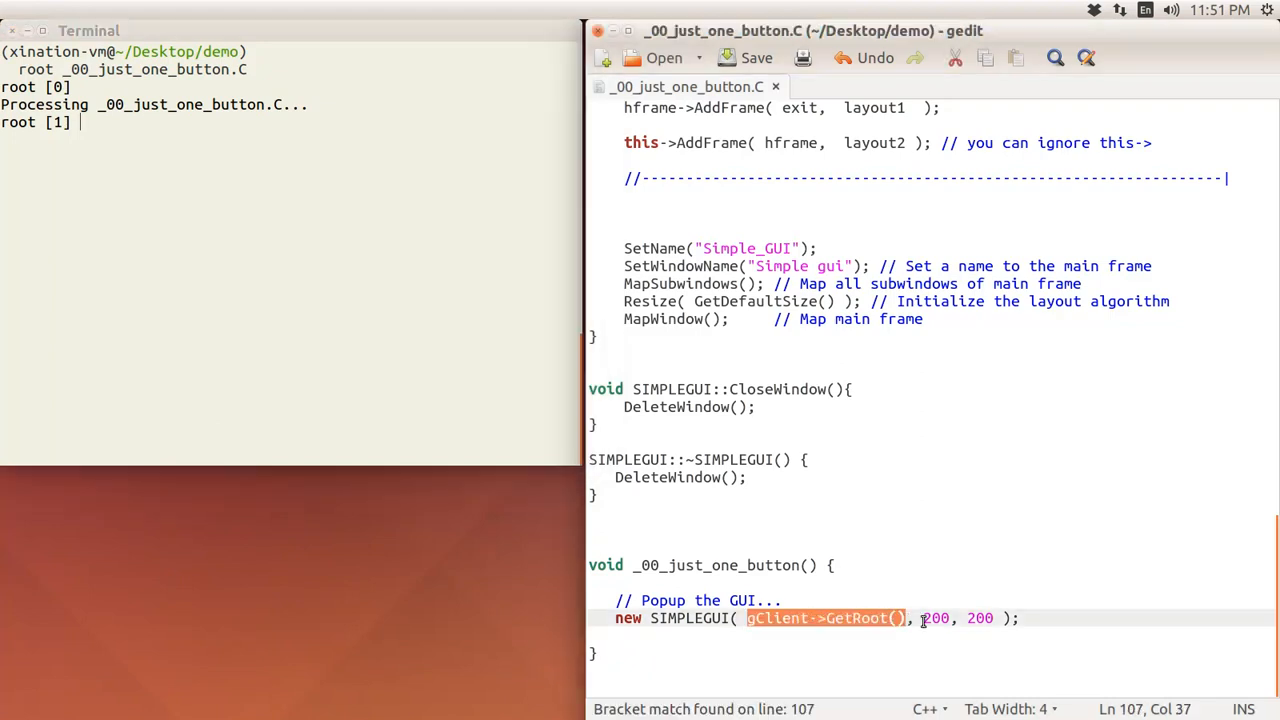
left_click(968, 618)
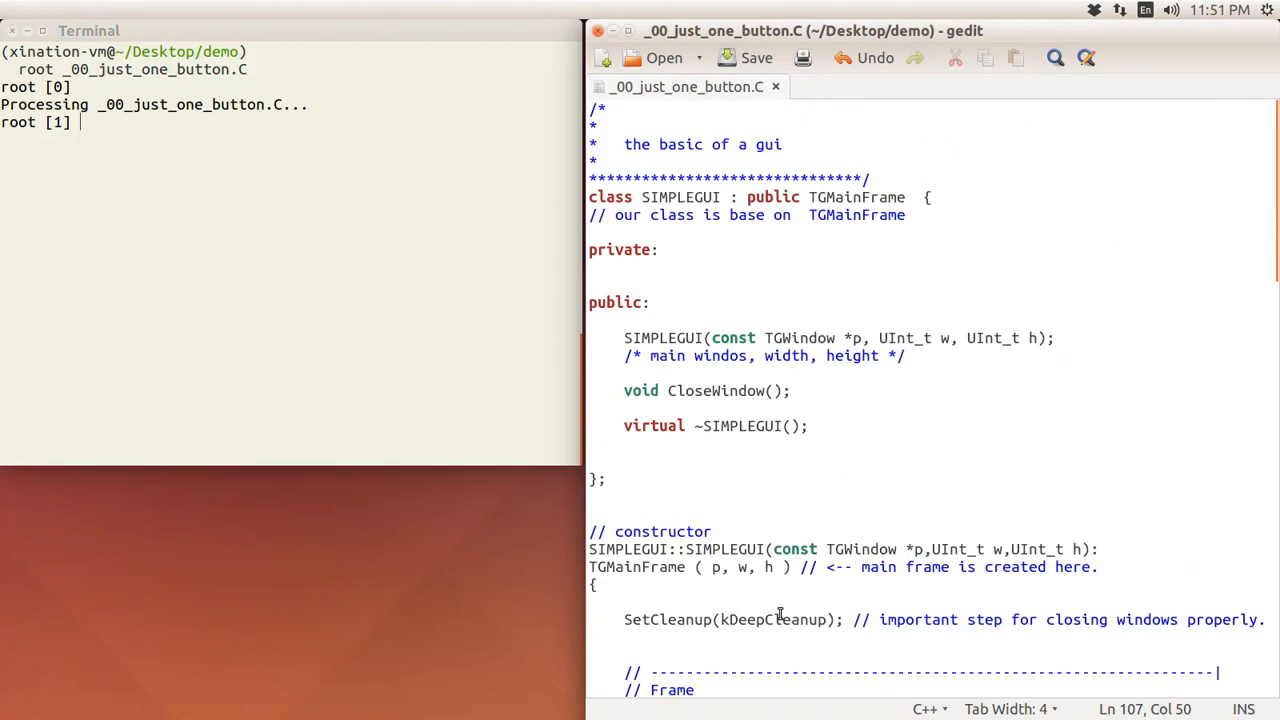
mouse_move(656, 244)
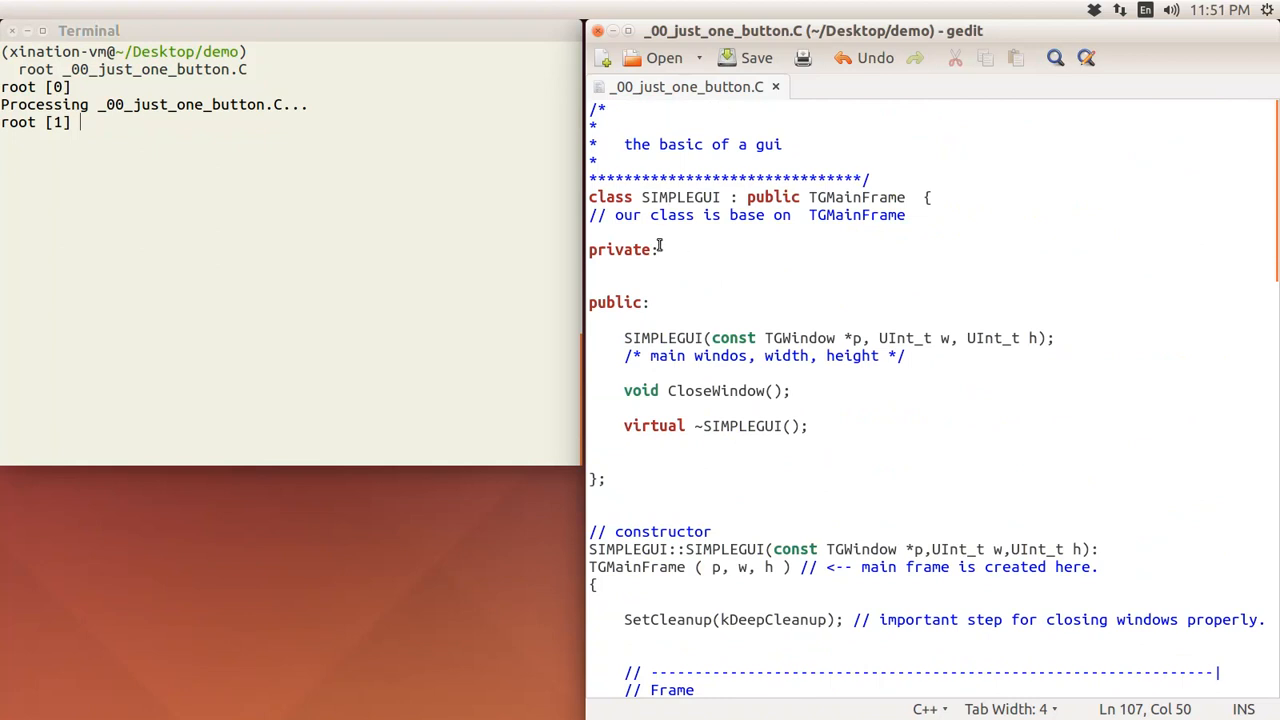
mouse_move(680, 234)
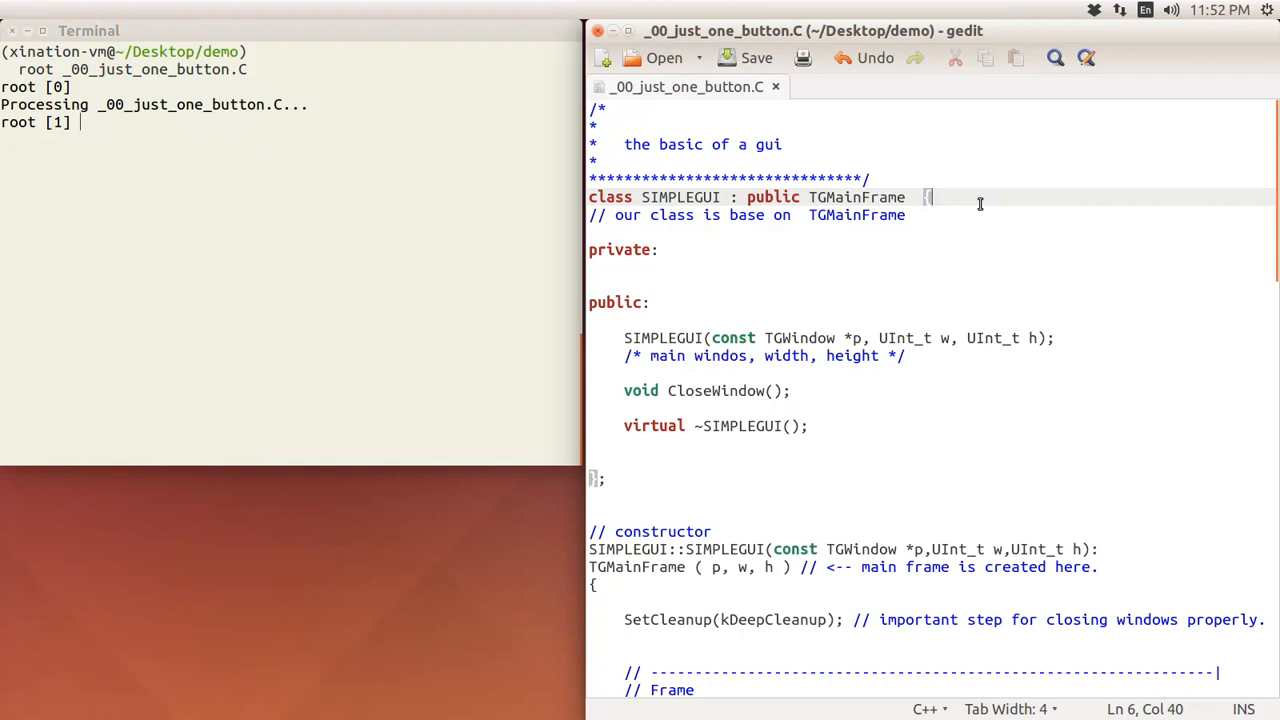
mouse_move(720, 194)
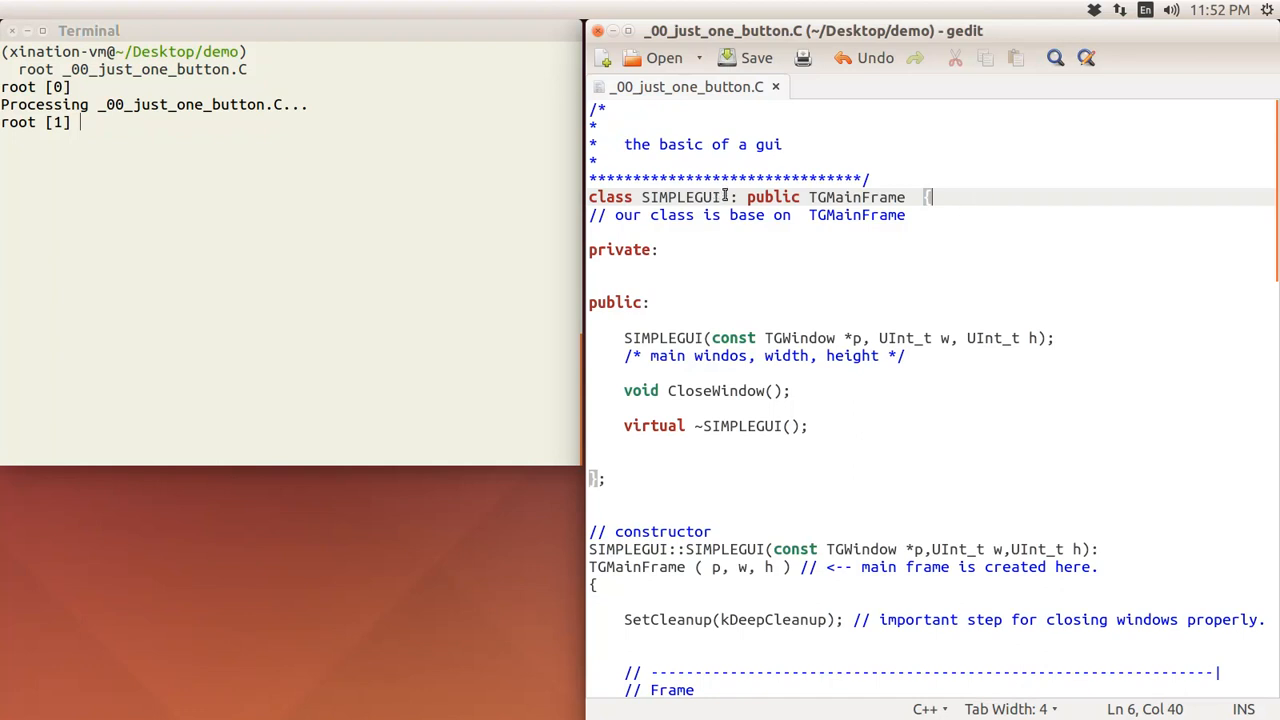
double_click(680, 198)
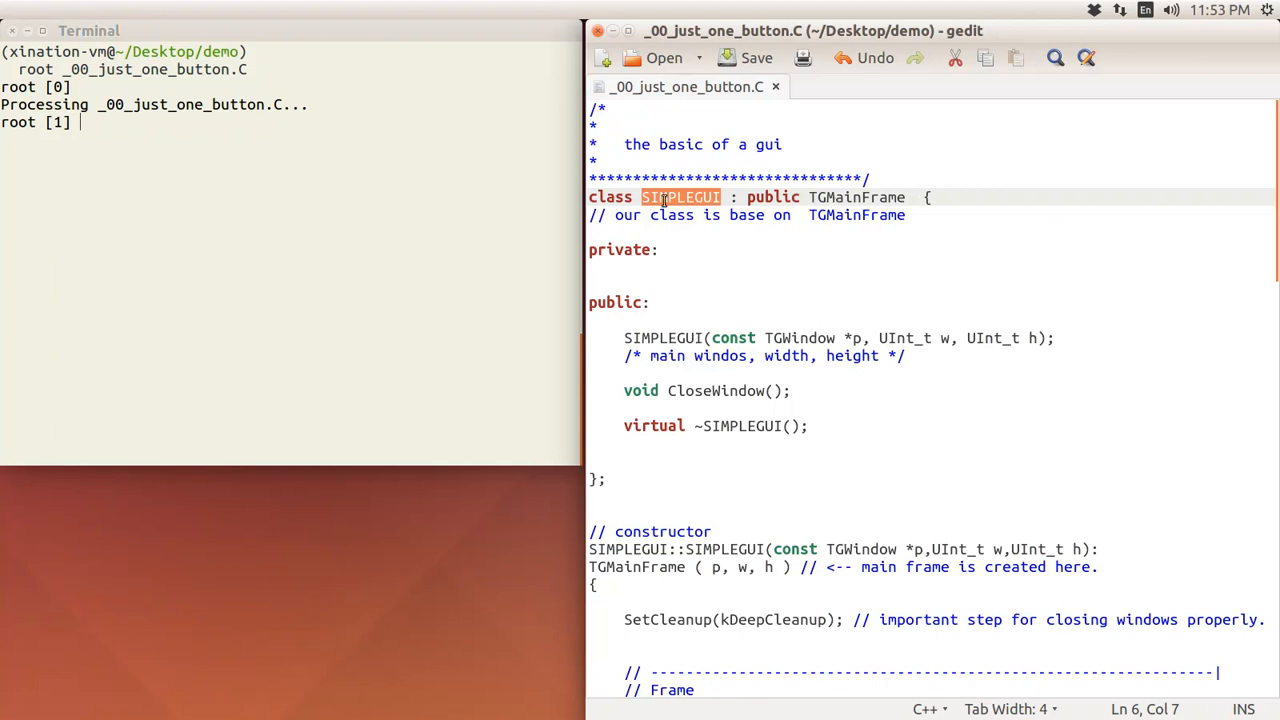
mouse_move(848, 188)
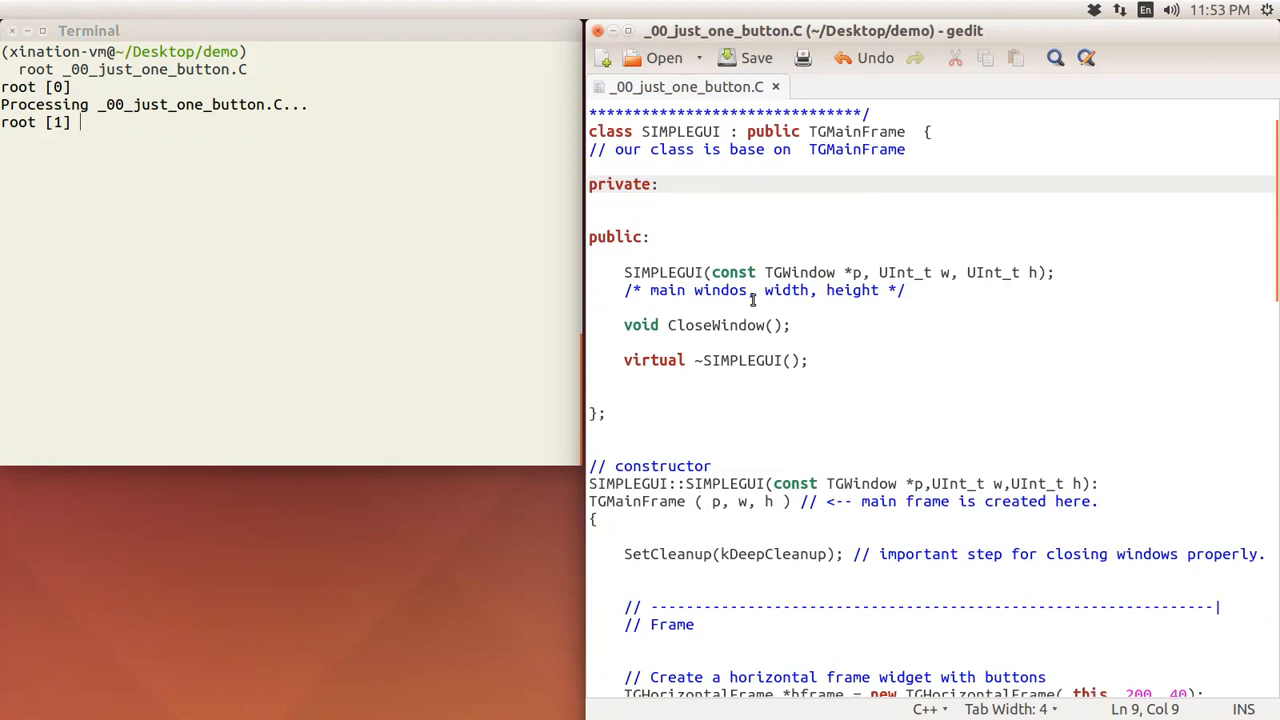
scroll("down", 3)
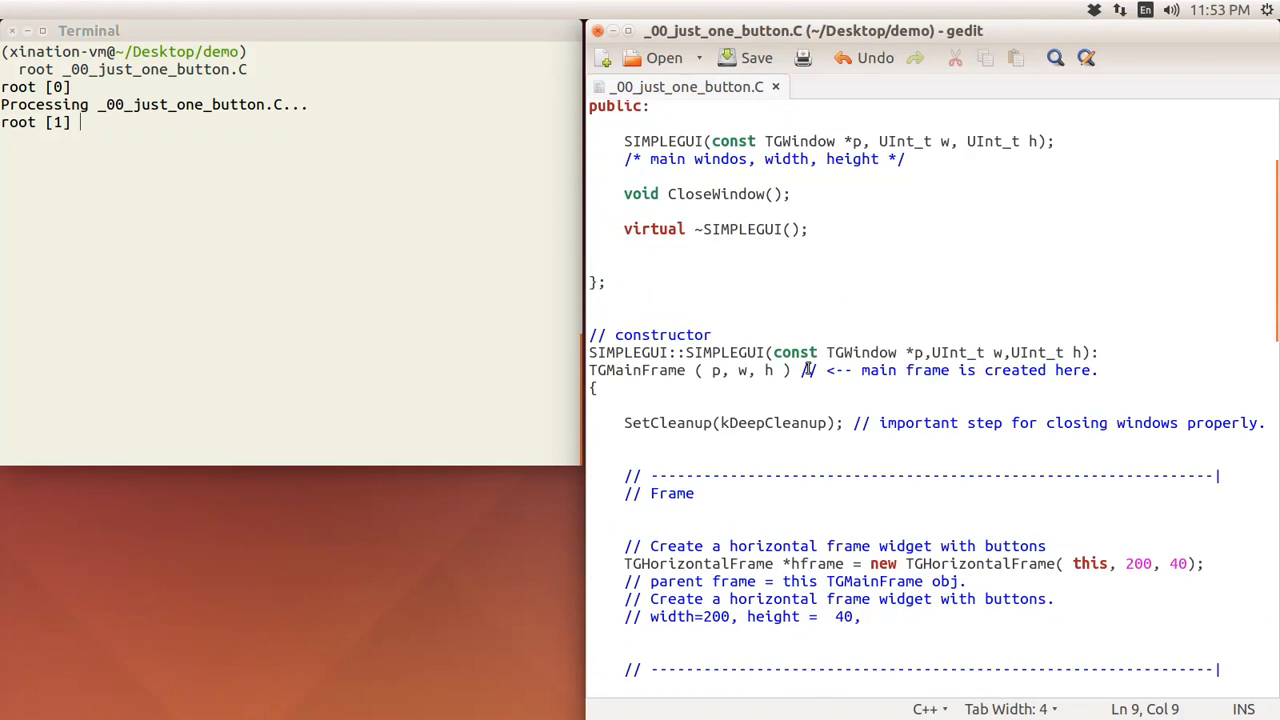
mouse_move(792, 384)
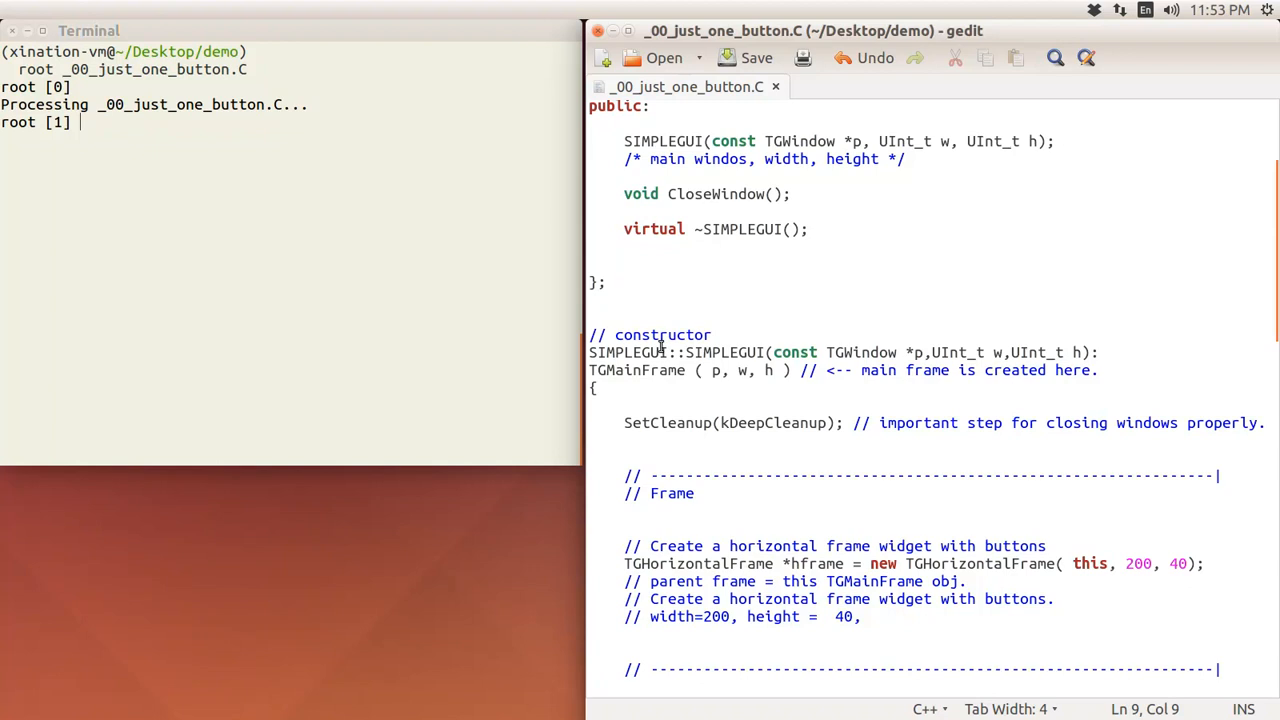
mouse_move(876, 378)
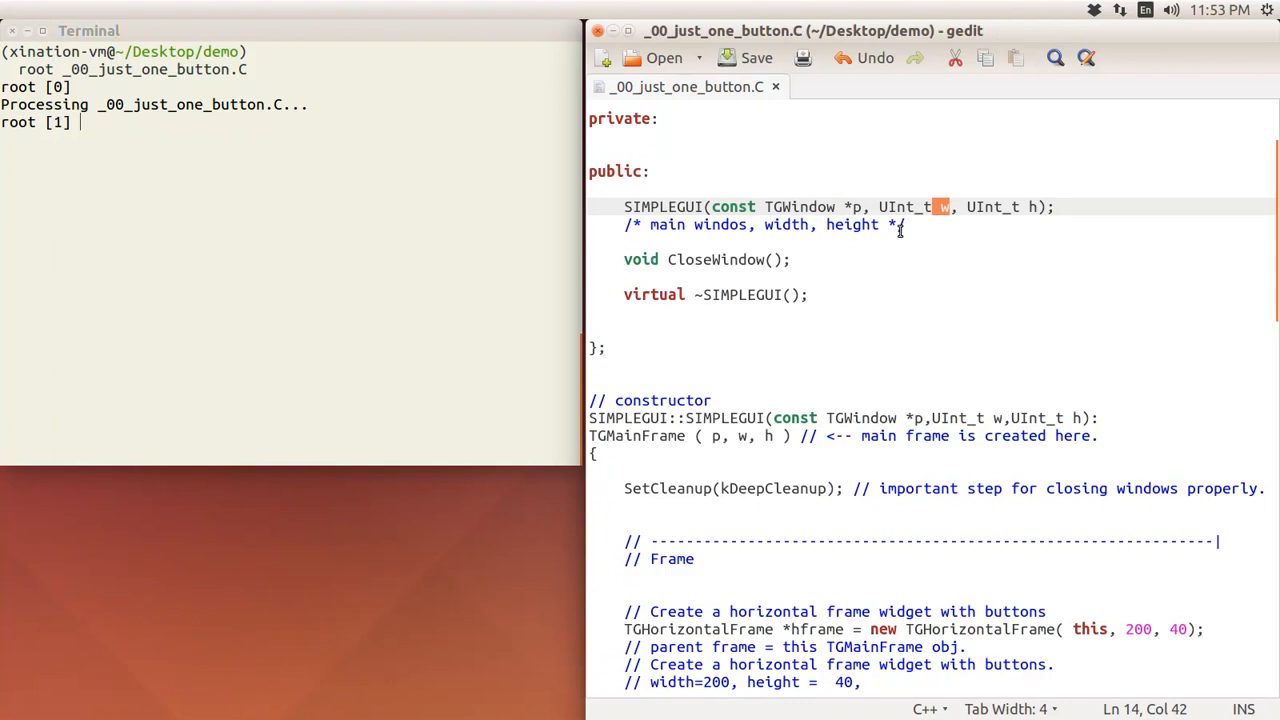
mouse_move(876, 408)
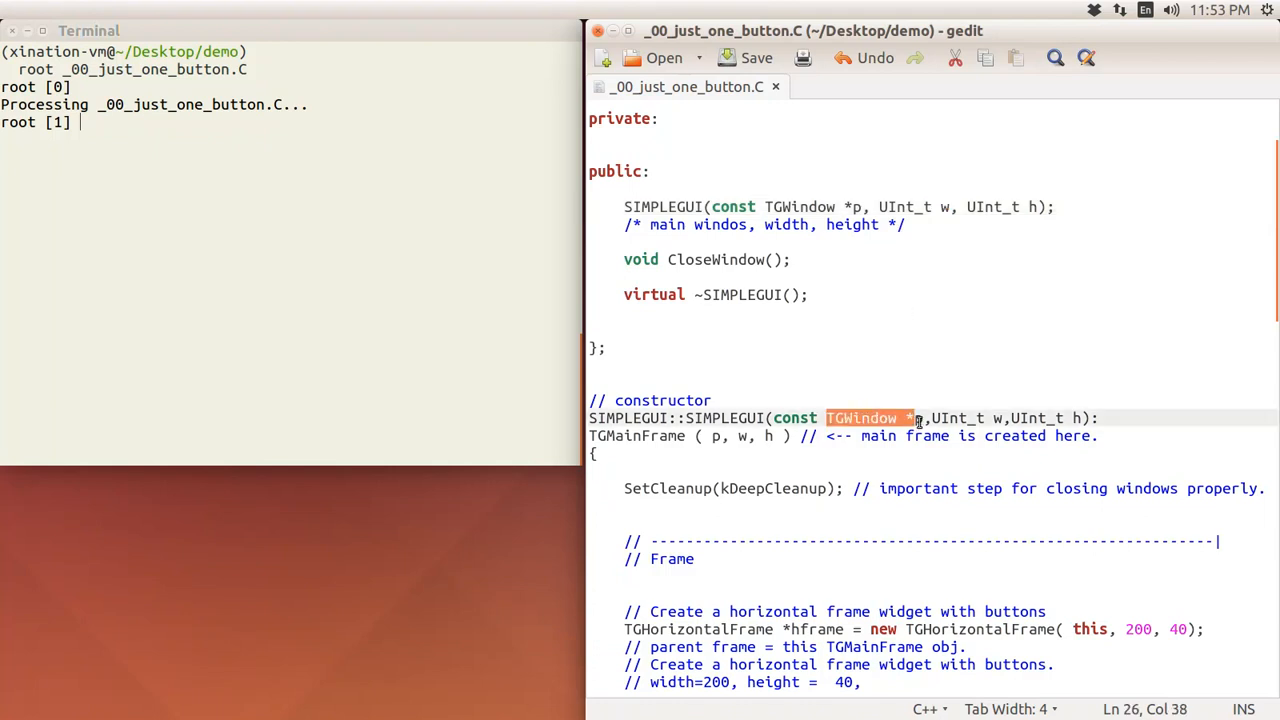
scroll("down", 3)
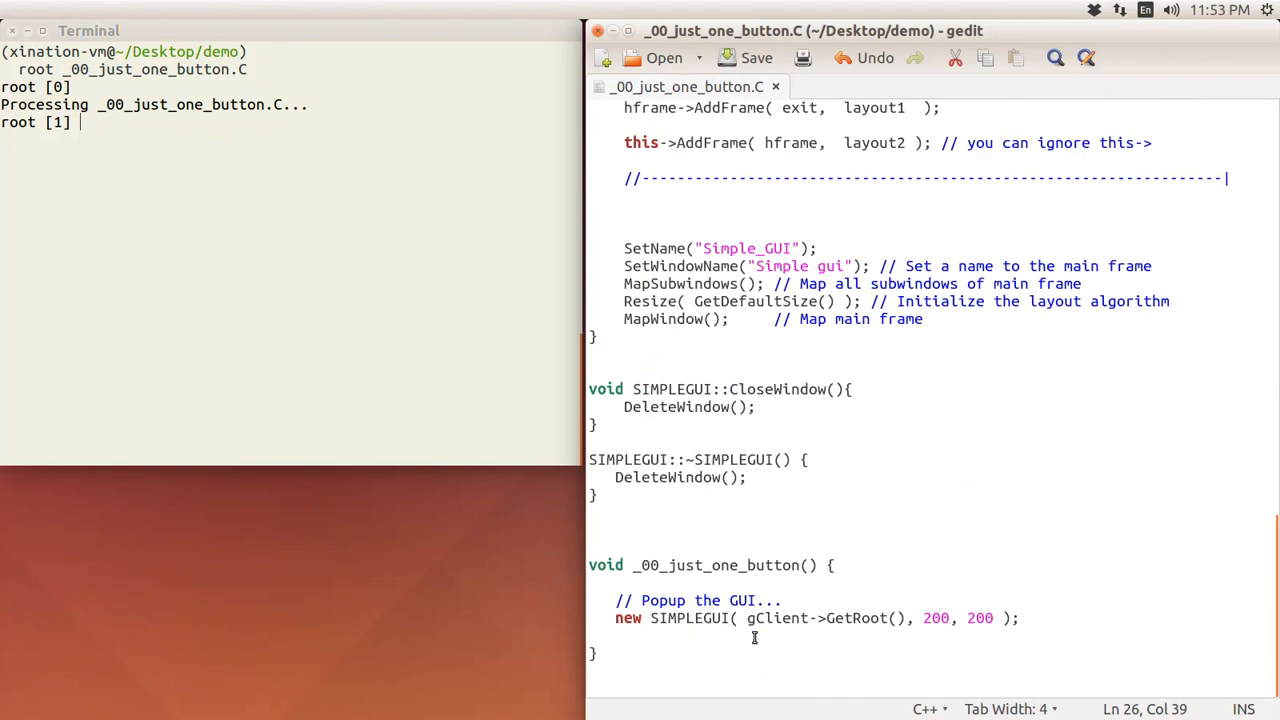
mouse_move(828, 628)
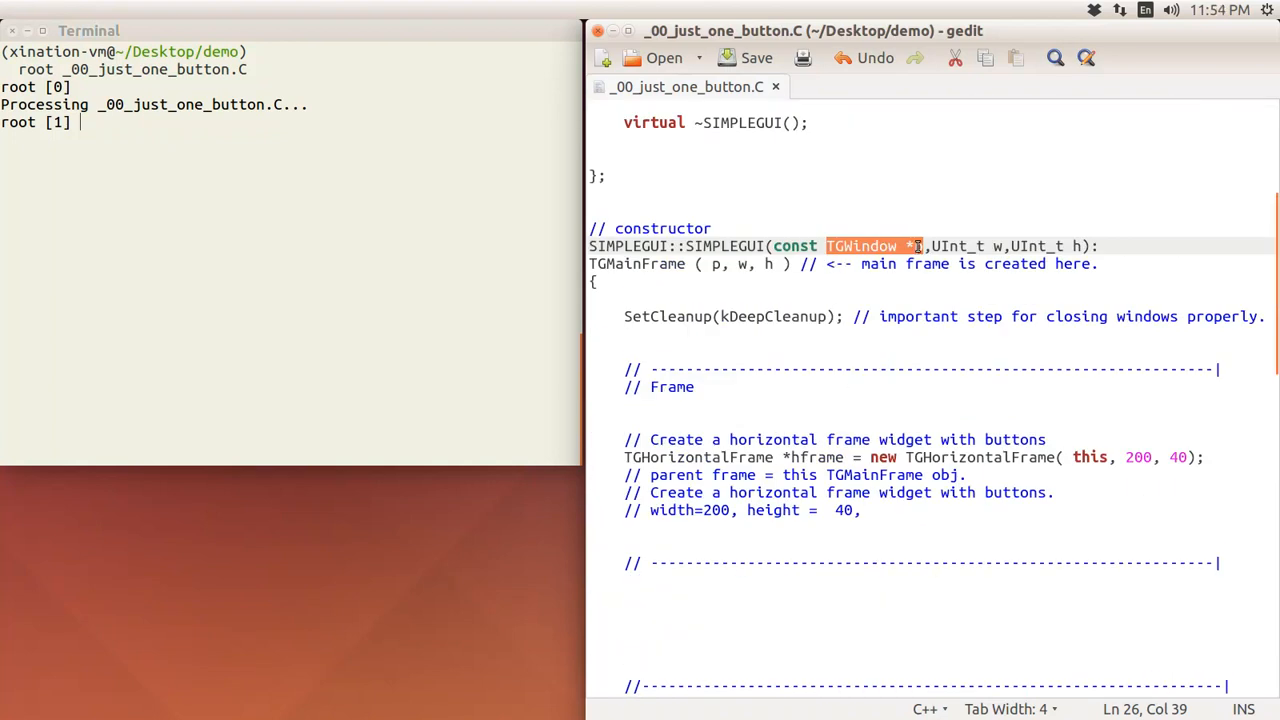
left_click(920, 246)
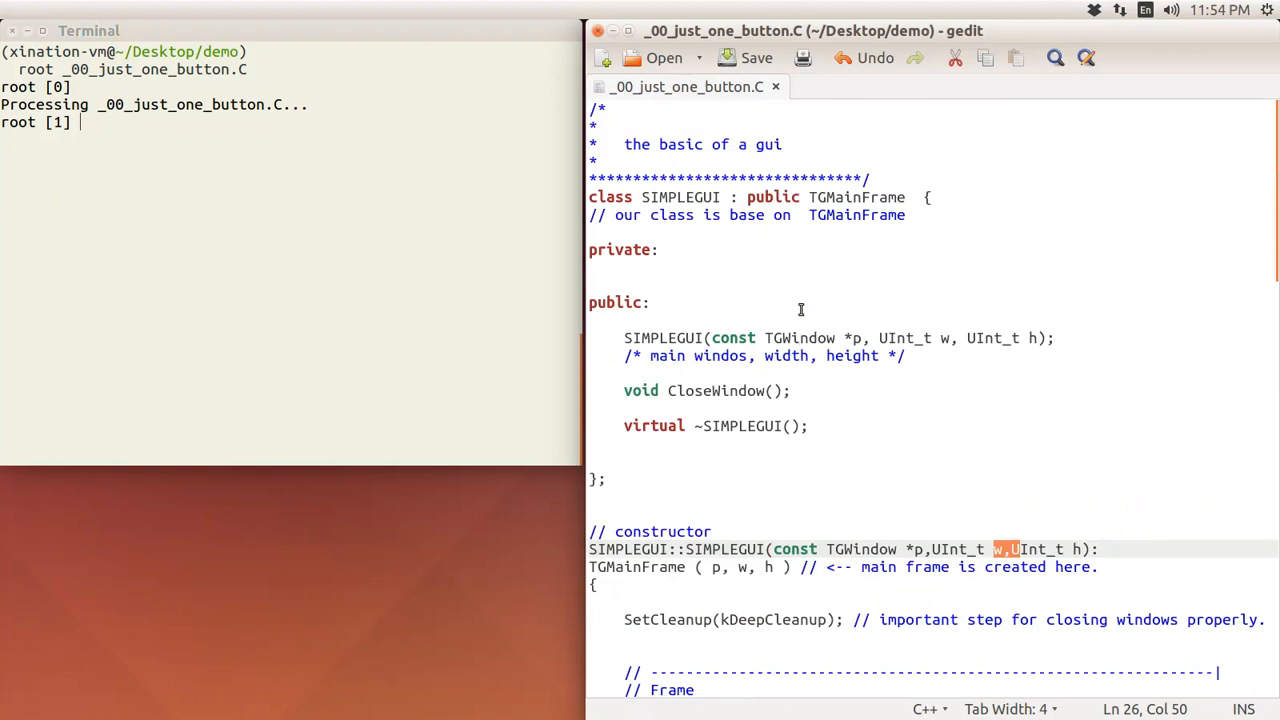
scroll("down", 3)
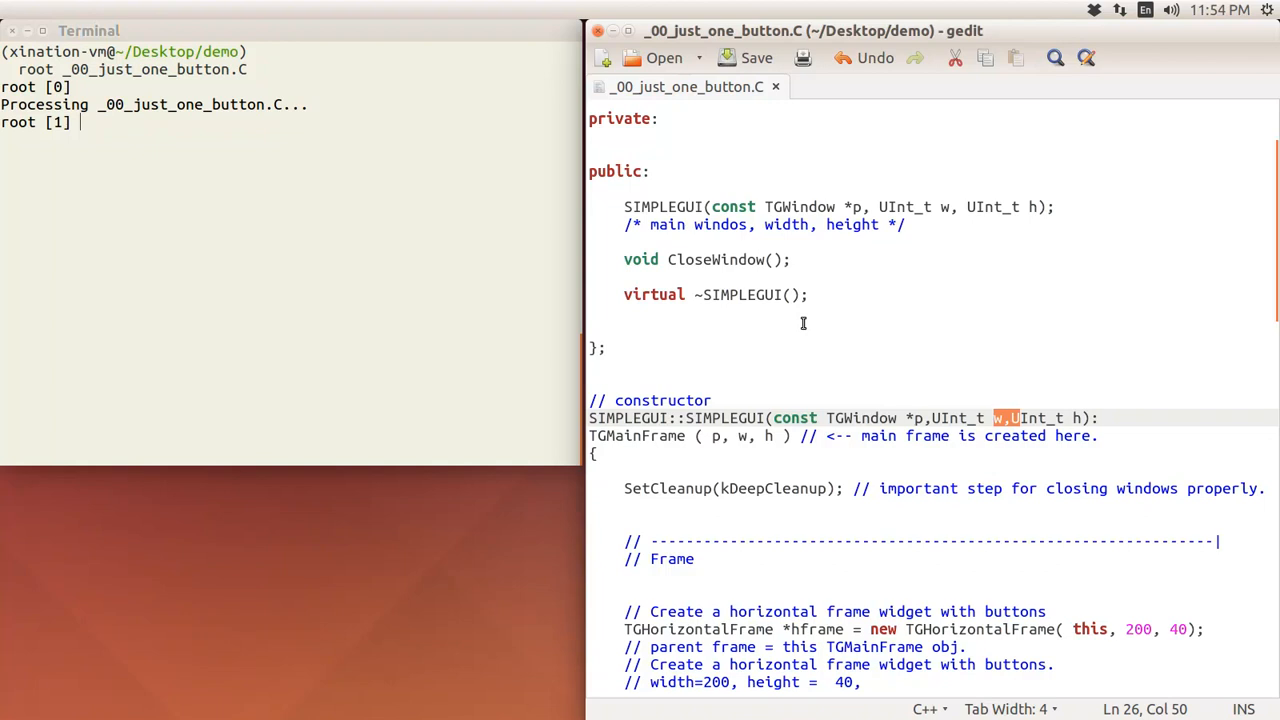
scroll("down", 3)
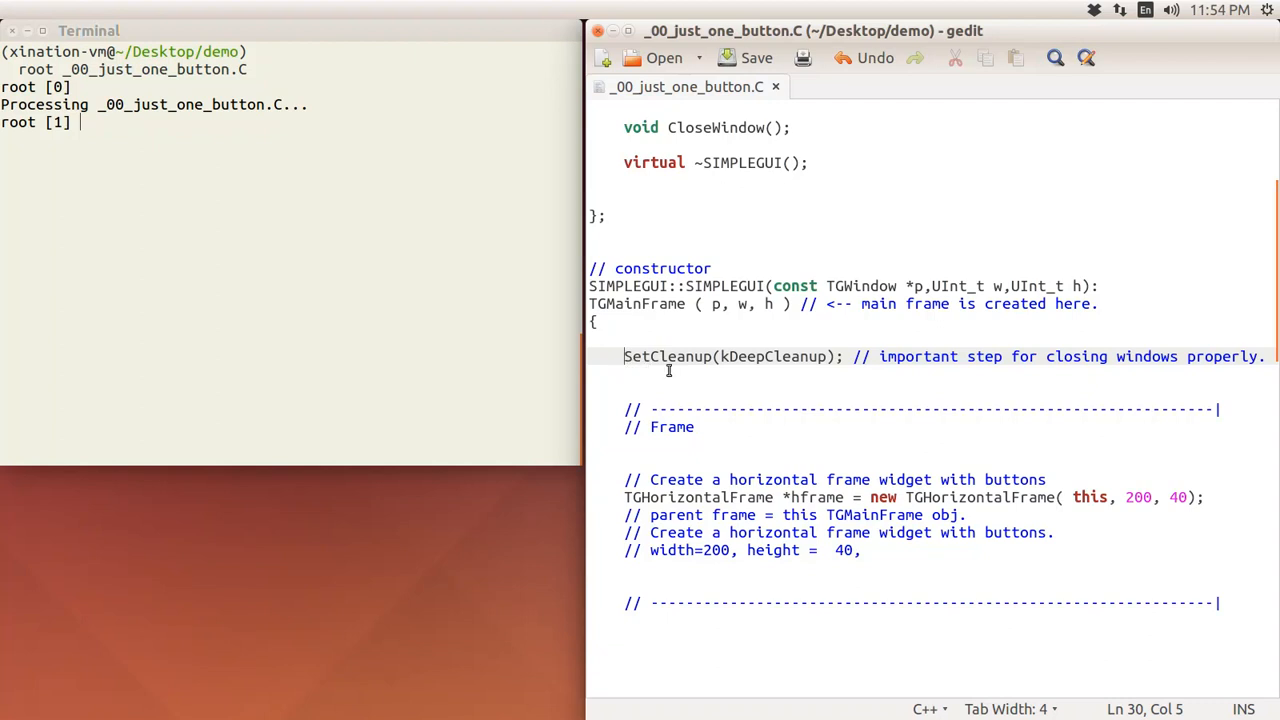
mouse_move(780, 374)
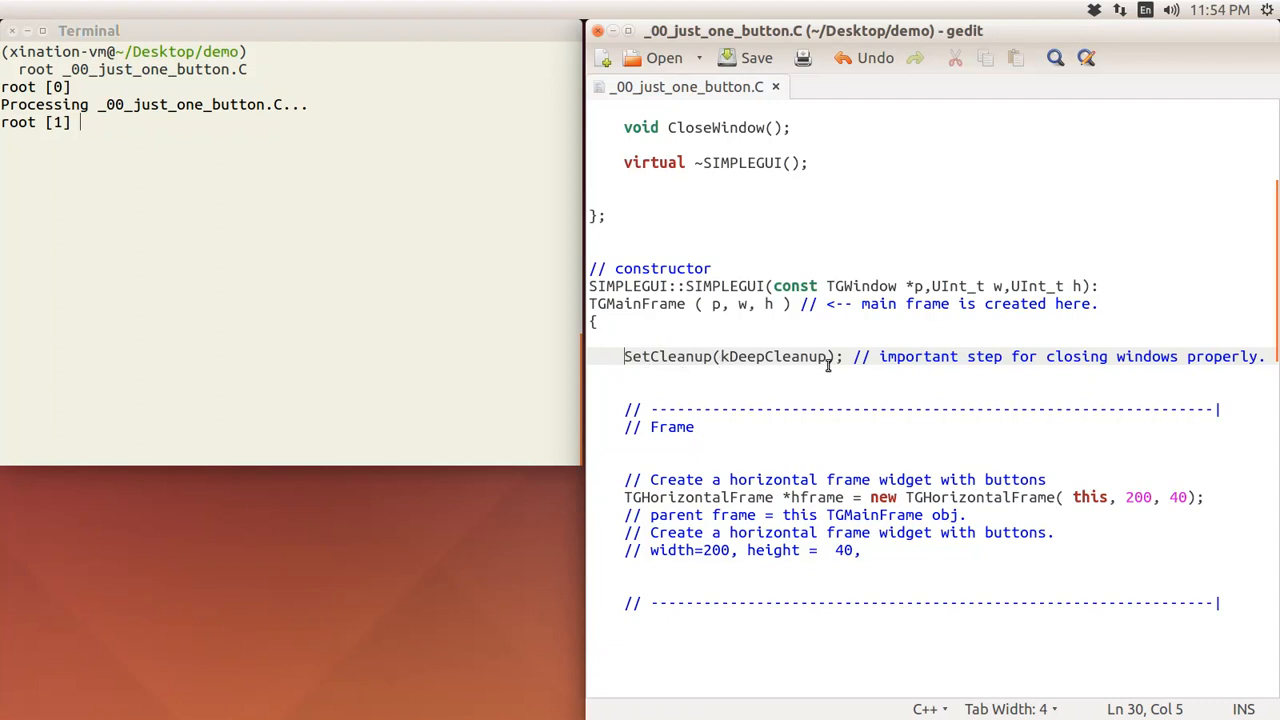
mouse_move(872, 376)
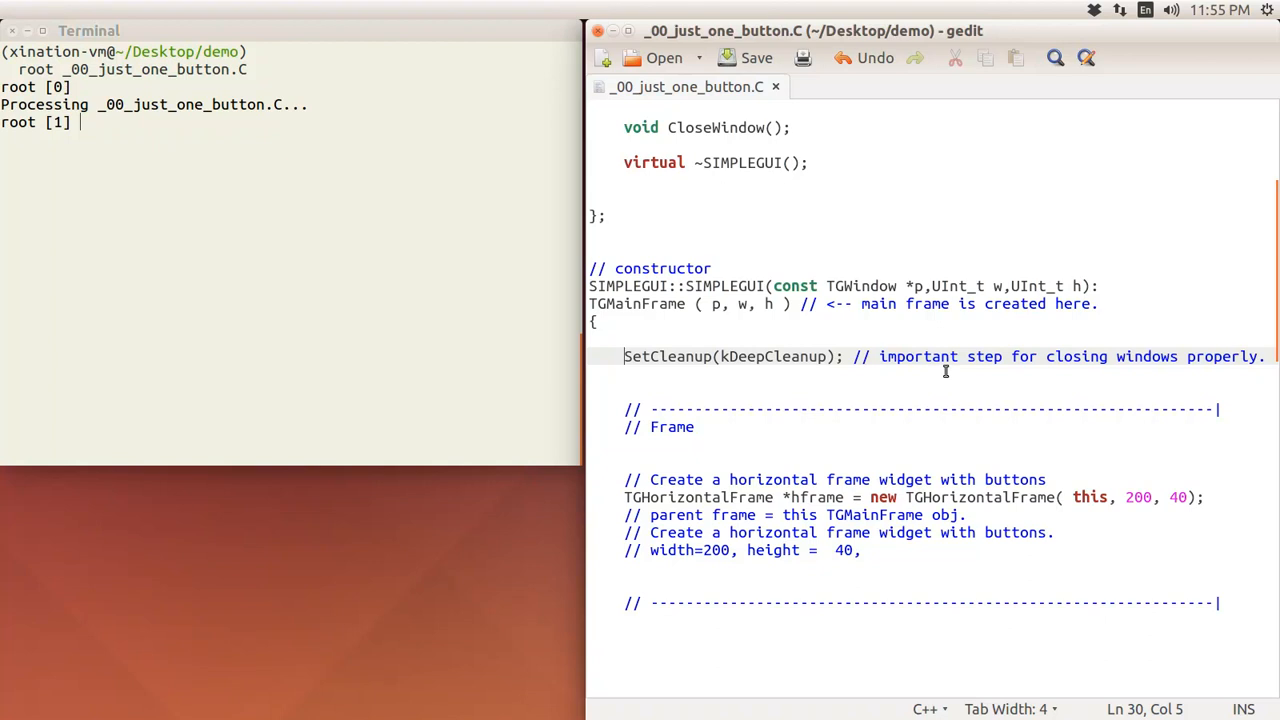
mouse_move(880, 364)
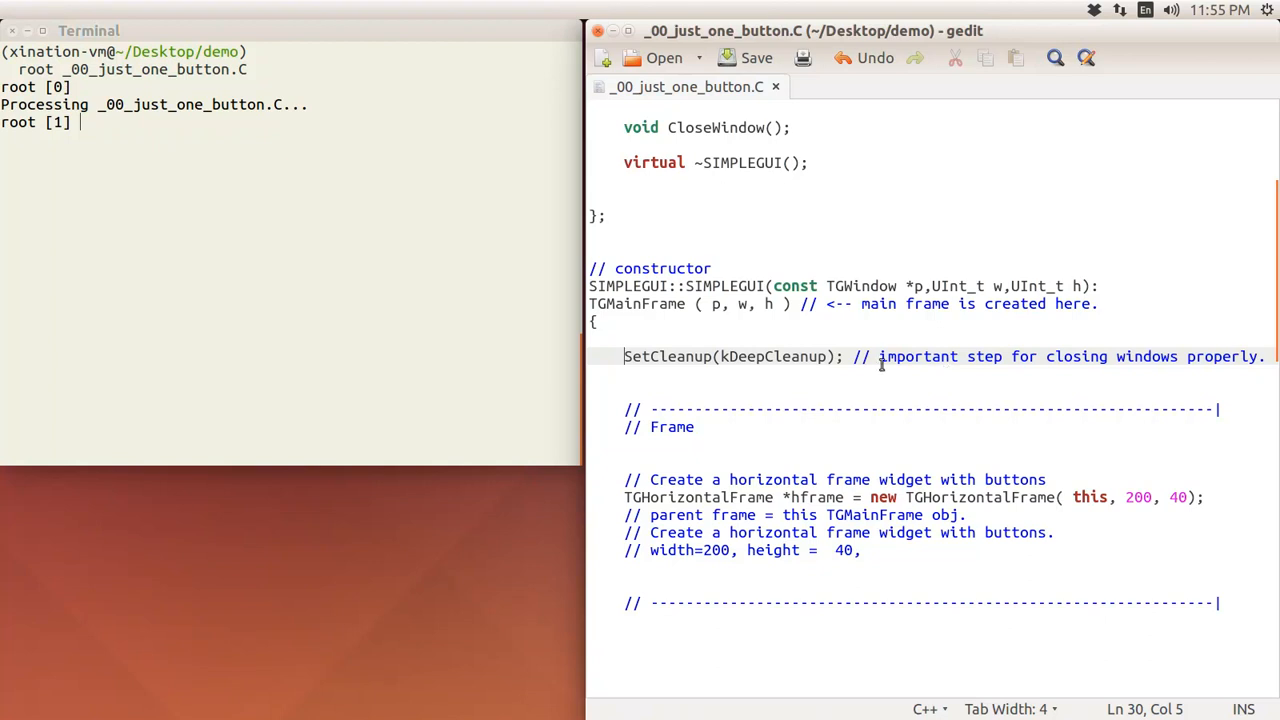
mouse_move(852, 356)
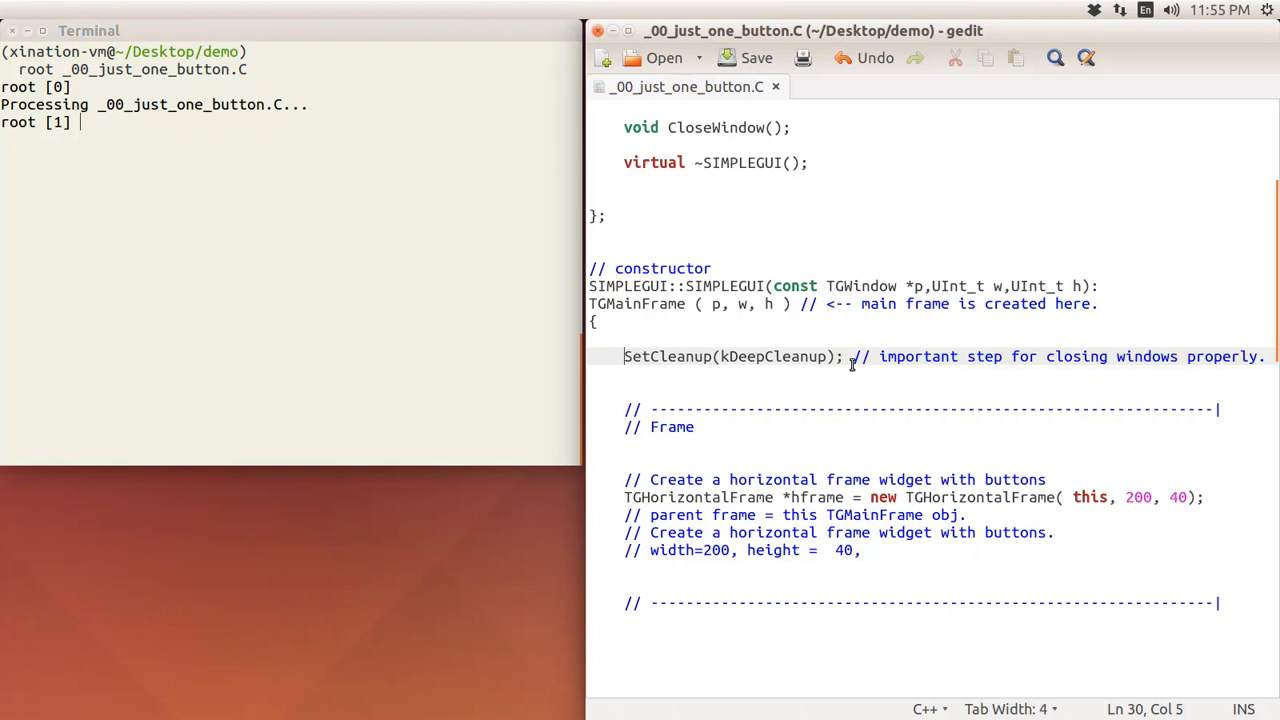
scroll("down", 3)
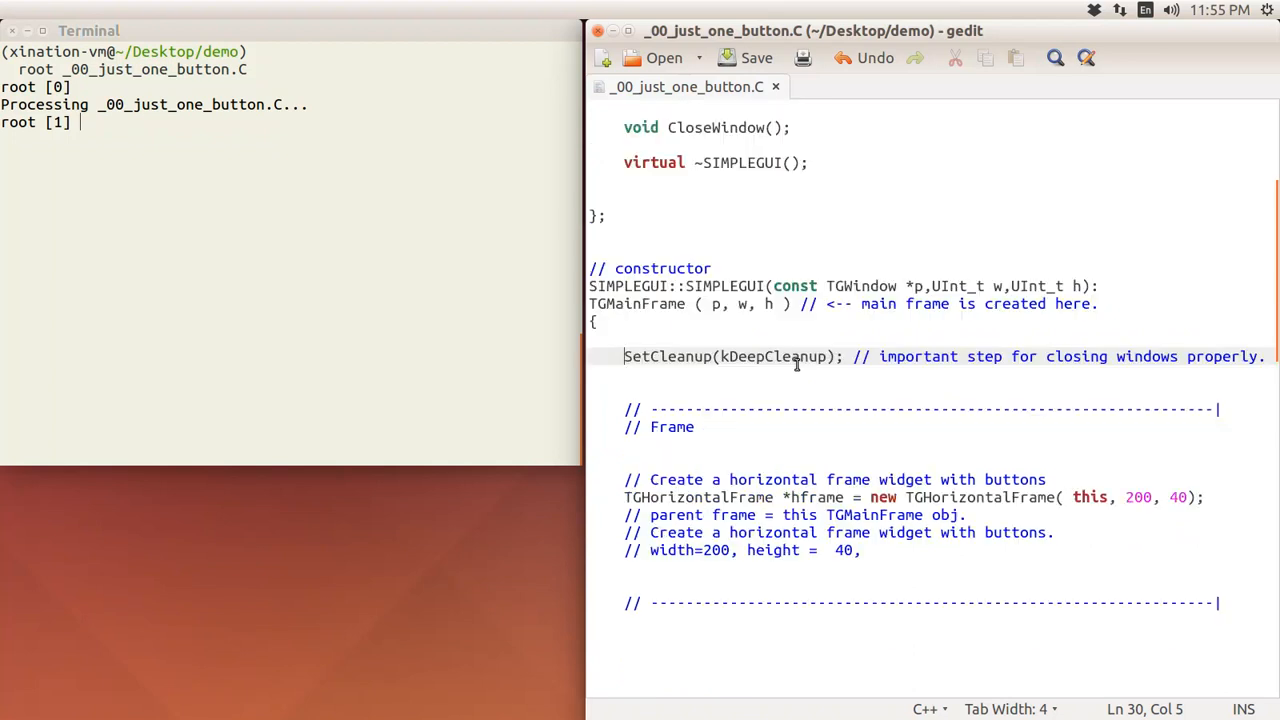
scroll("down", 3)
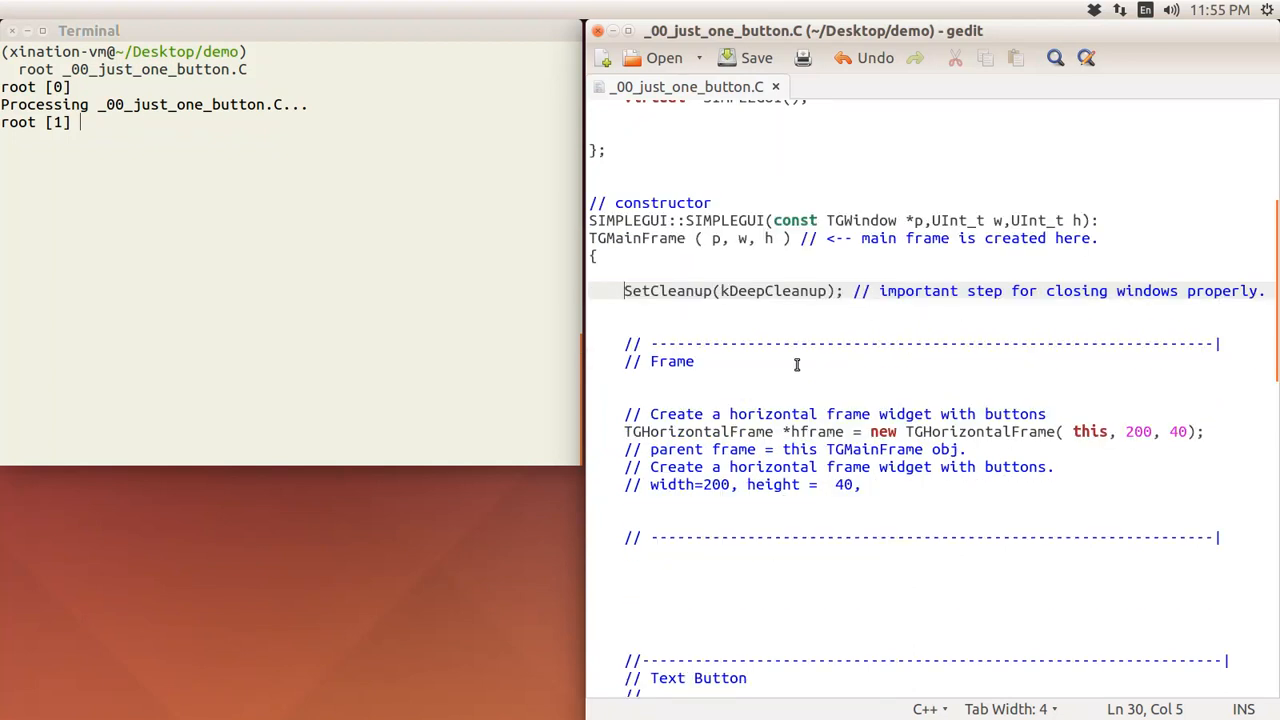
scroll("down", 3)
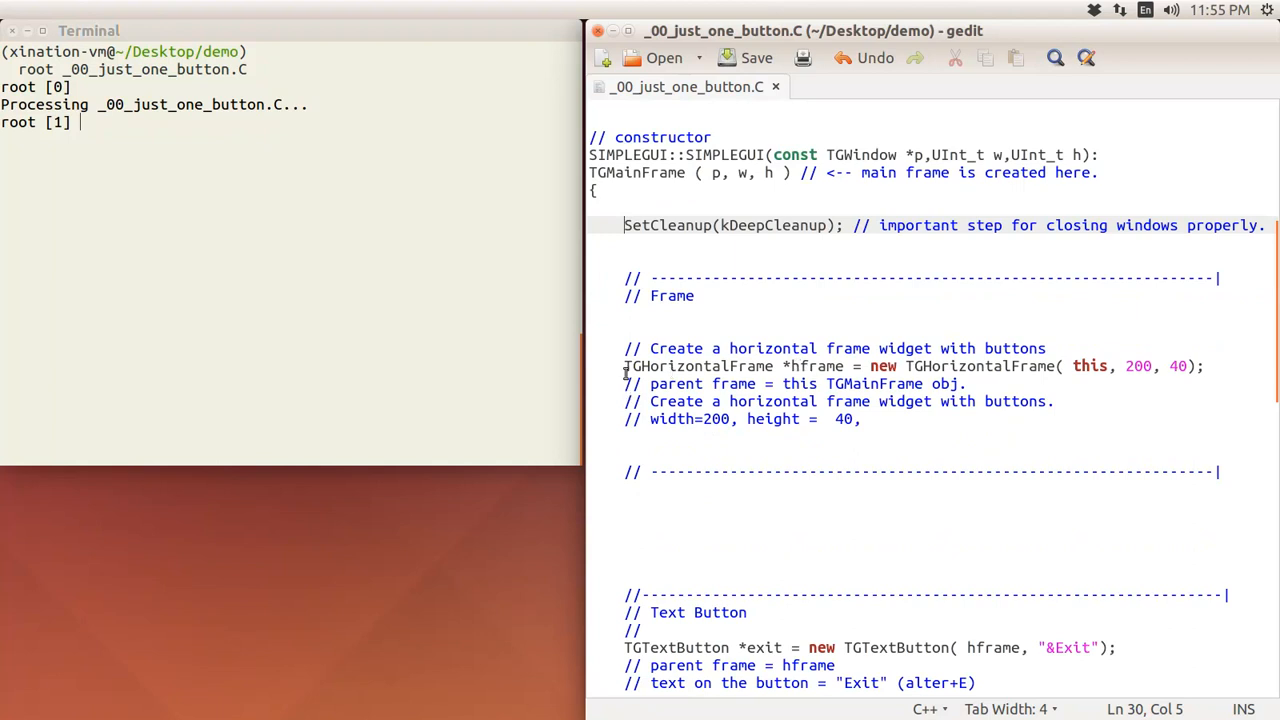
mouse_move(828, 440)
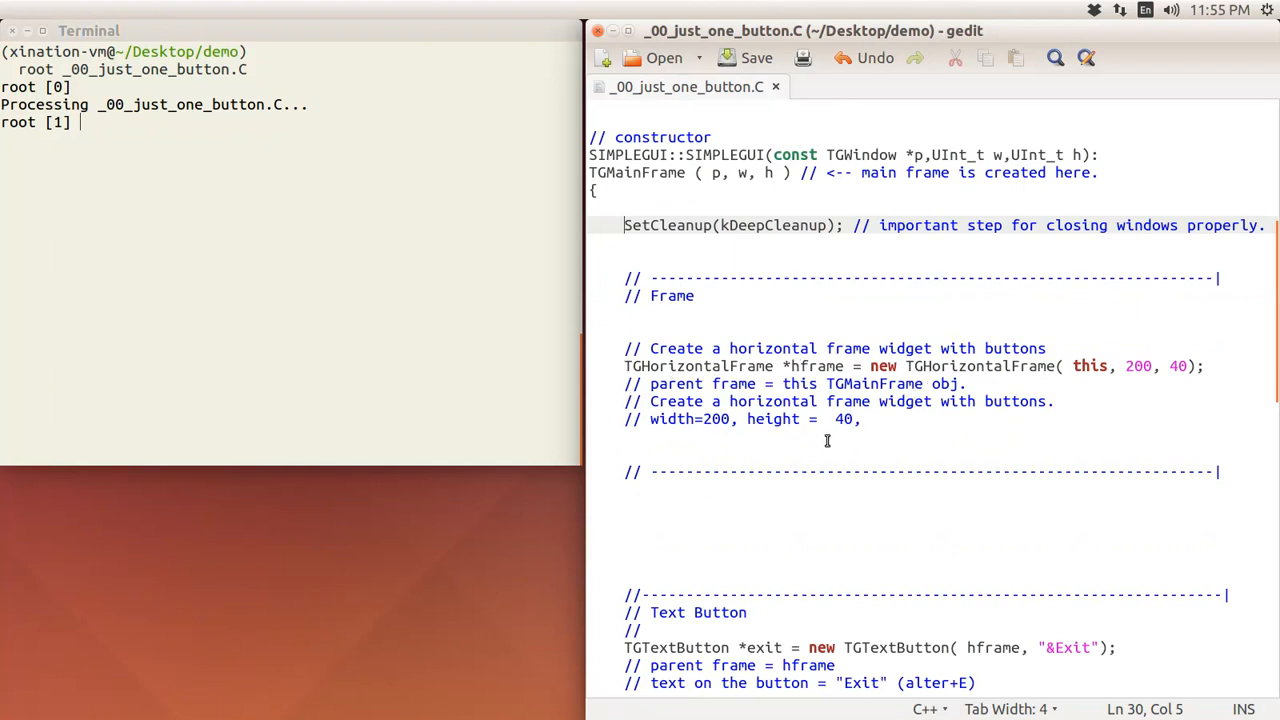
mouse_move(792, 444)
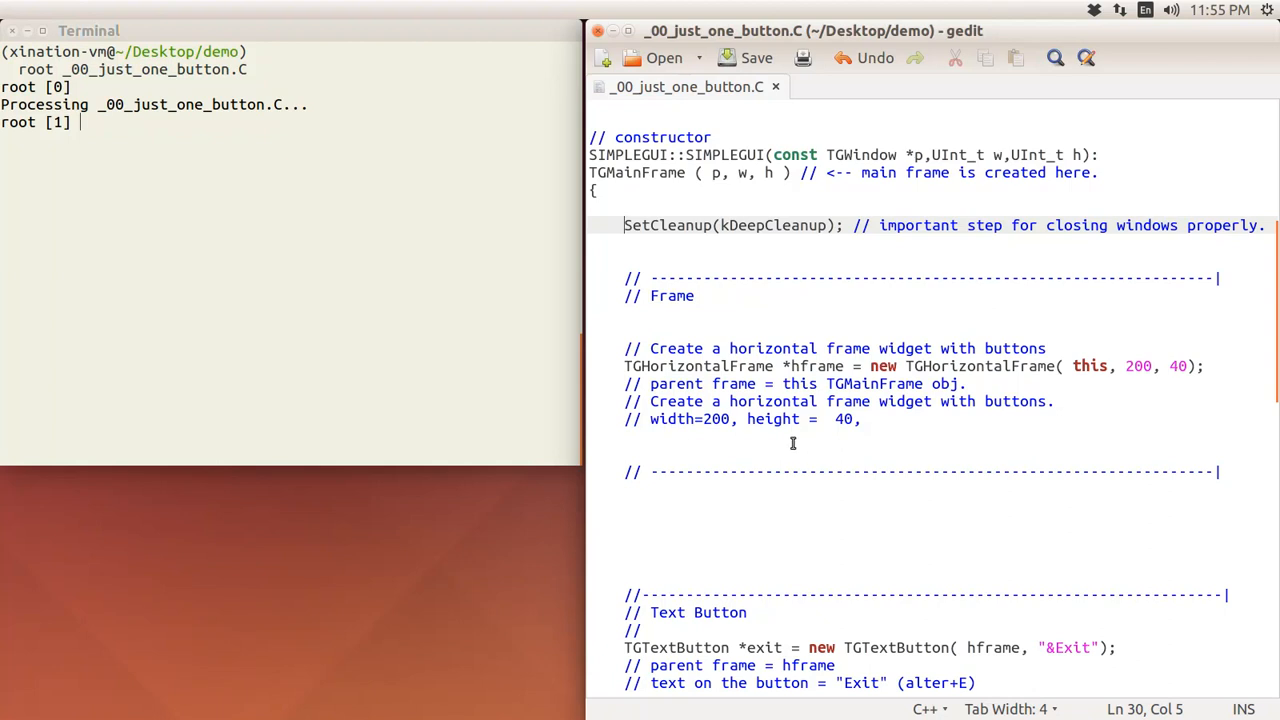
mouse_move(648, 394)
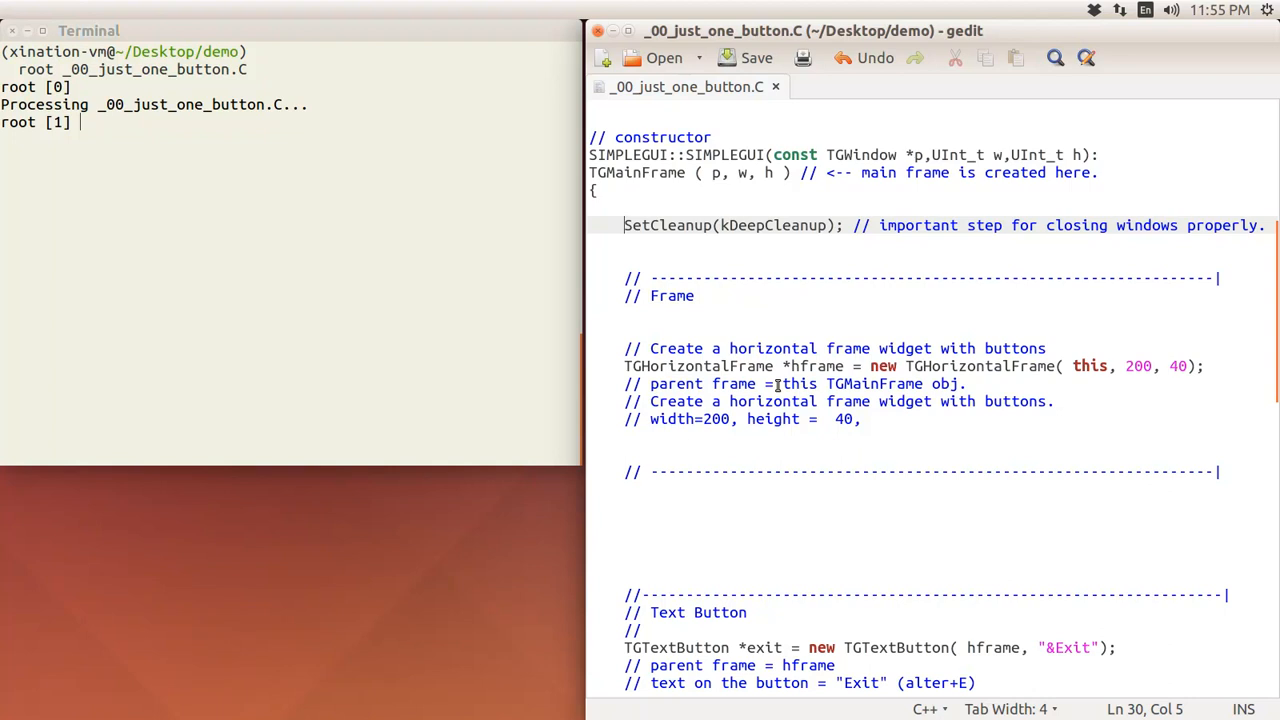
mouse_move(728, 452)
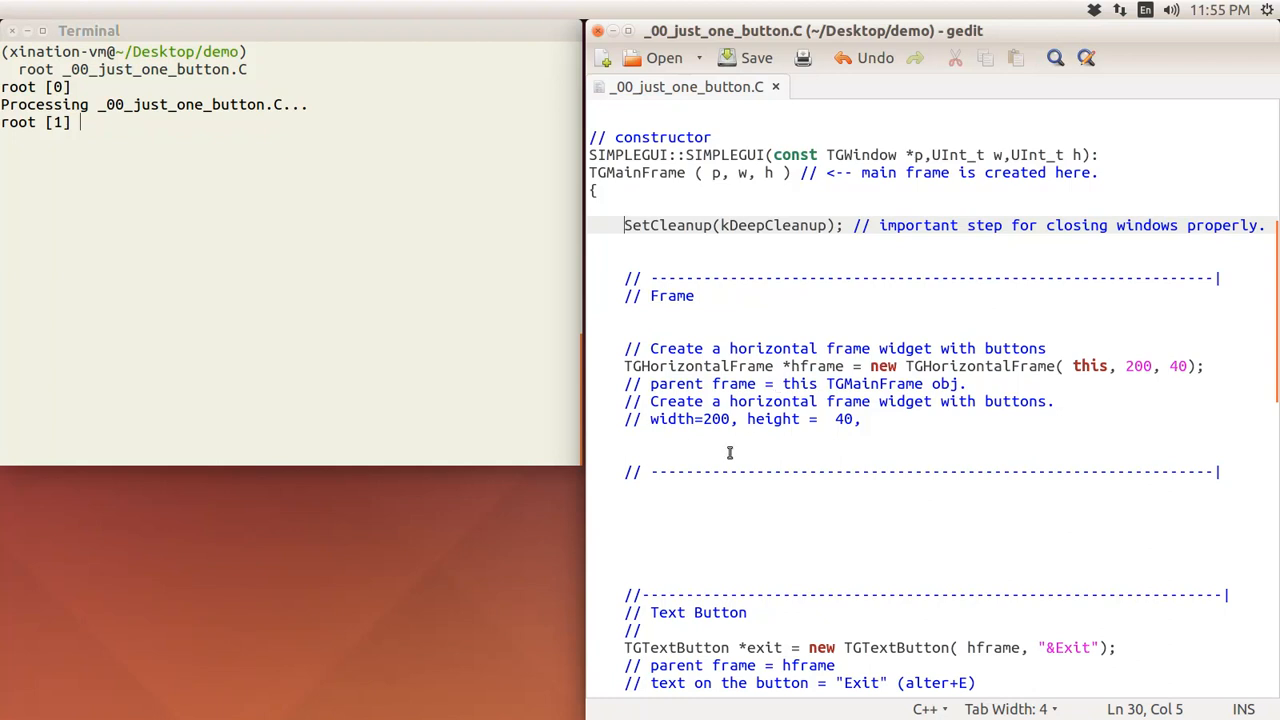
mouse_move(716, 460)
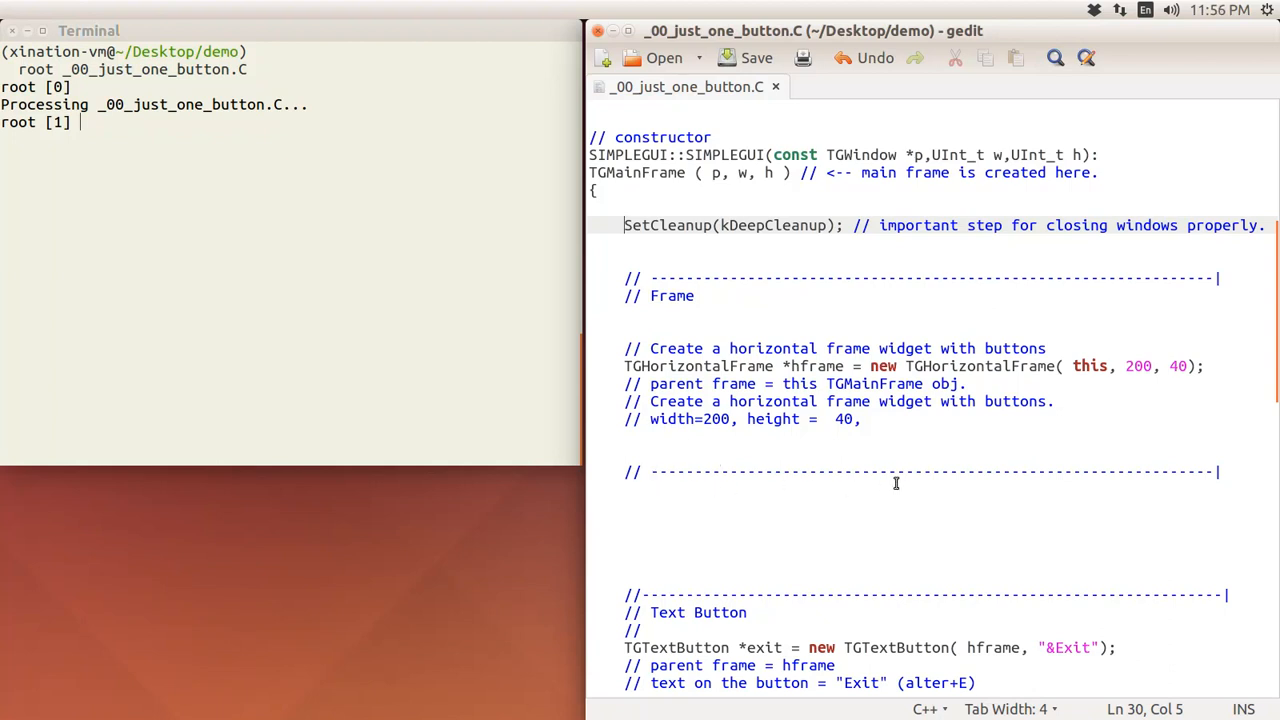
mouse_move(920, 476)
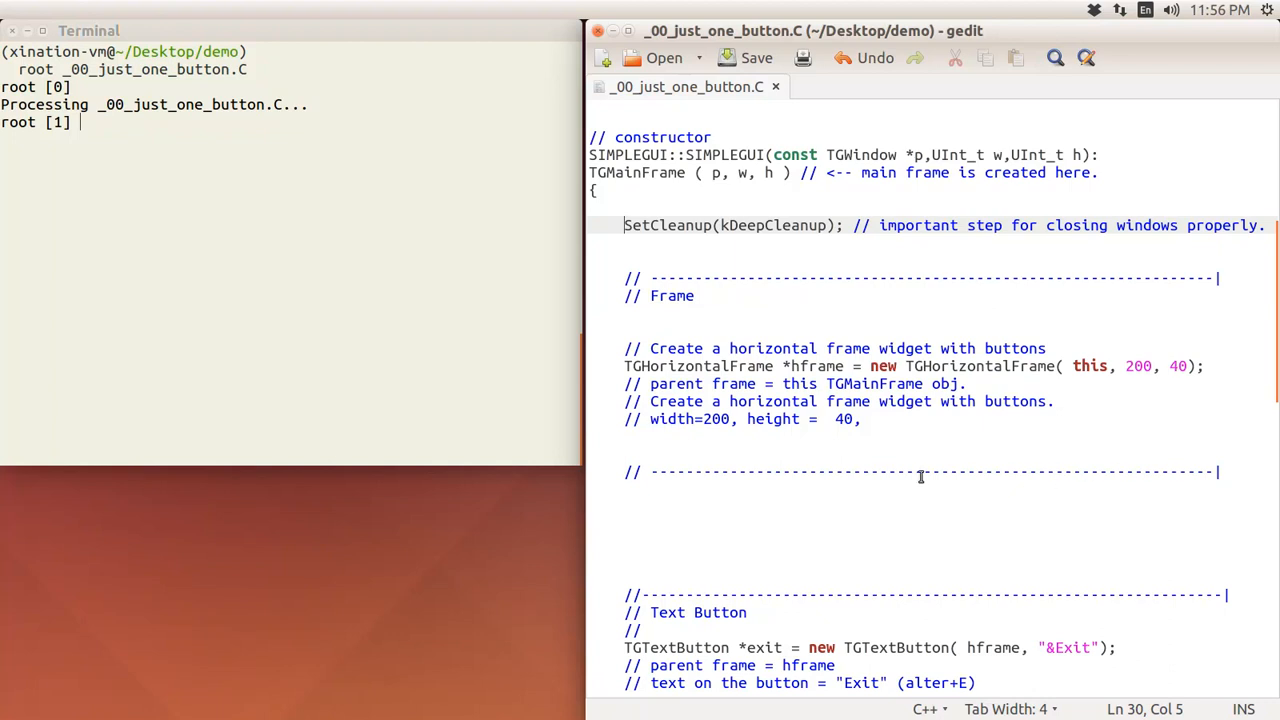
mouse_move(1030, 386)
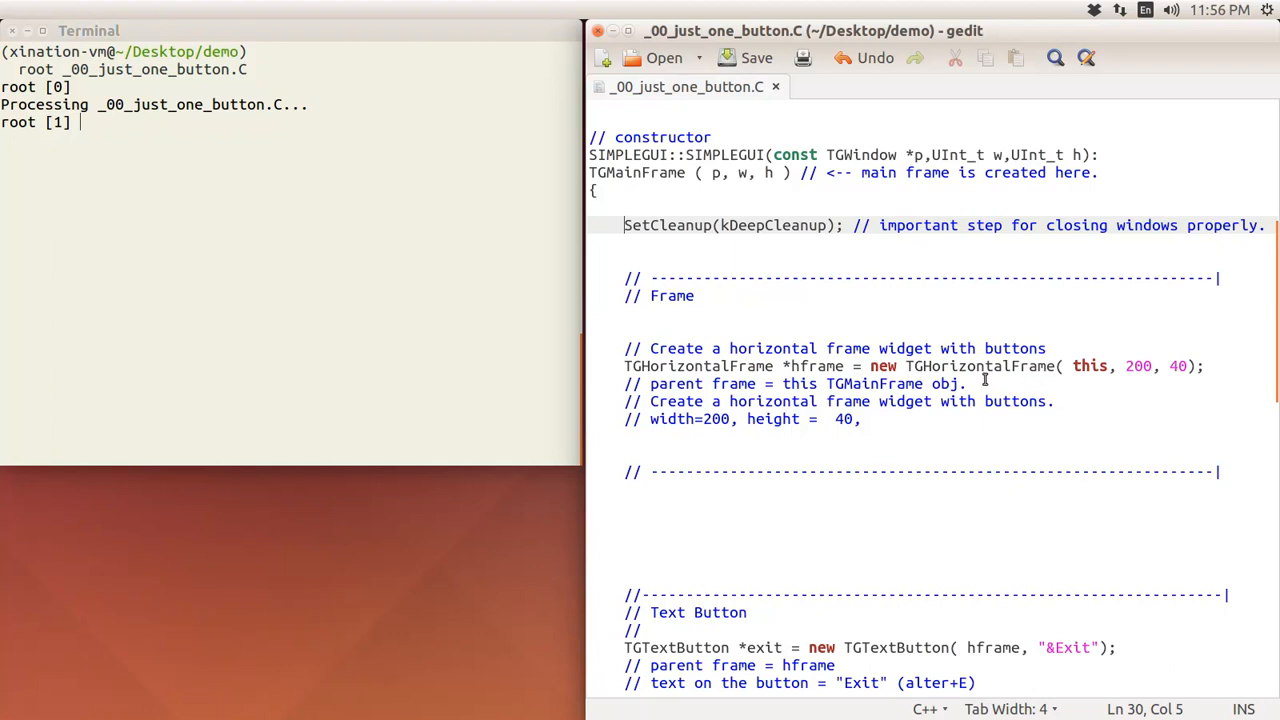
mouse_move(1080, 378)
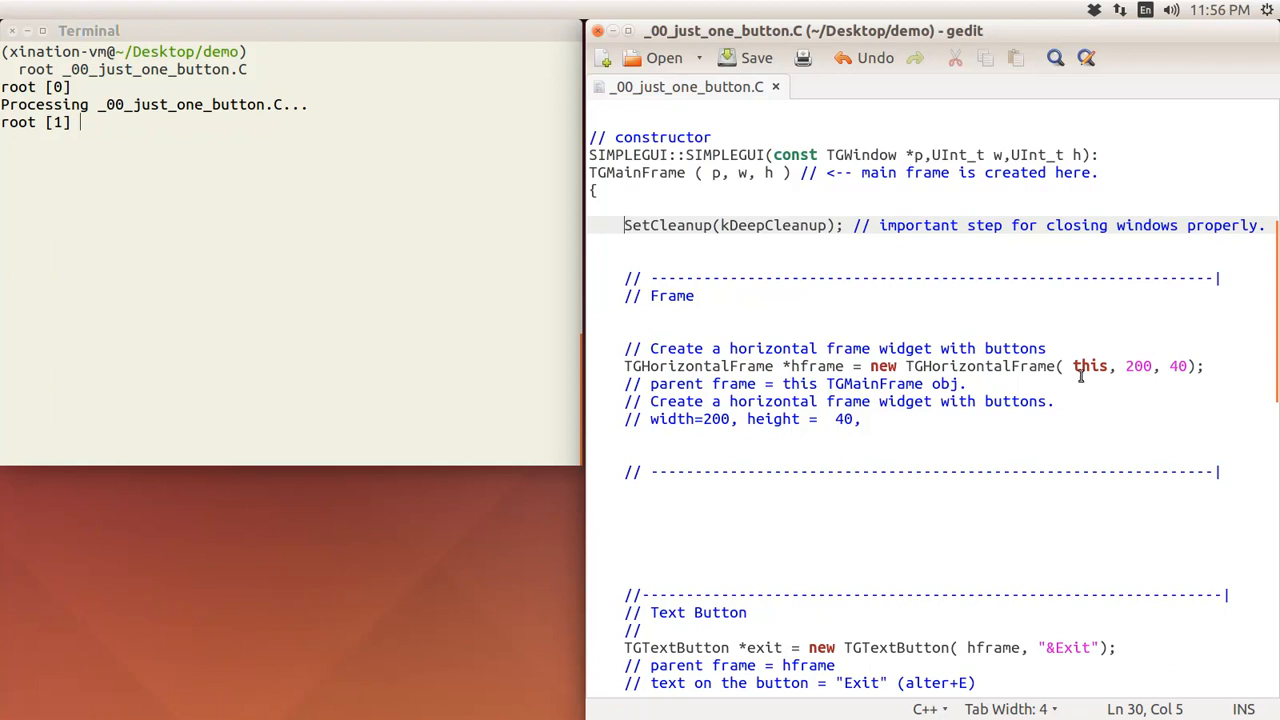
double_click(1088, 366)
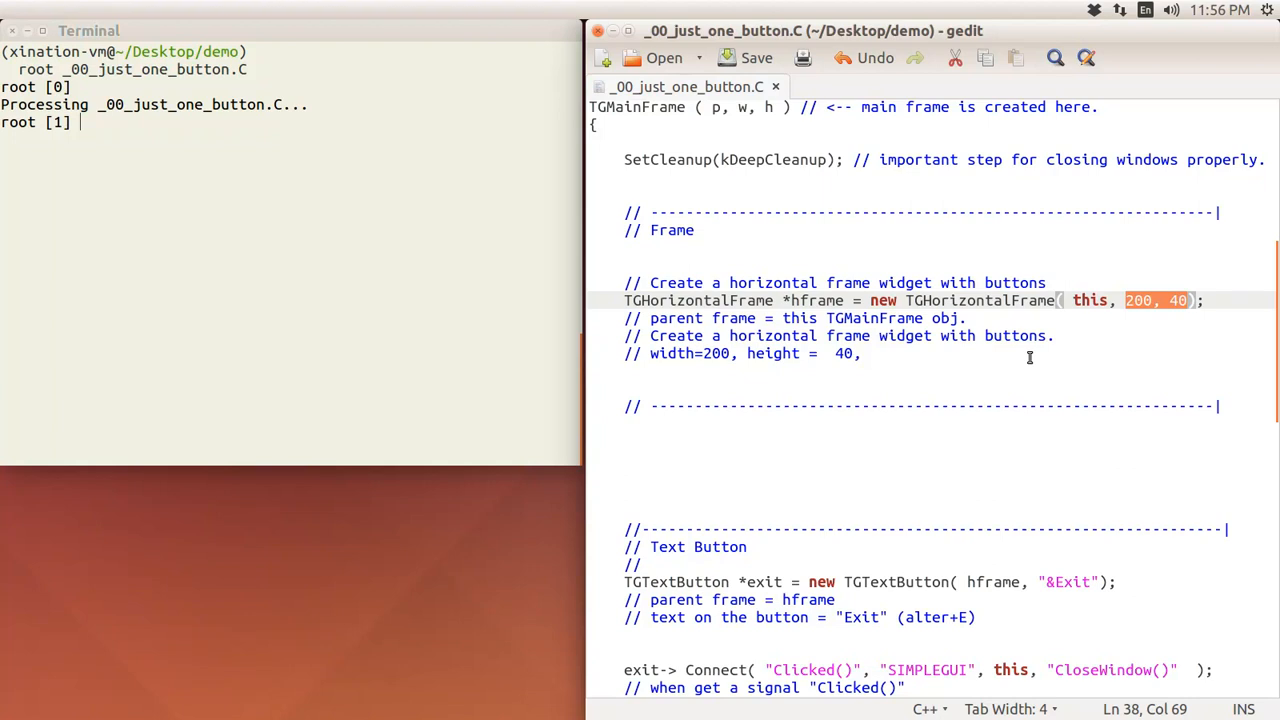
scroll("down", 3)
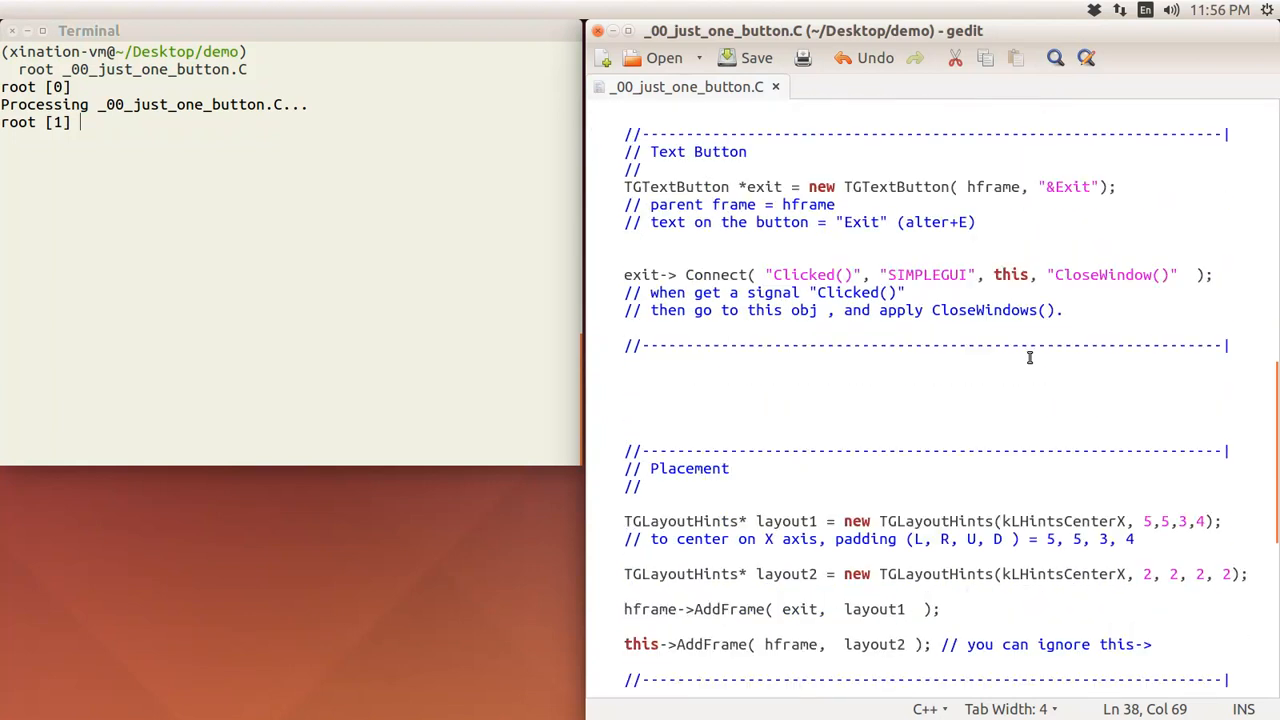
scroll("down", 3)
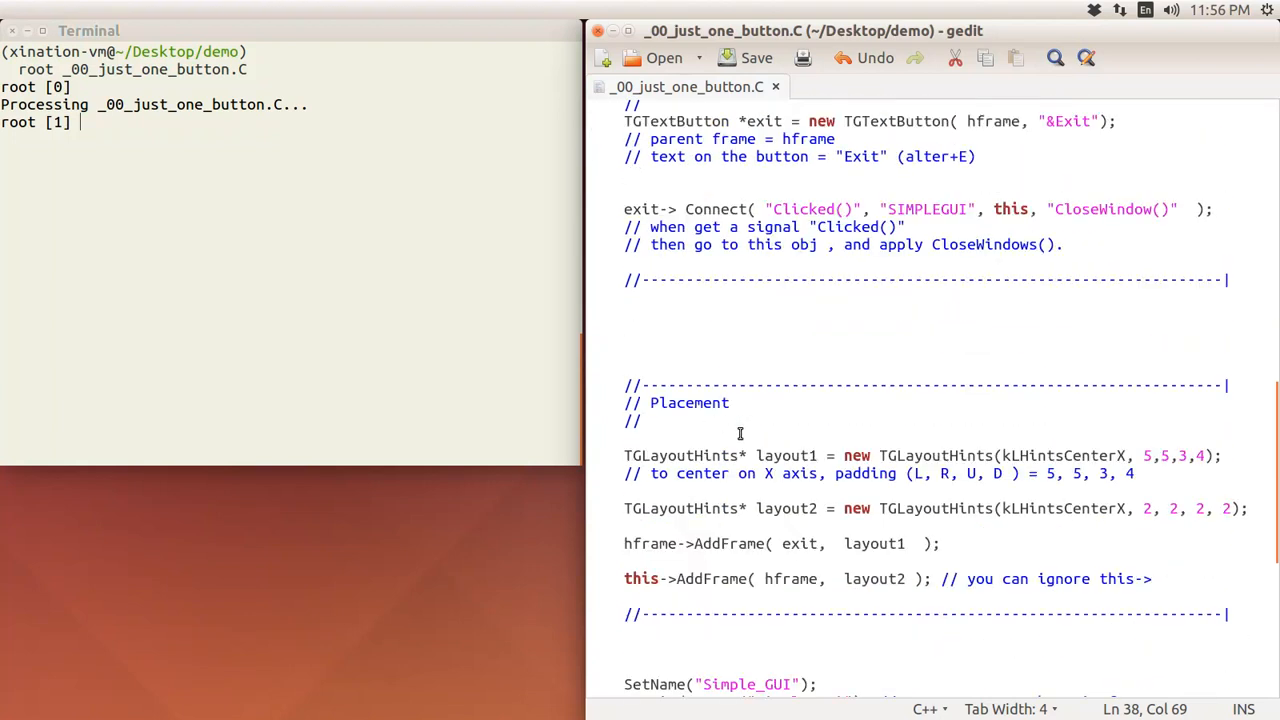
mouse_move(680, 582)
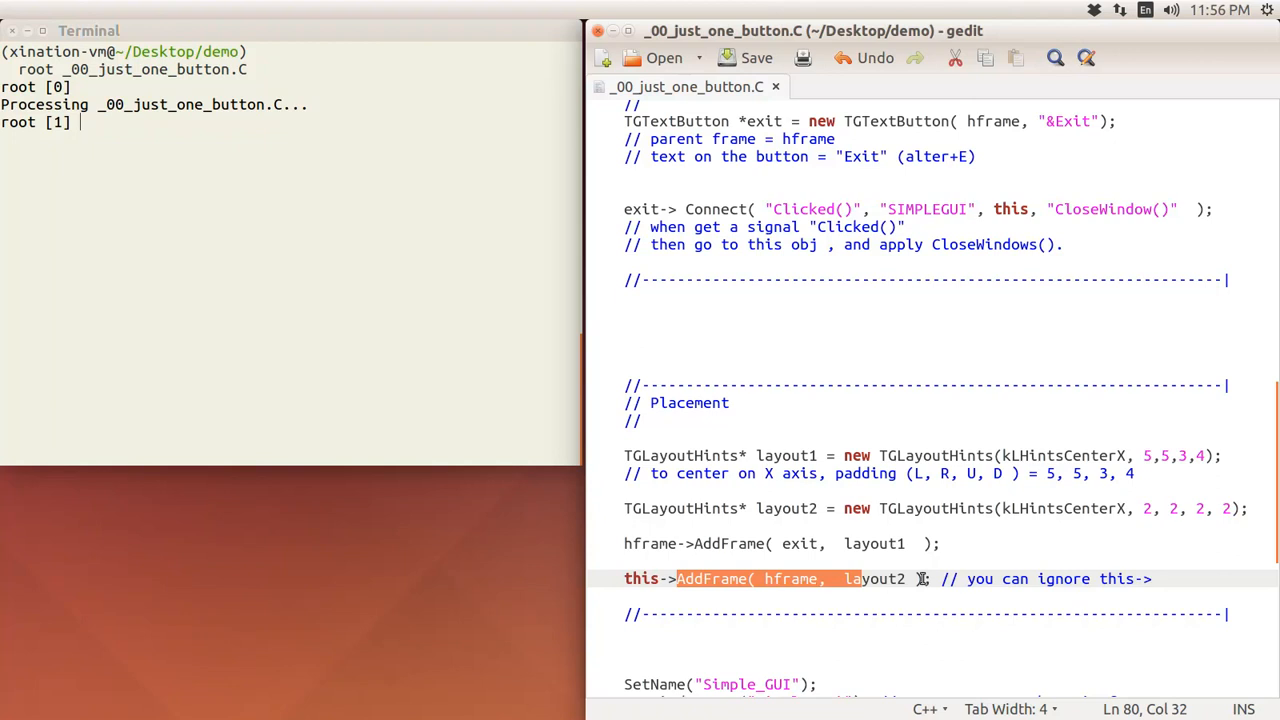
mouse_move(970, 492)
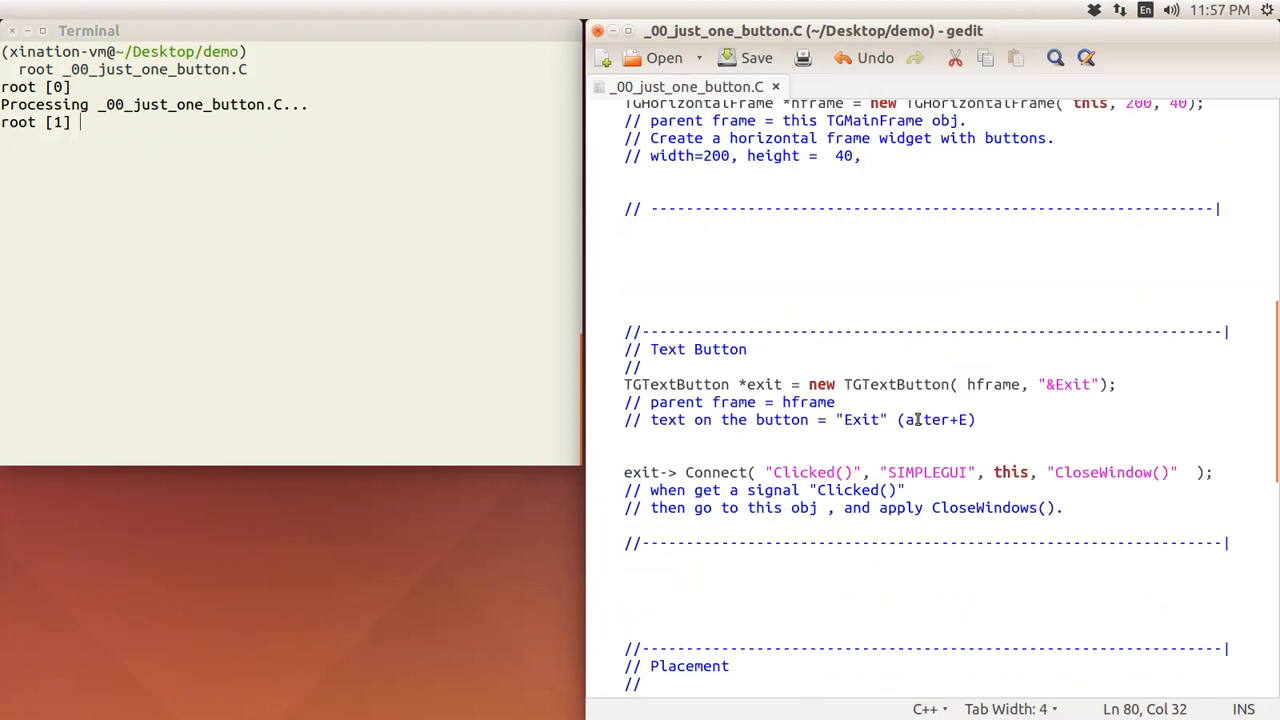
scroll("down", 3)
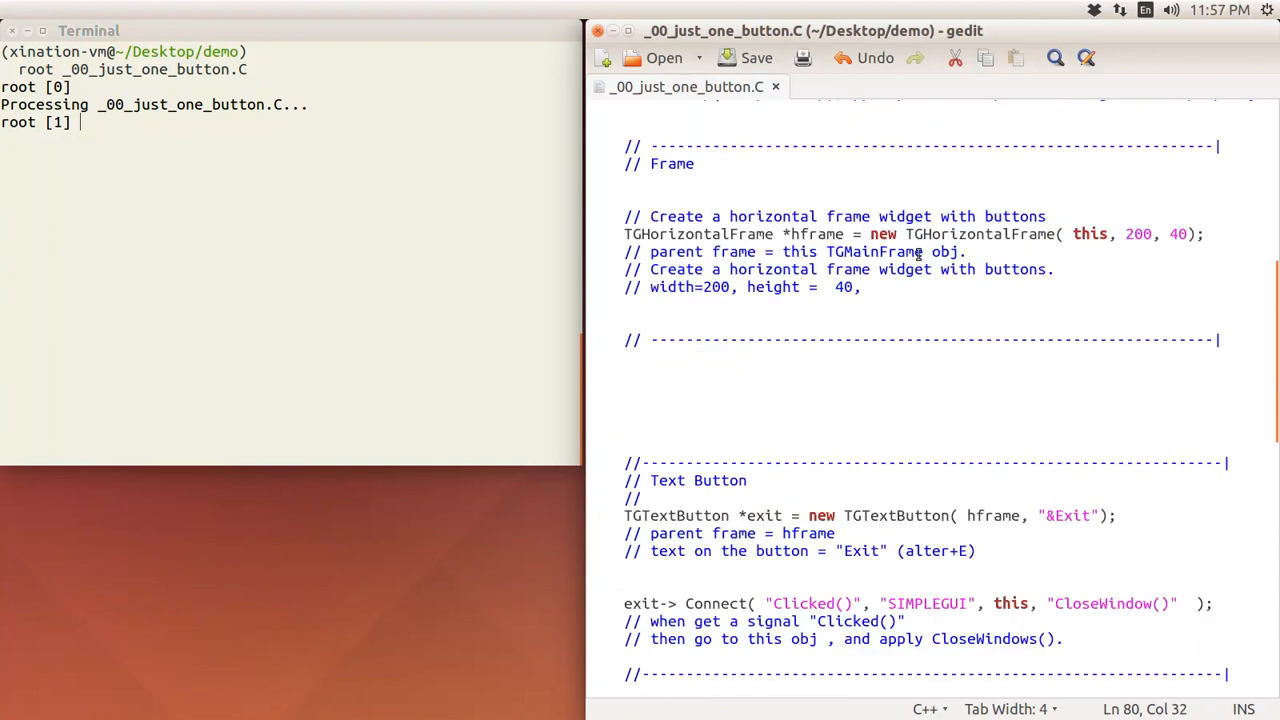
mouse_move(990, 292)
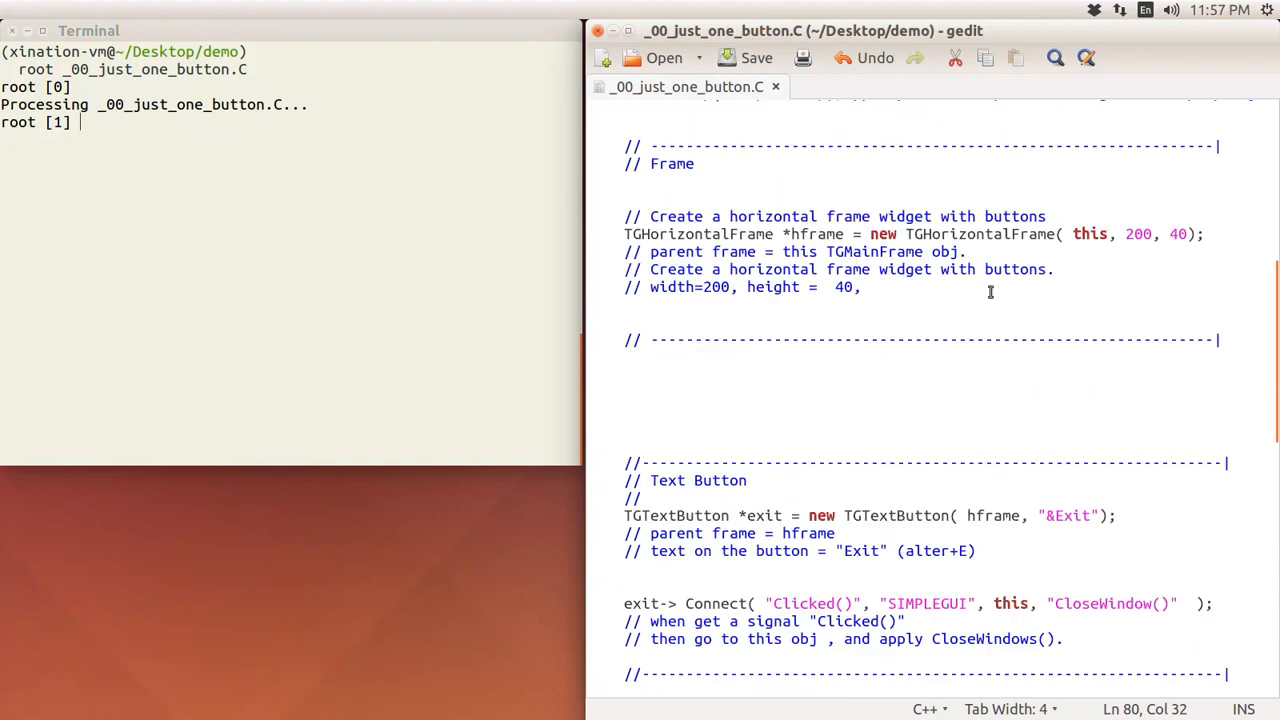
scroll("down", 3)
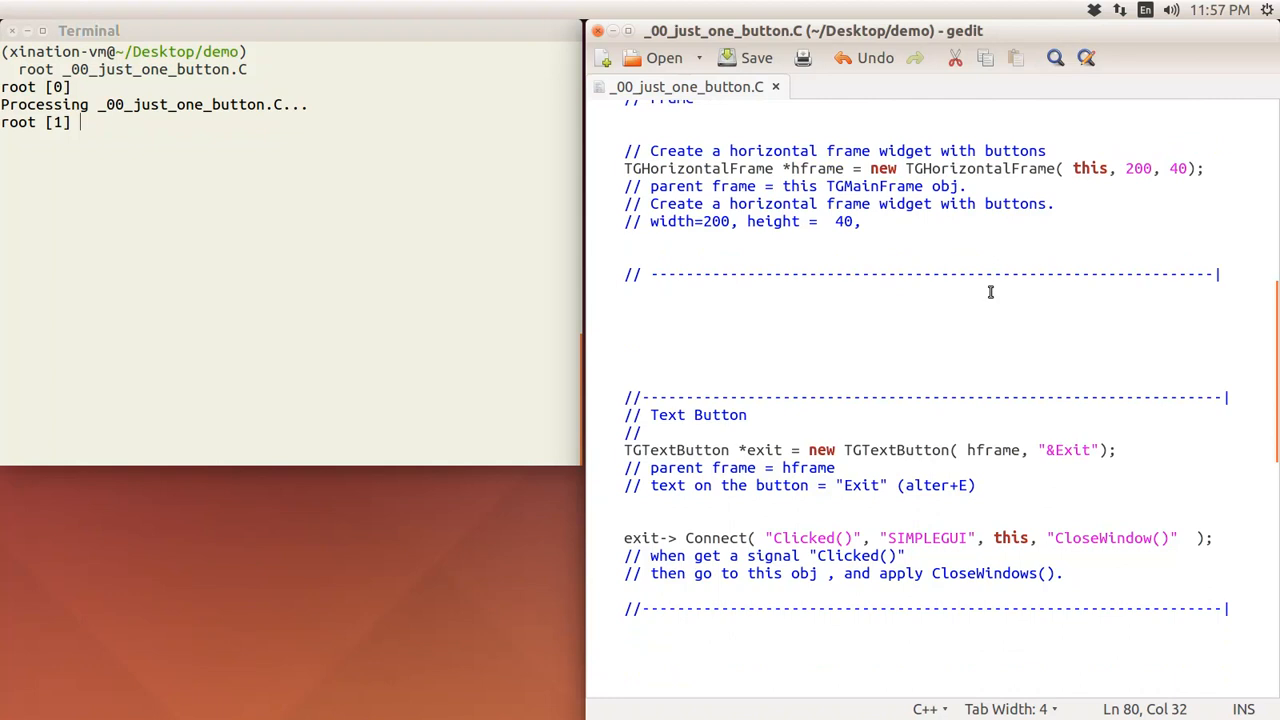
scroll("down", 3)
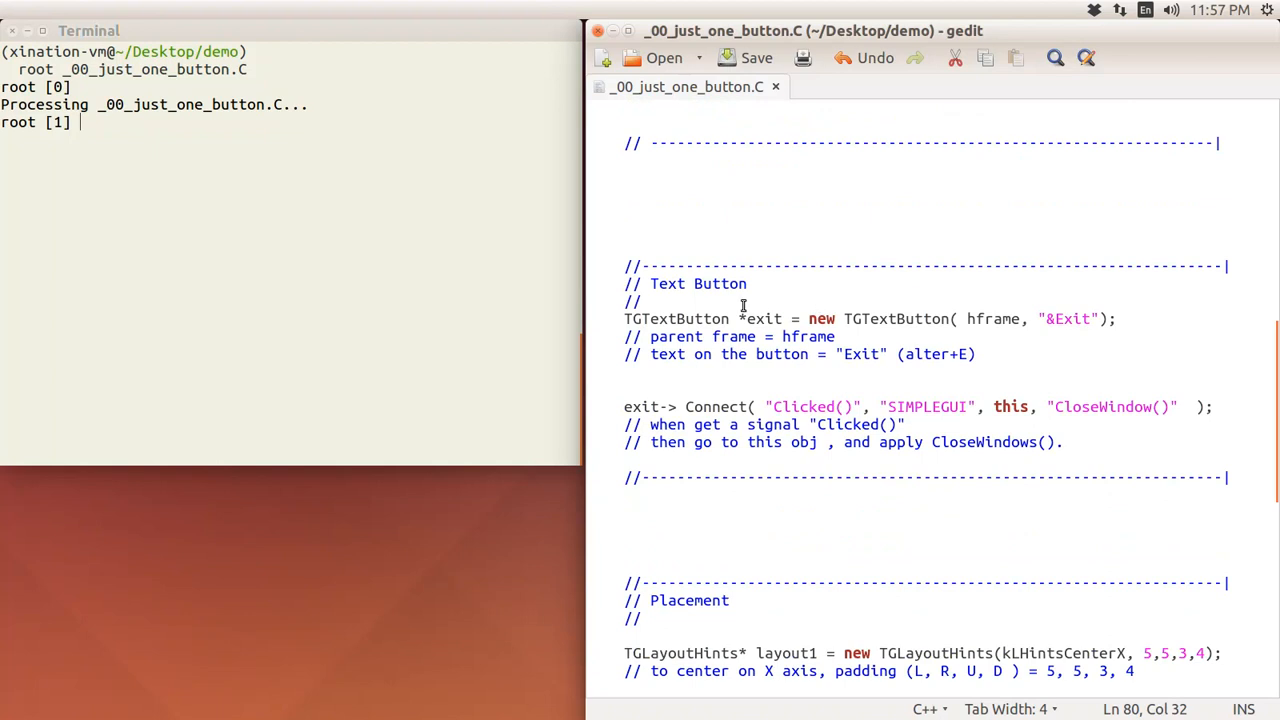
mouse_move(754, 328)
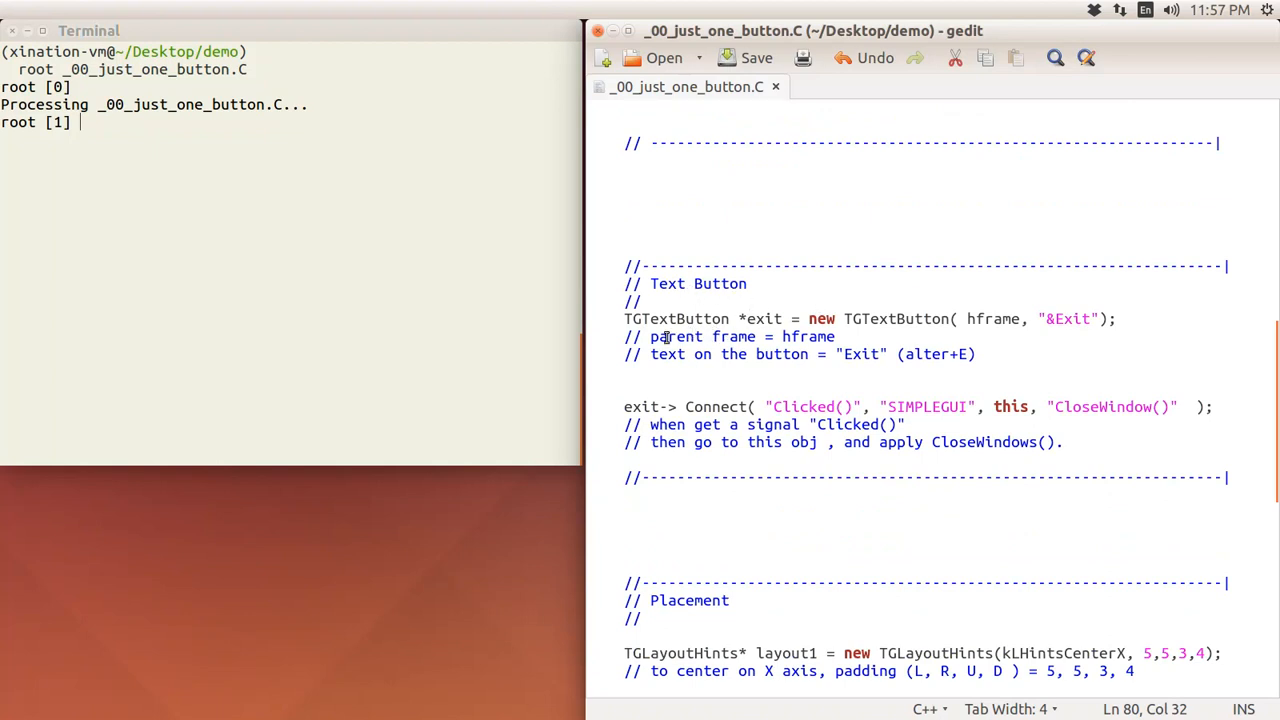
mouse_move(756, 332)
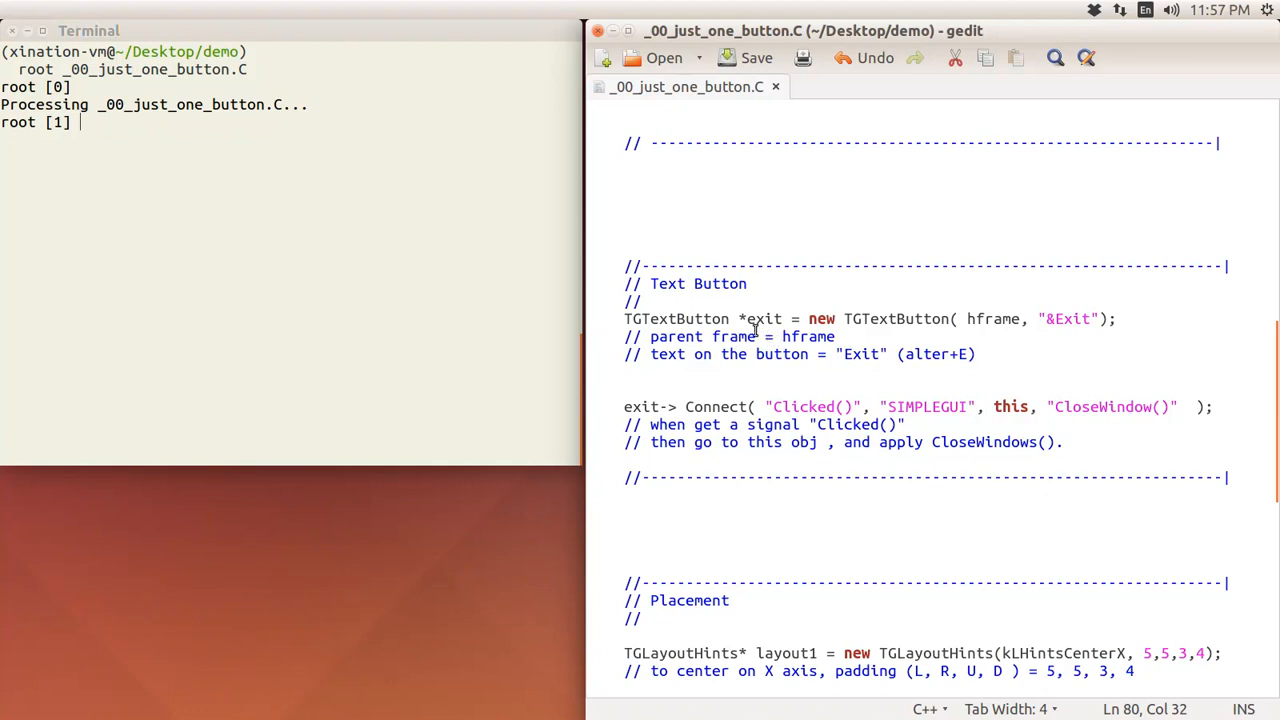
mouse_move(984, 336)
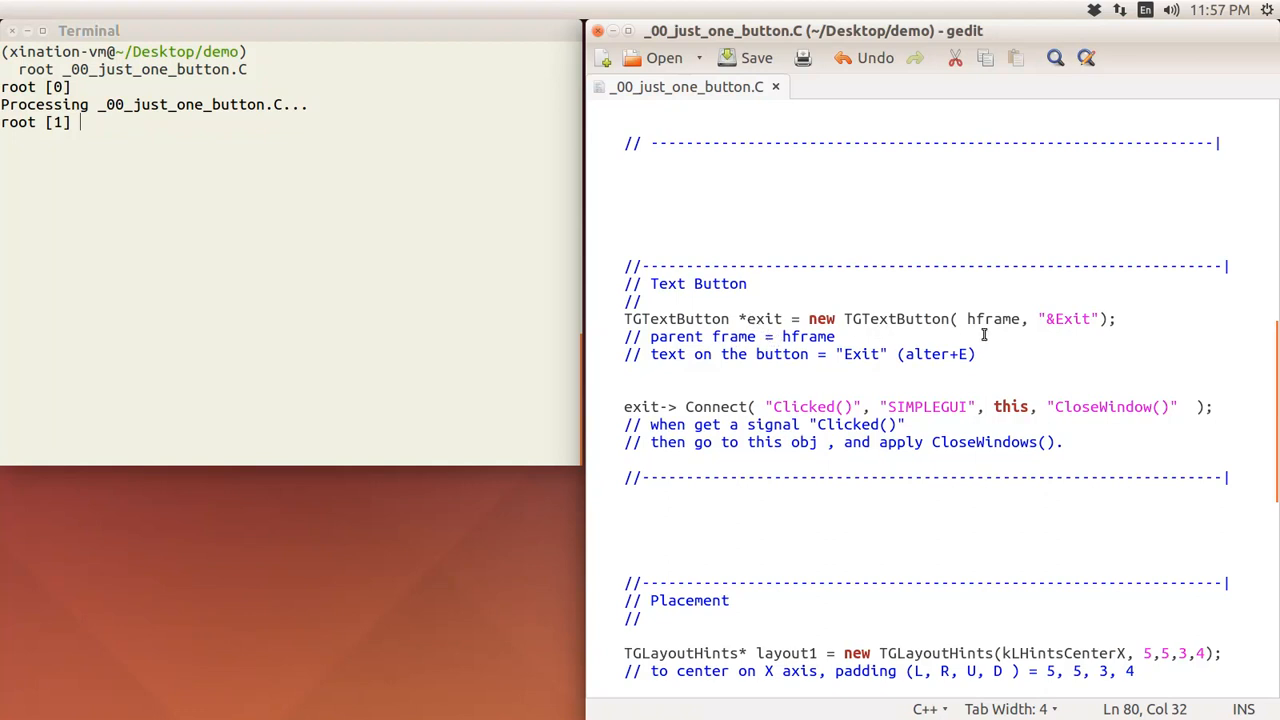
double_click(992, 318)
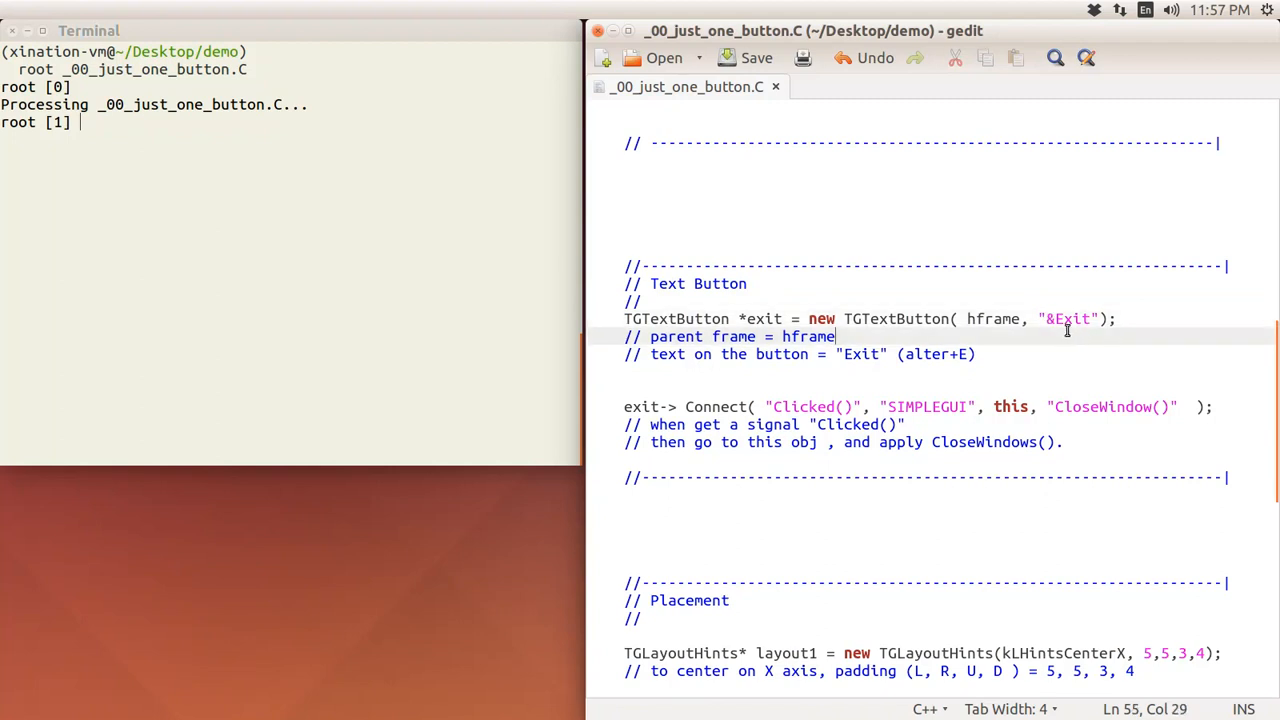
left_click(1056, 318)
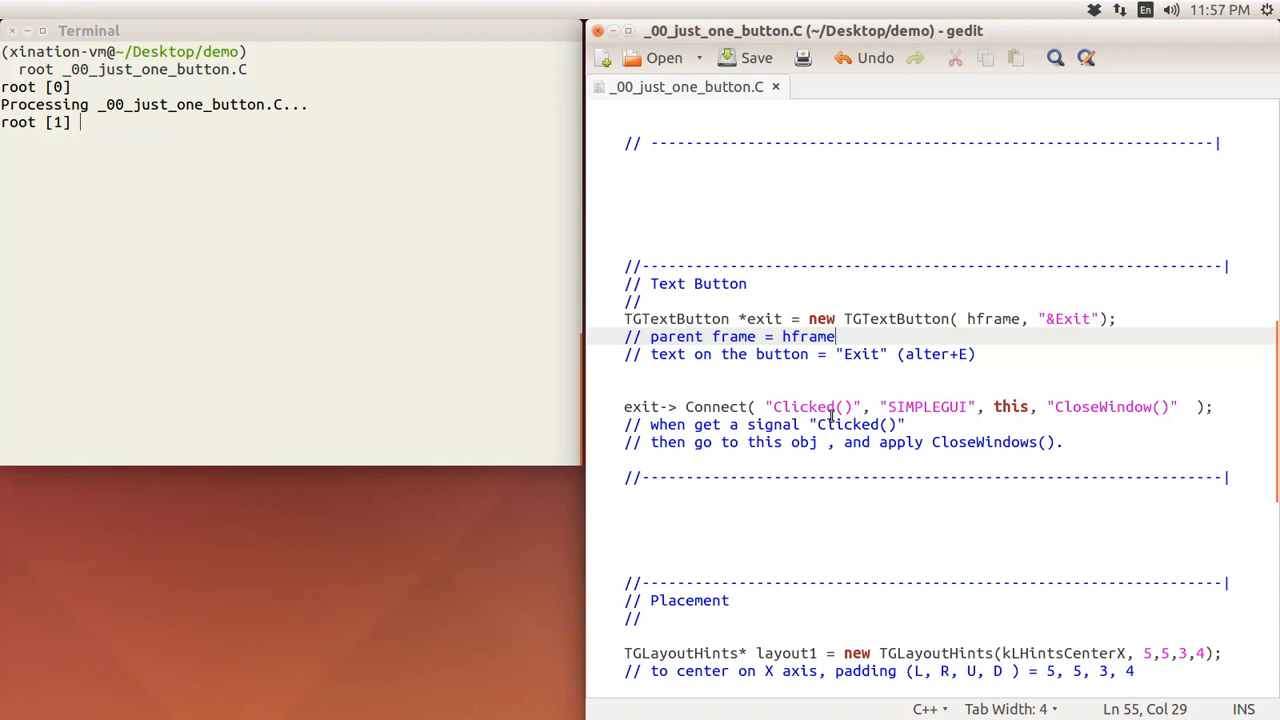
mouse_move(840, 420)
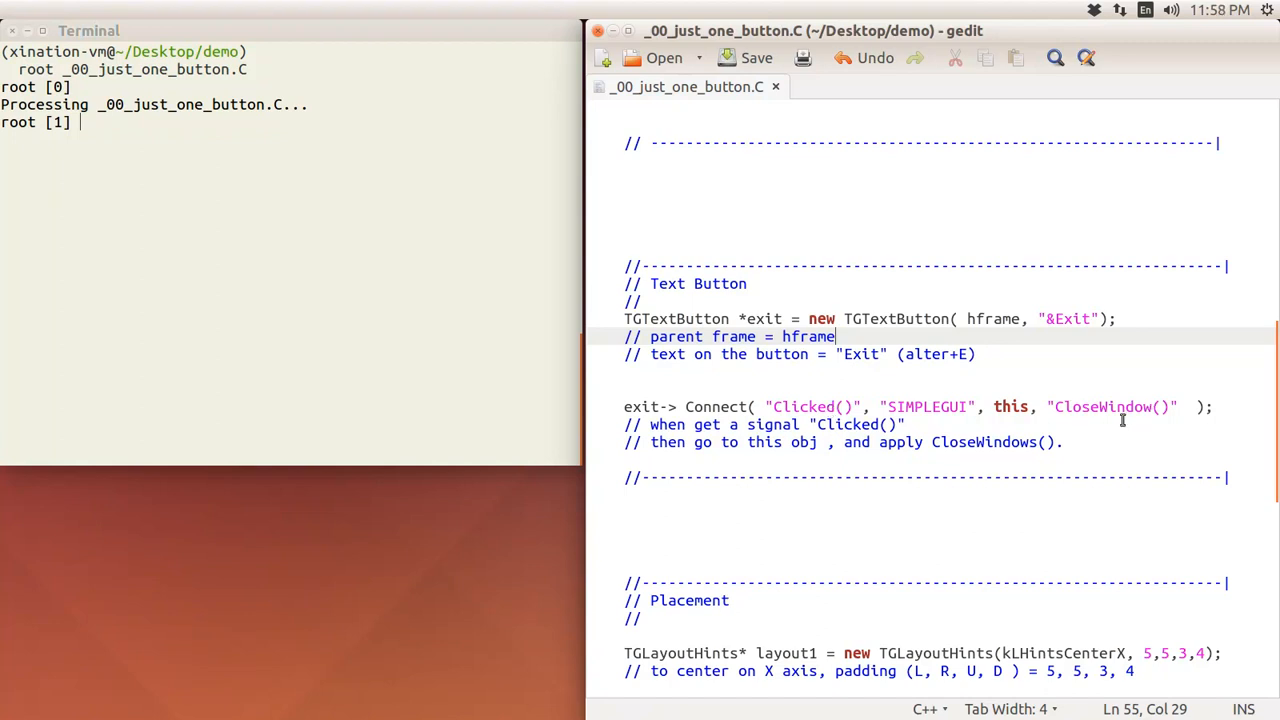
mouse_move(1066, 352)
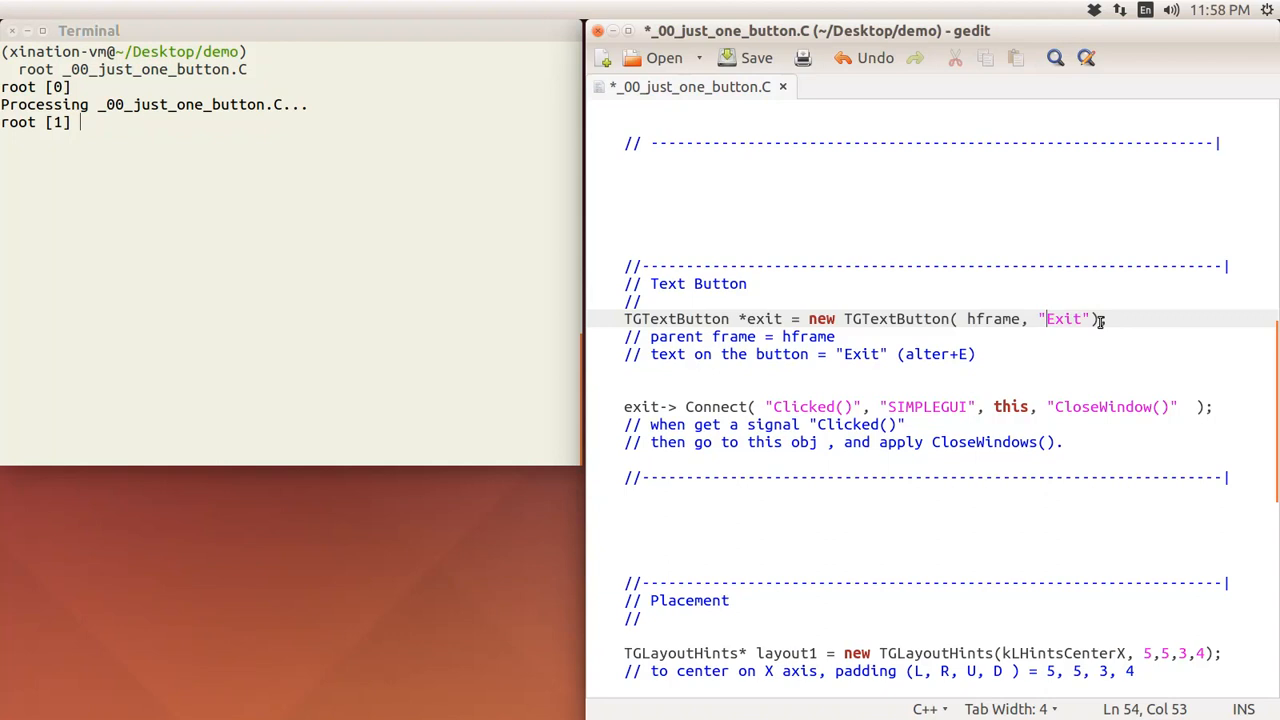
type("&")
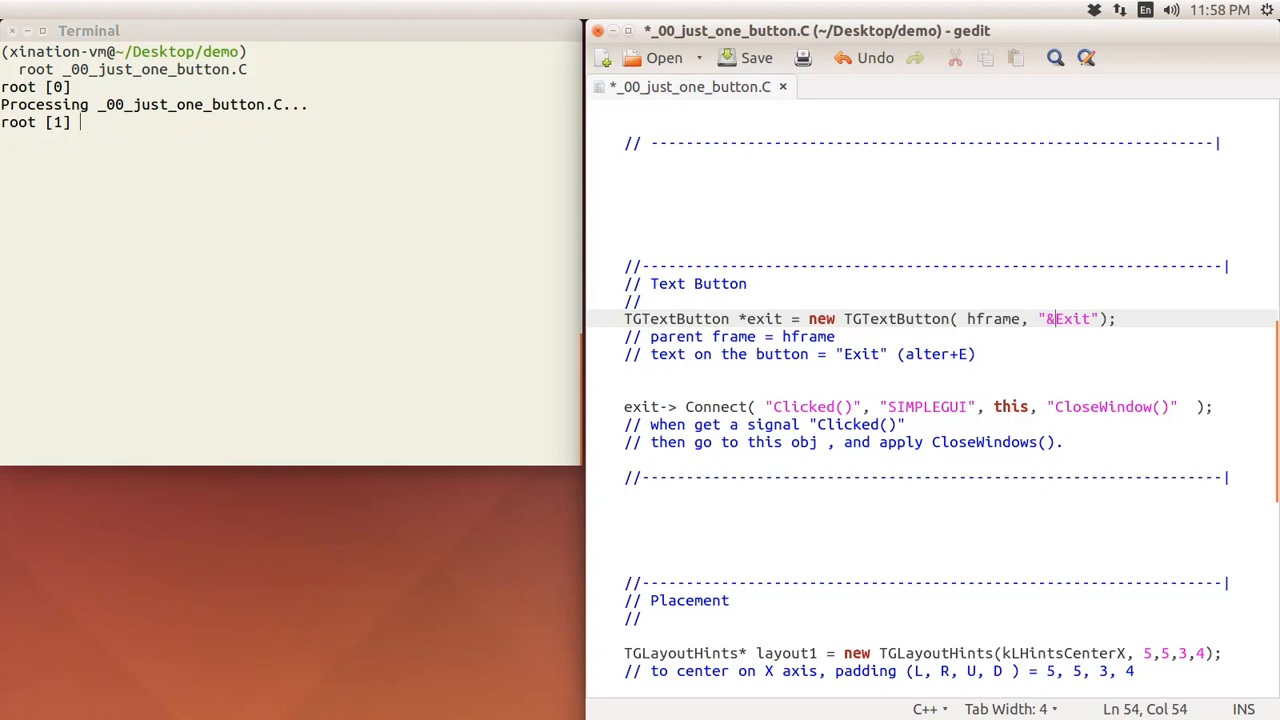
mouse_move(1044, 336)
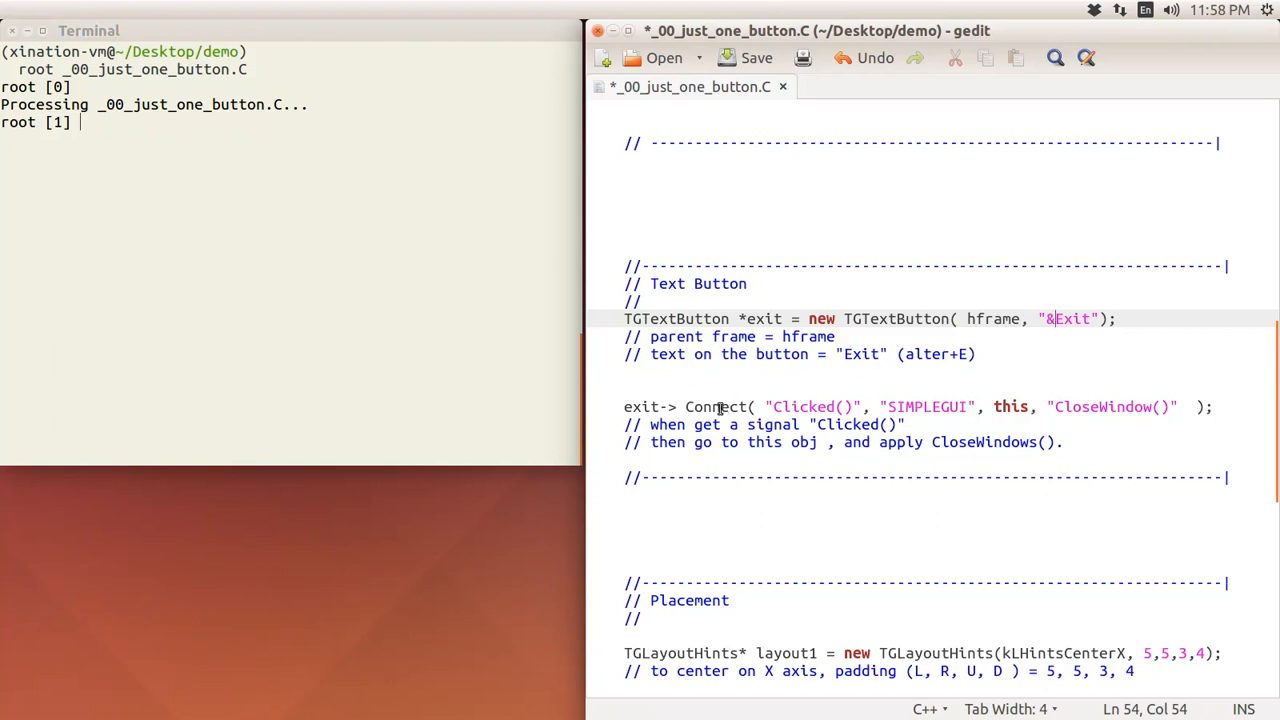
mouse_move(782, 428)
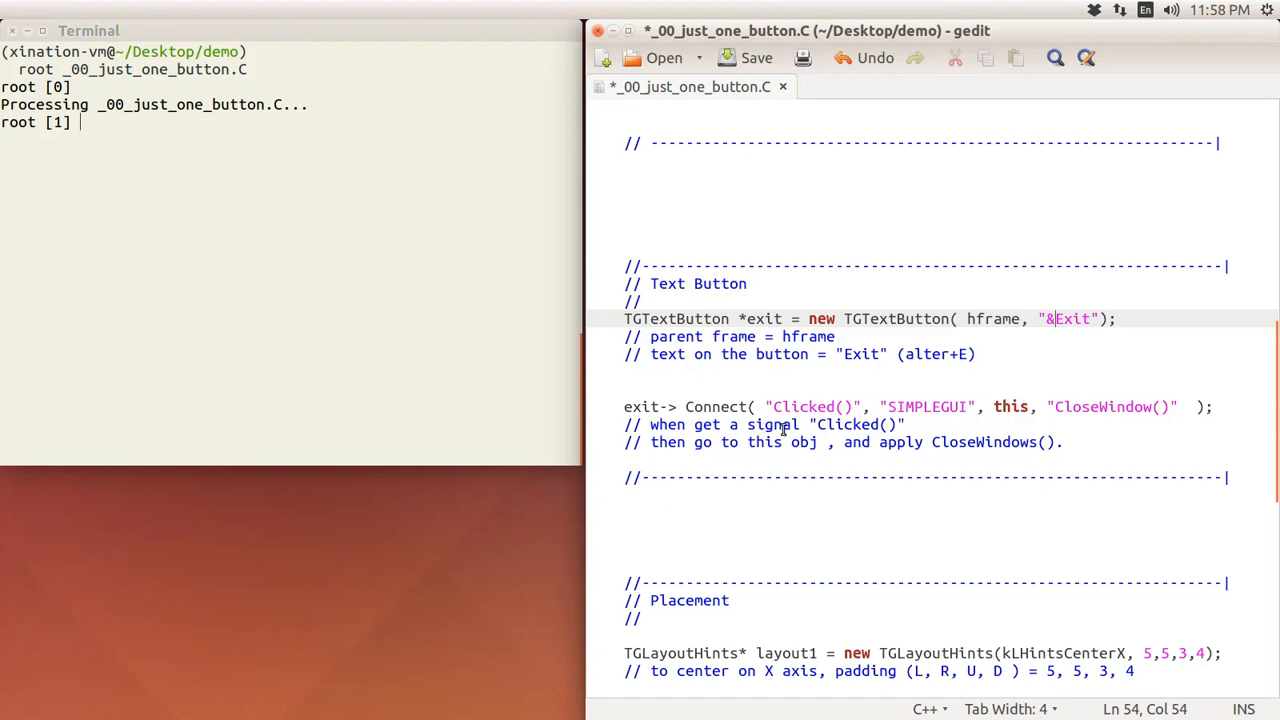
mouse_move(936, 424)
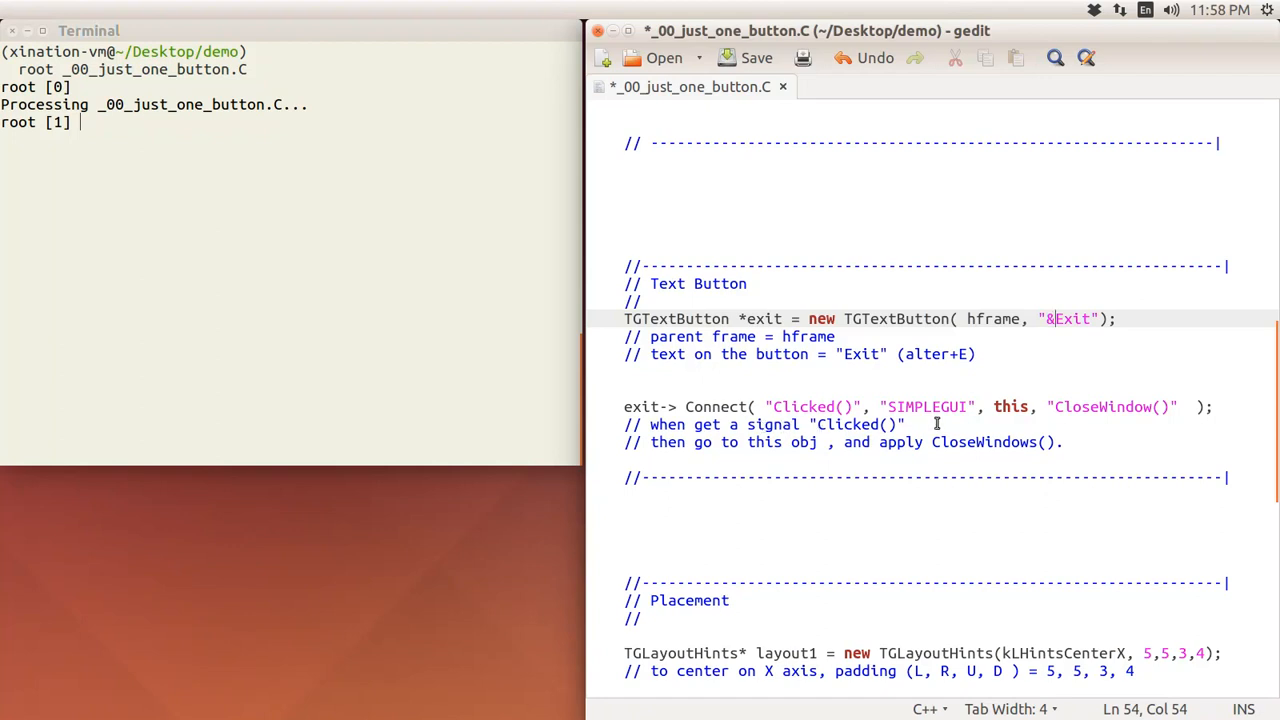
mouse_move(836, 430)
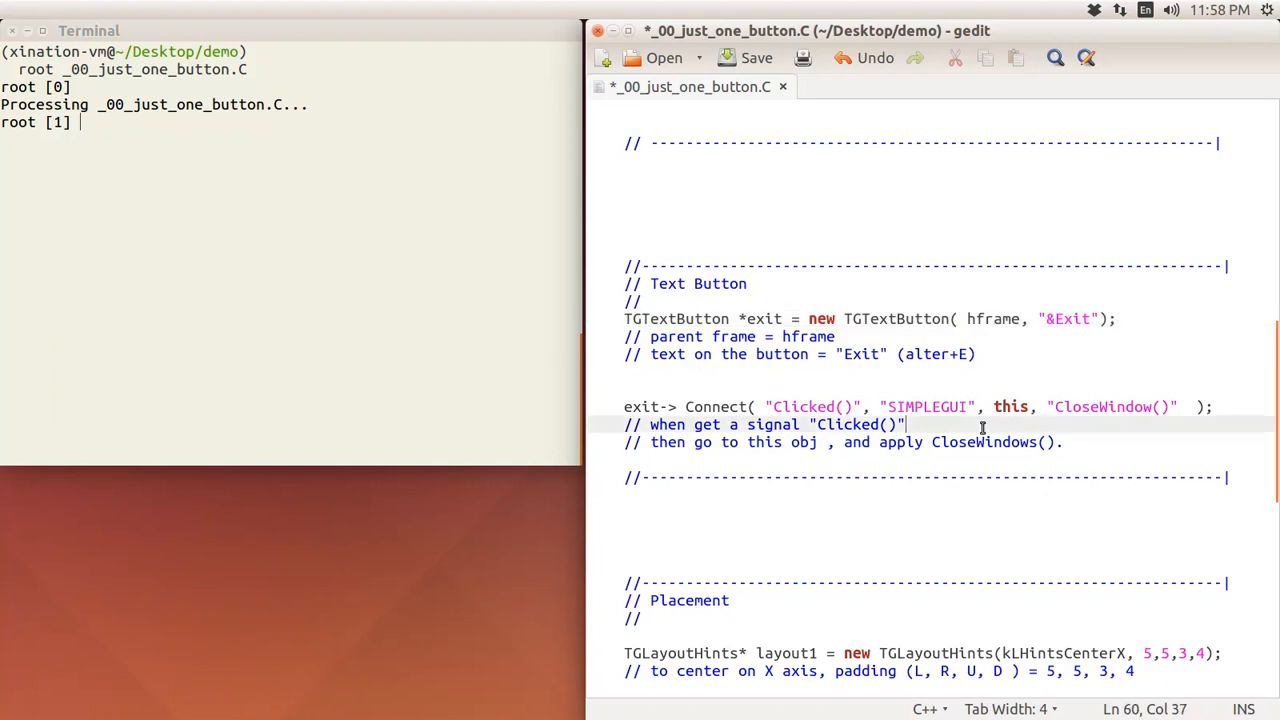
double_click(810, 406)
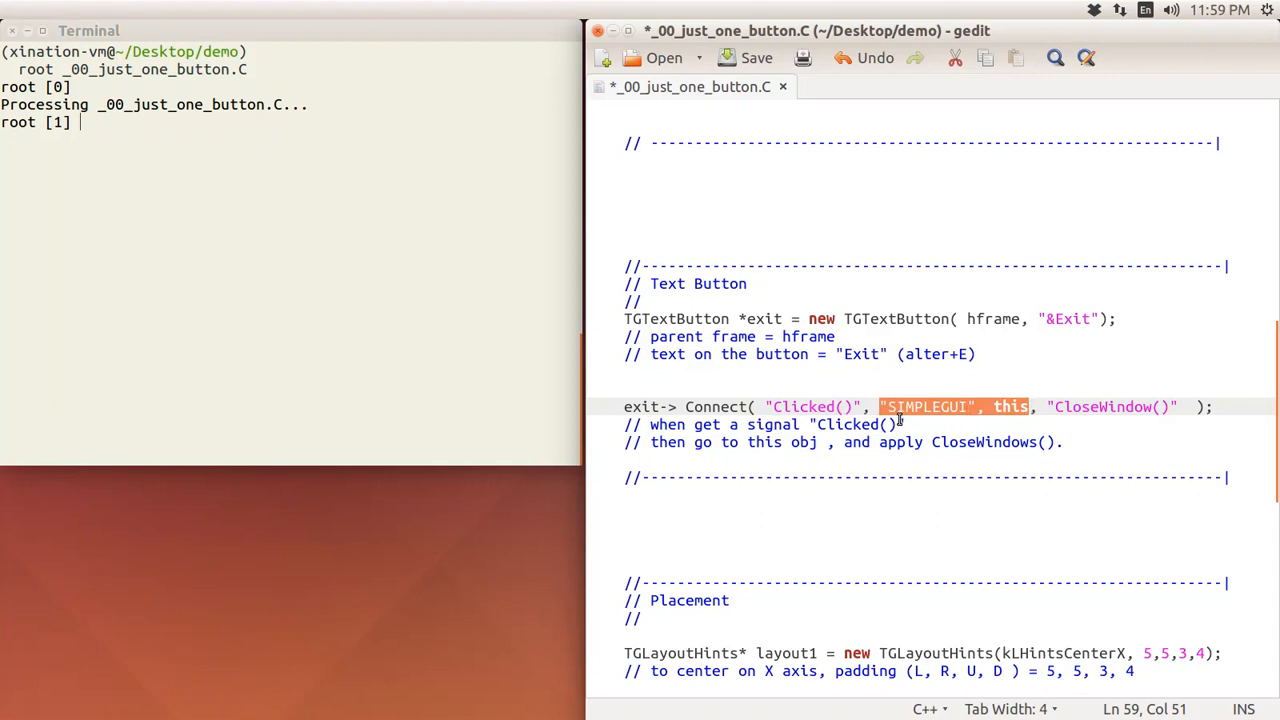
mouse_move(1010, 422)
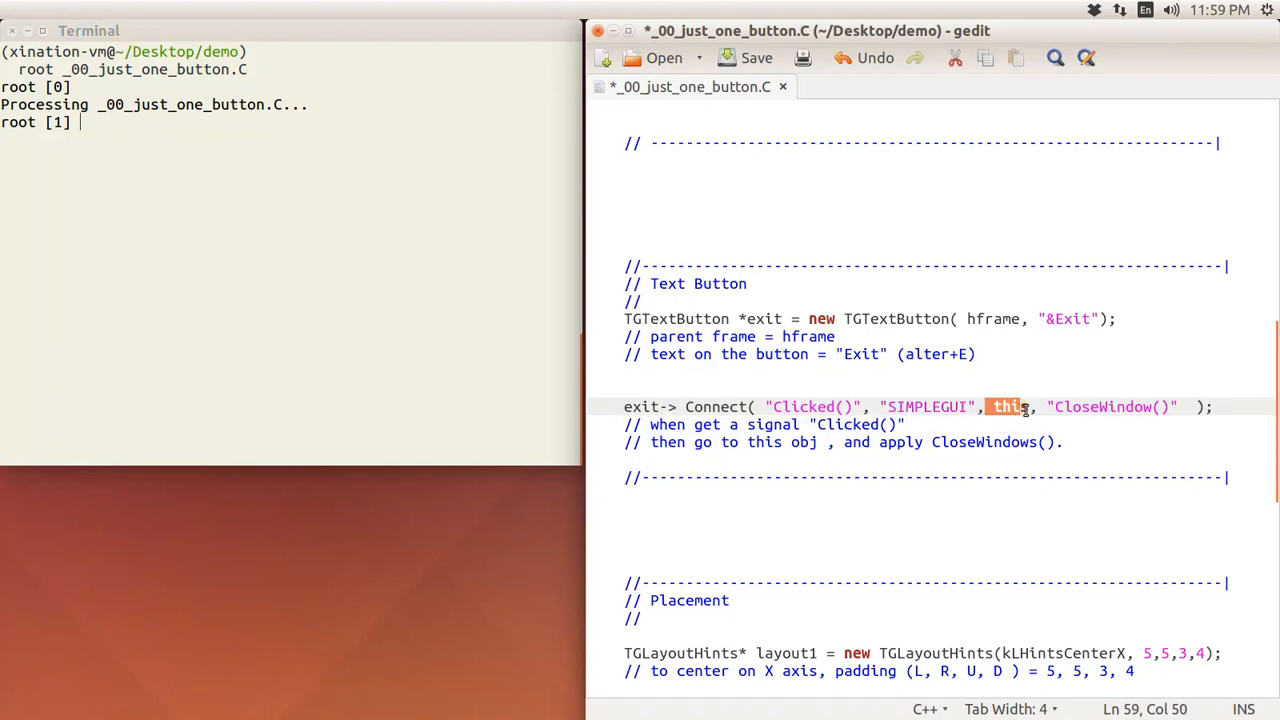
left_click(904, 424)
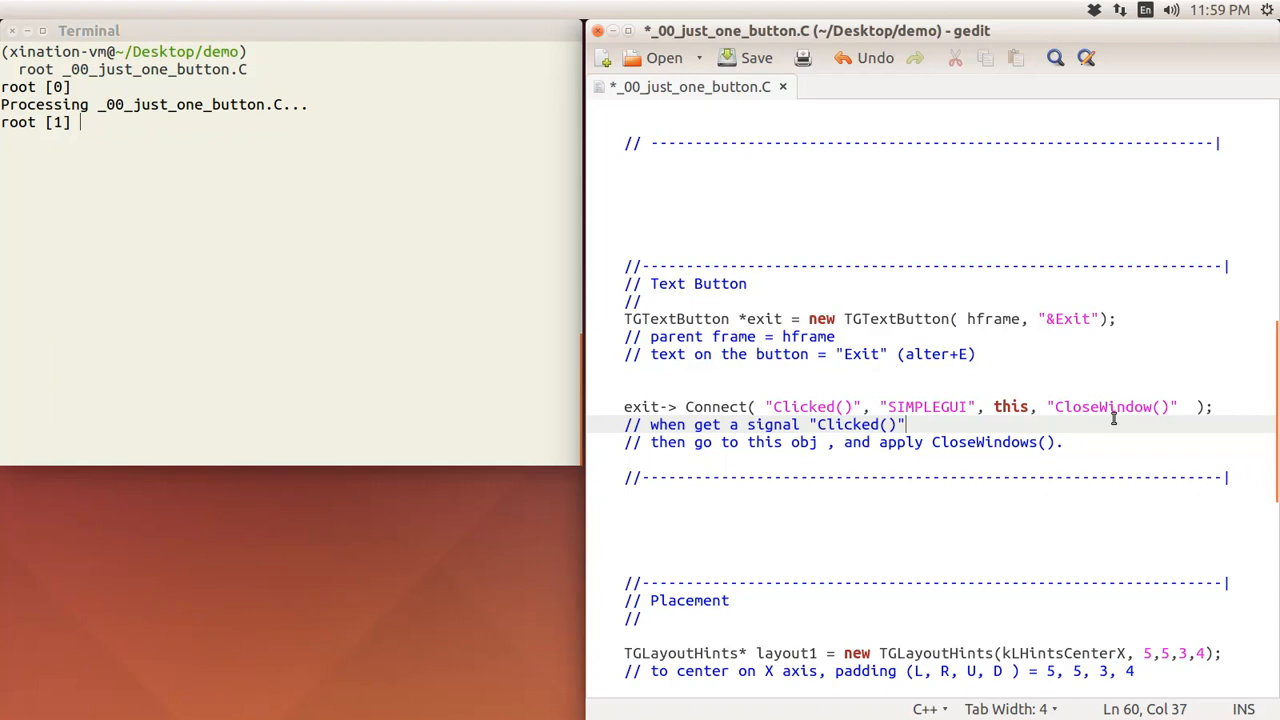
scroll("down", 3)
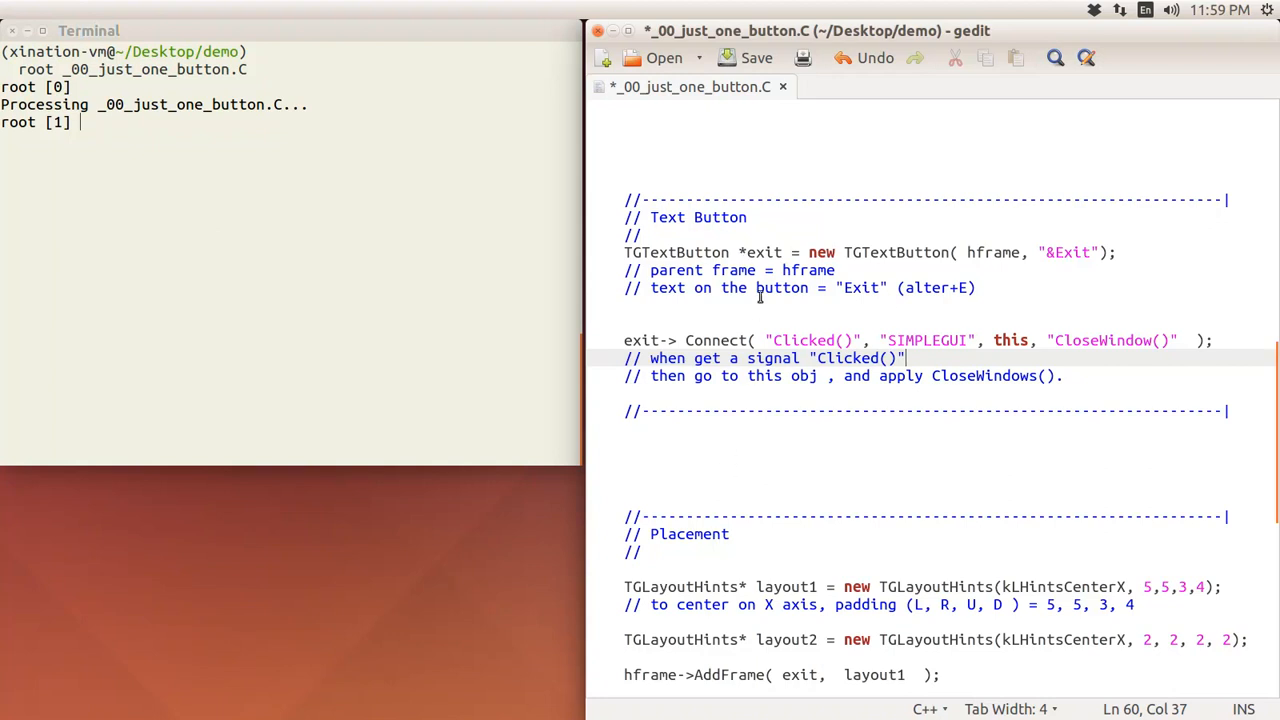
double_click(760, 252)
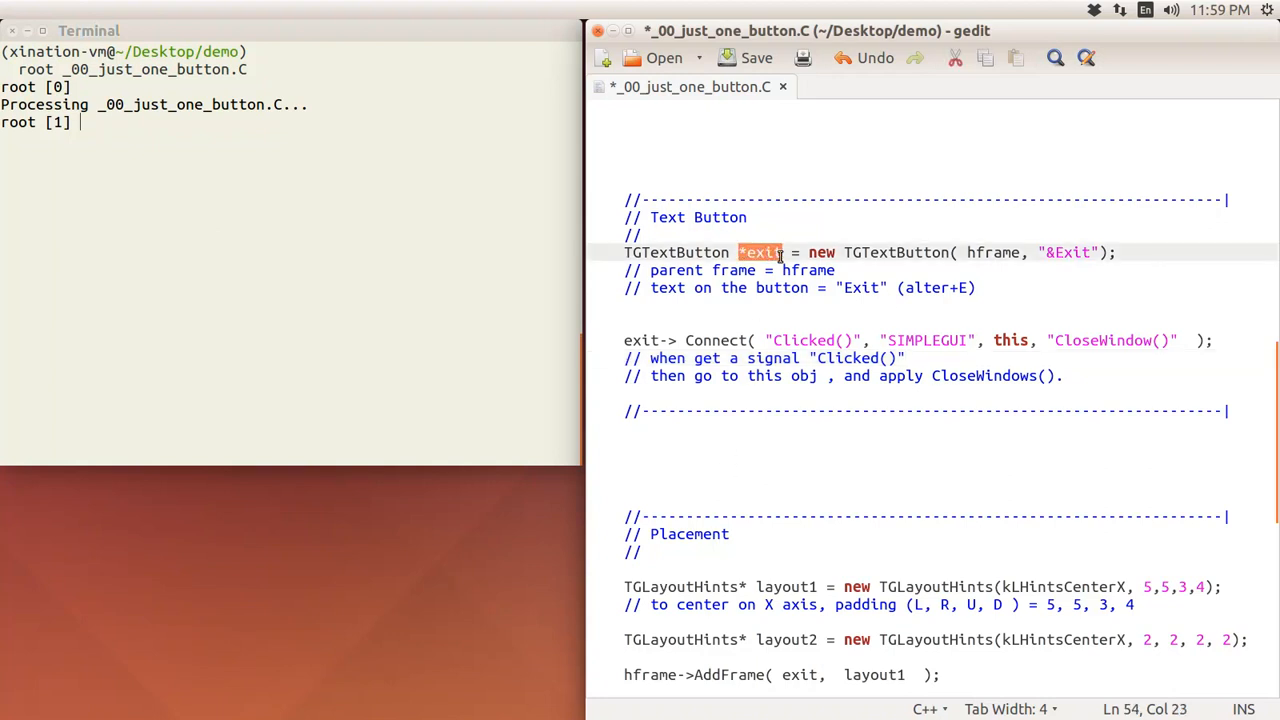
scroll("down", 3)
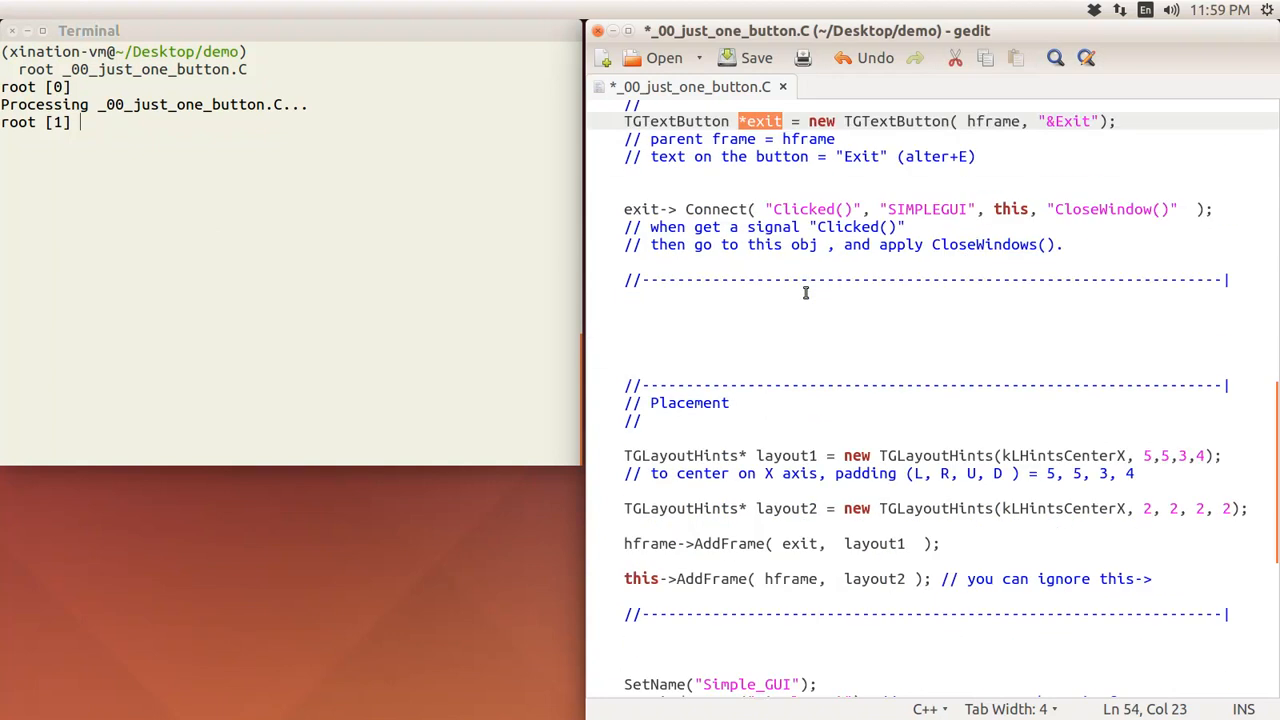
scroll("down", 3)
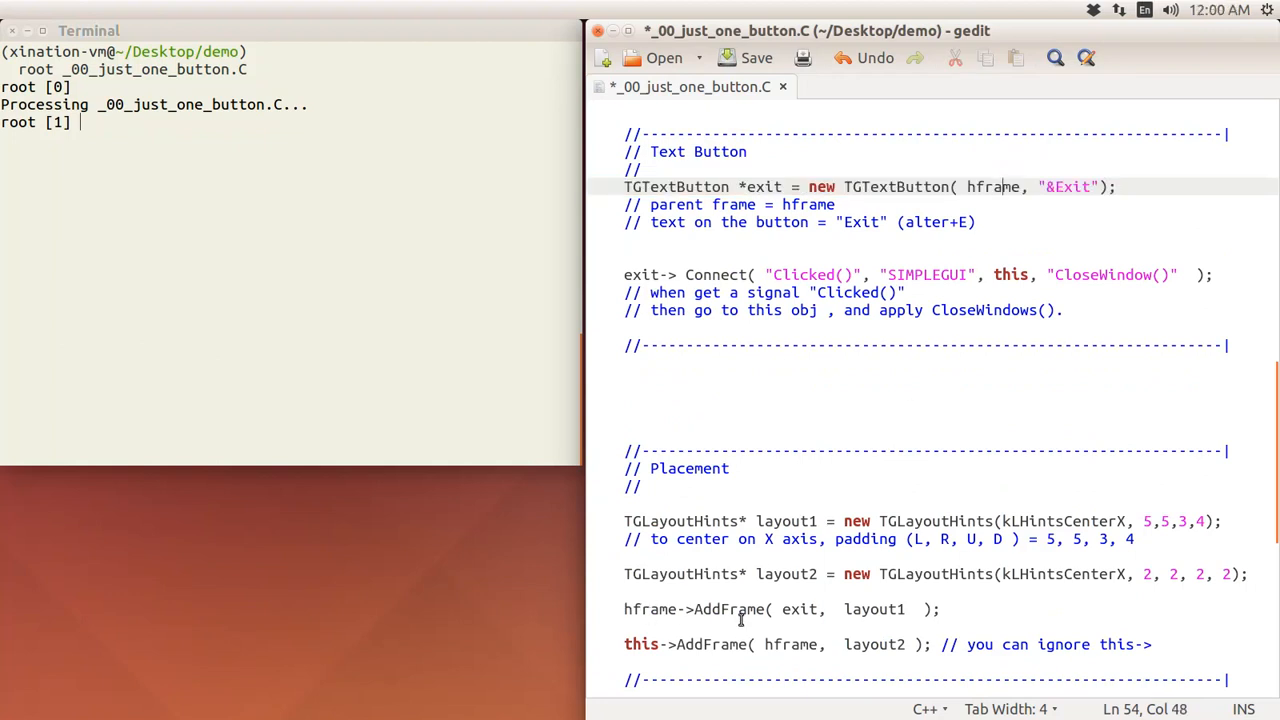
double_click(800, 608)
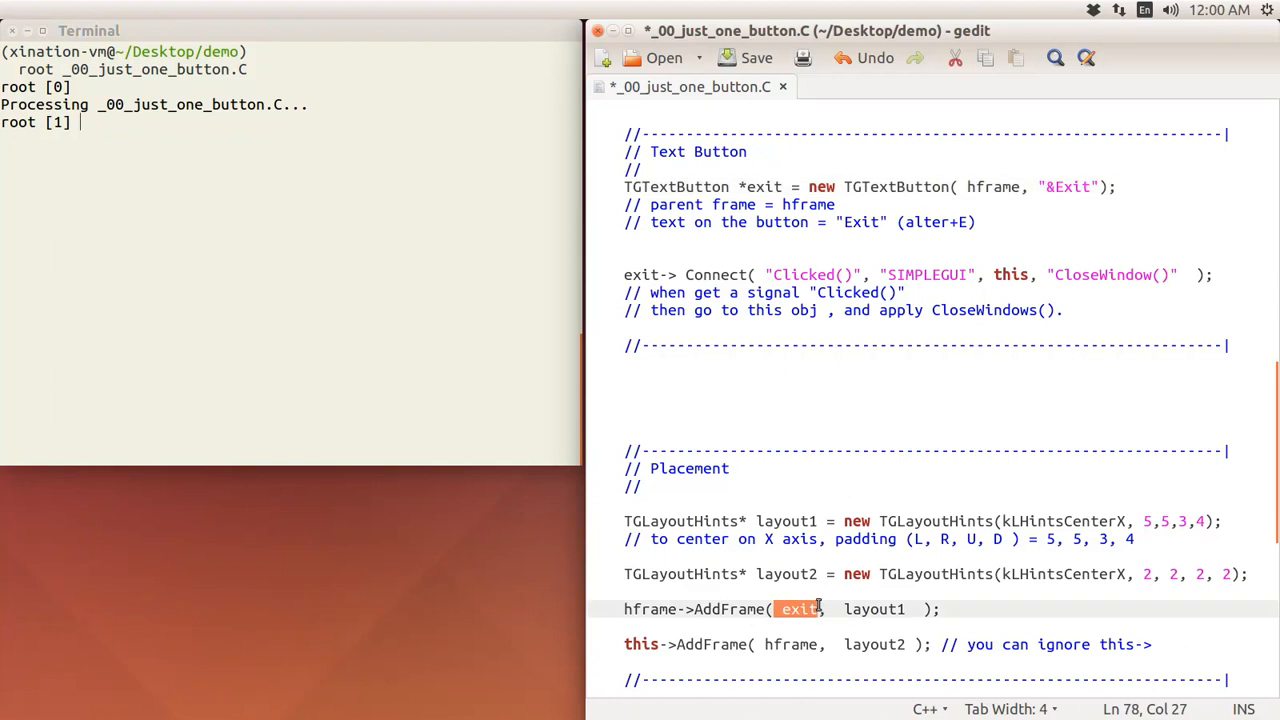
double_click(872, 608)
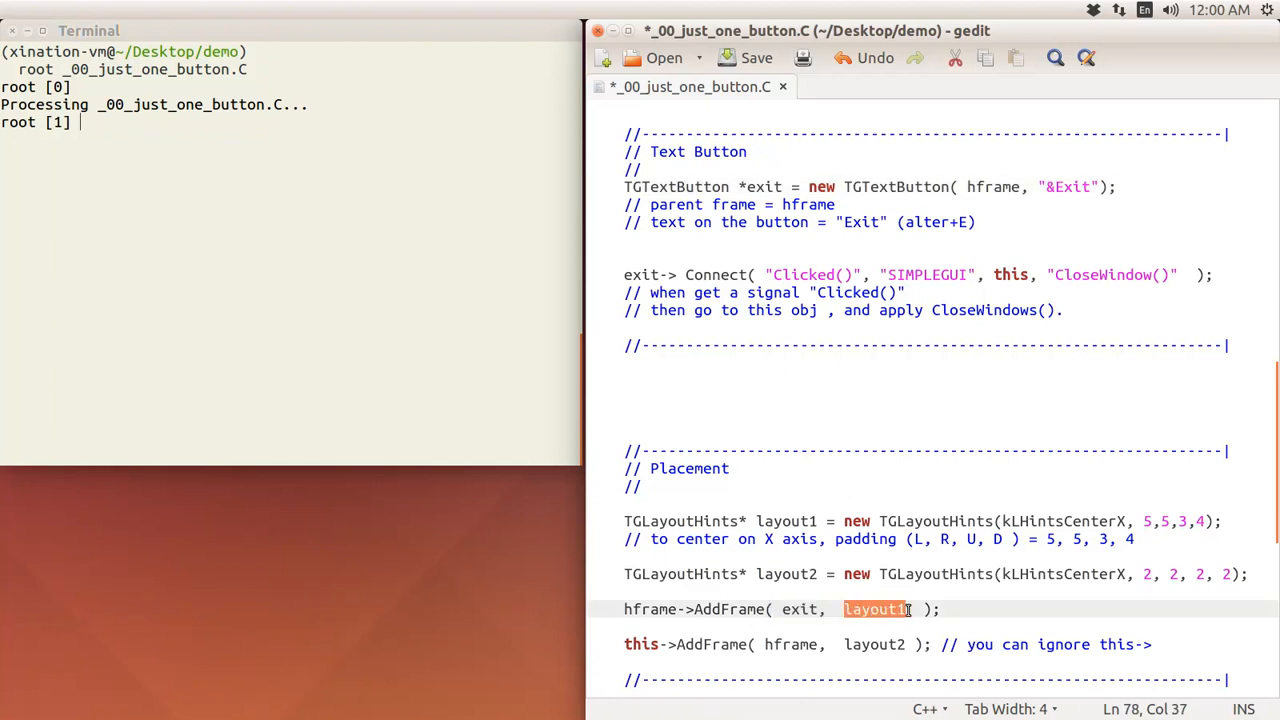
scroll("down", 3)
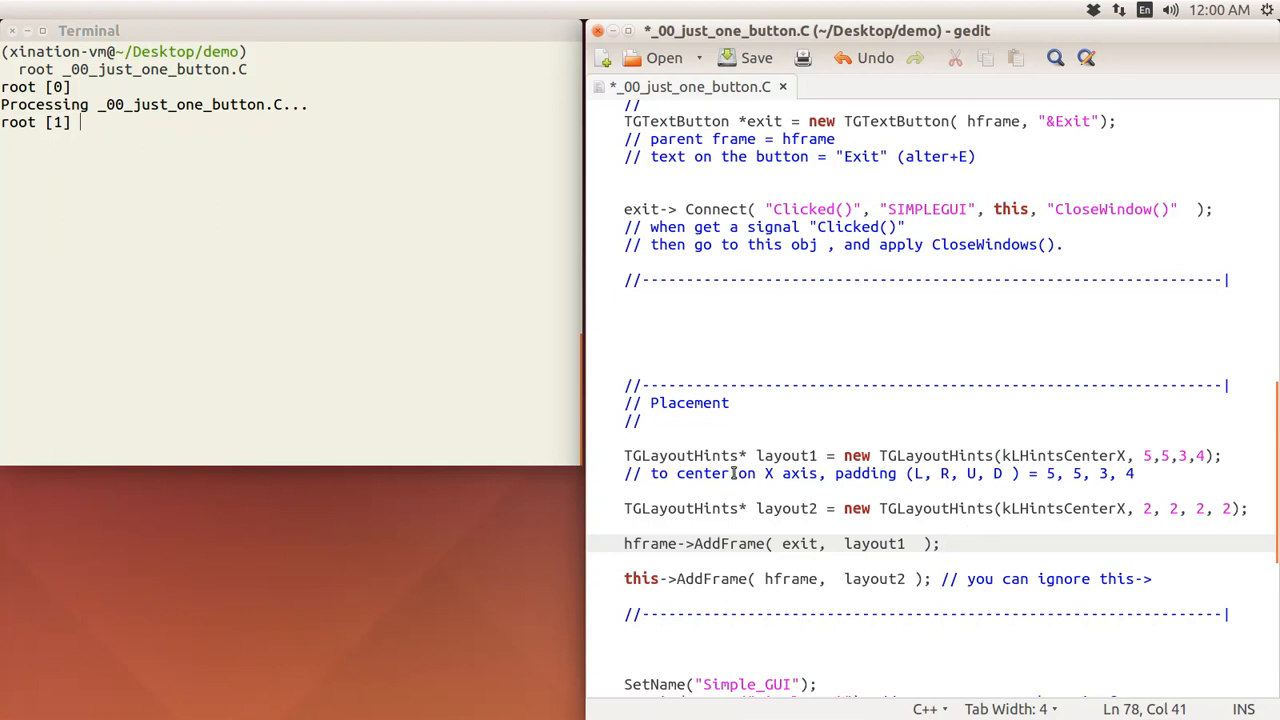
left_click(938, 544)
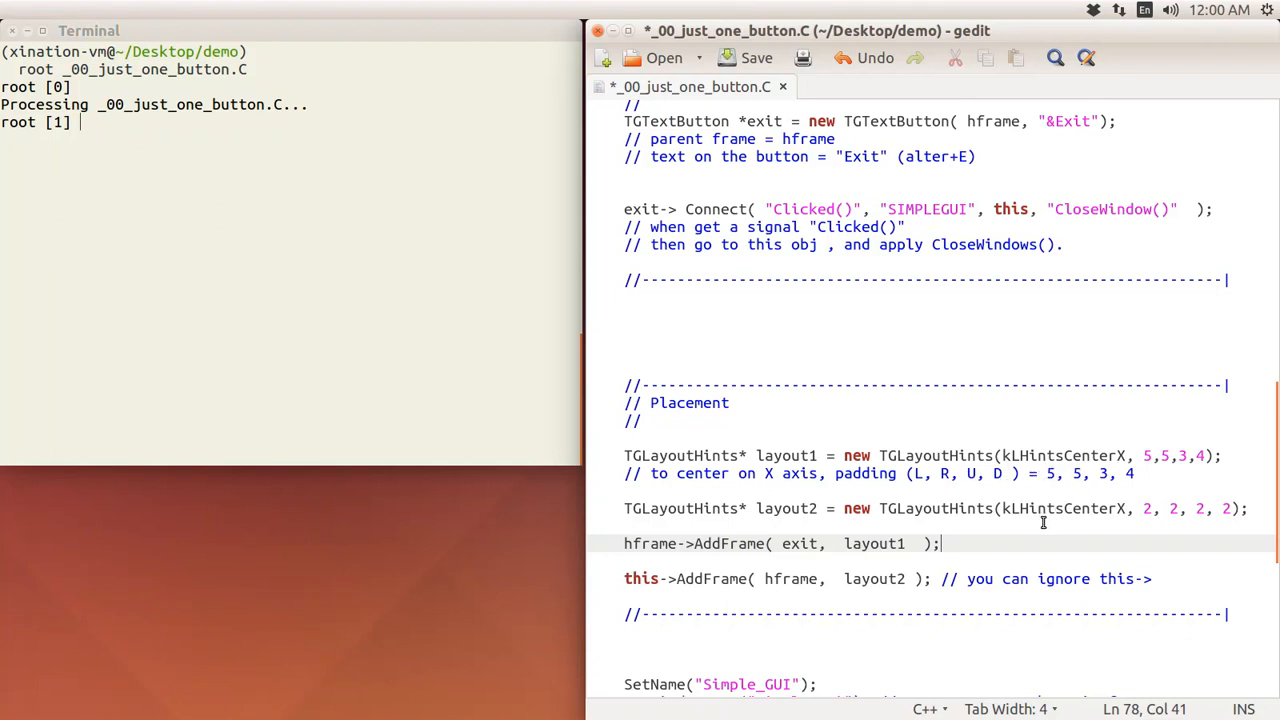
mouse_move(916, 556)
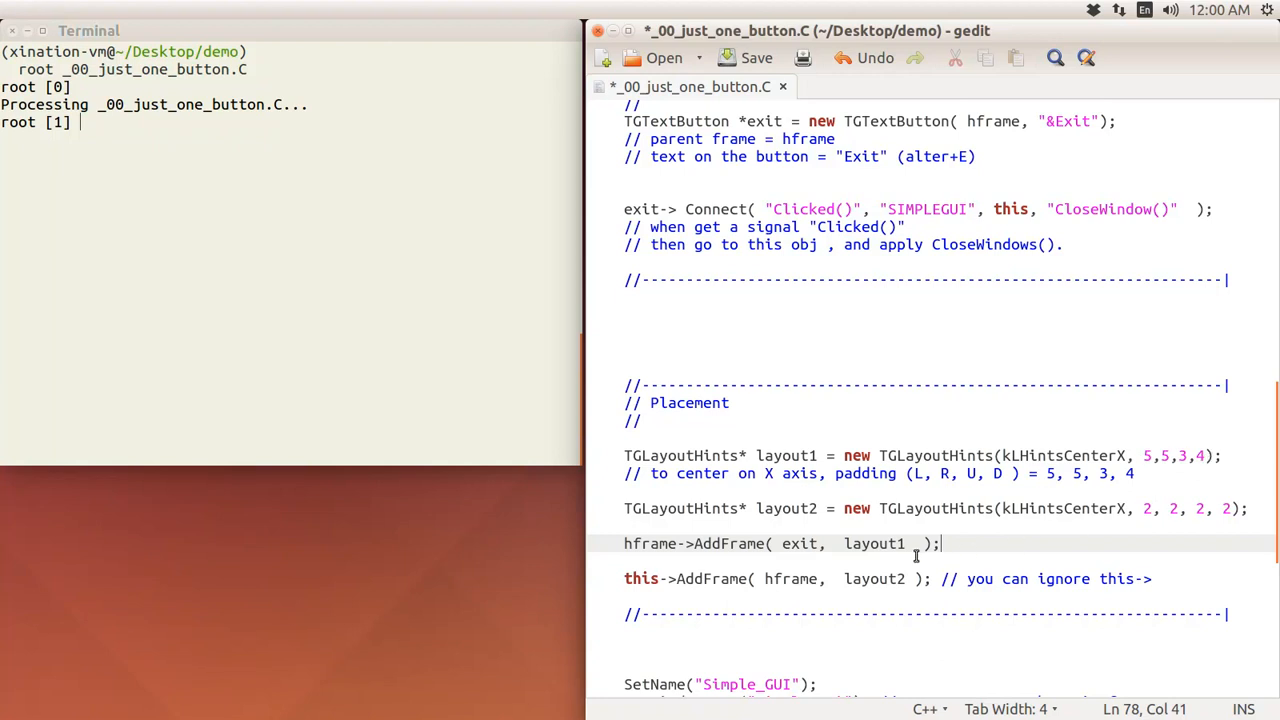
Step: Highlight the CloseWindow slot in the Connect call and scroll down to its definition
scroll("down", 3)
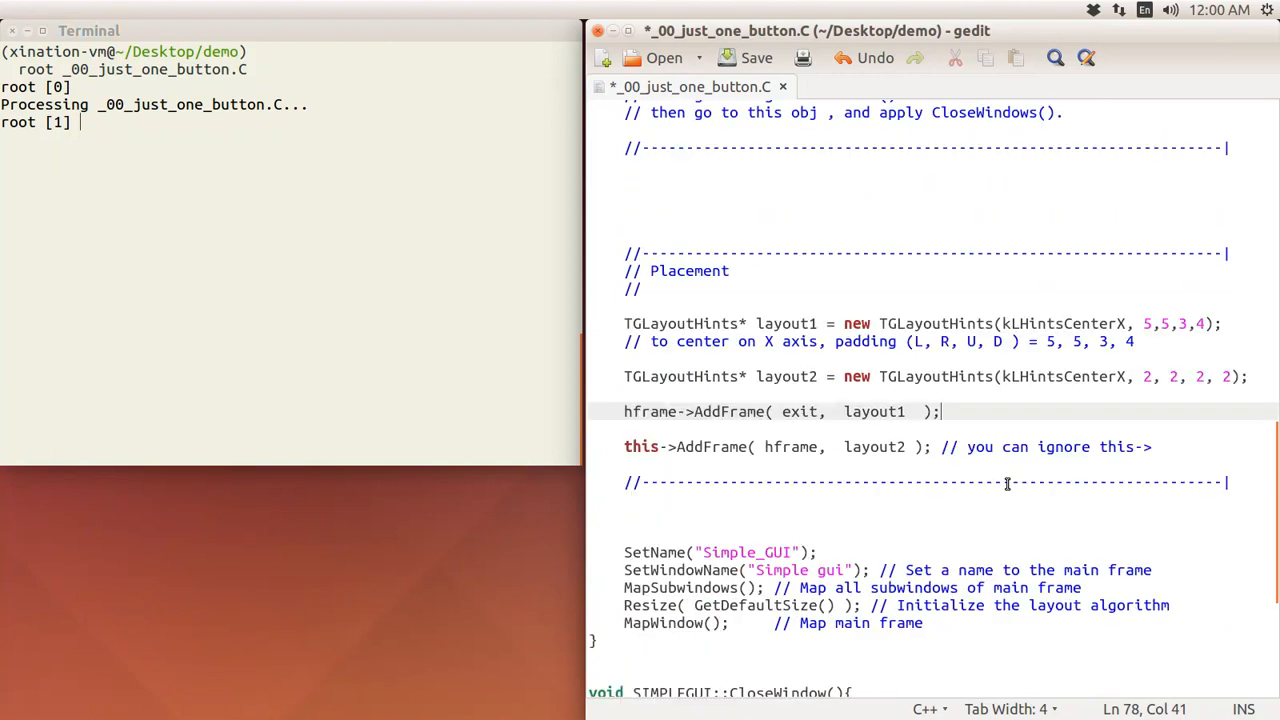
mouse_move(676, 560)
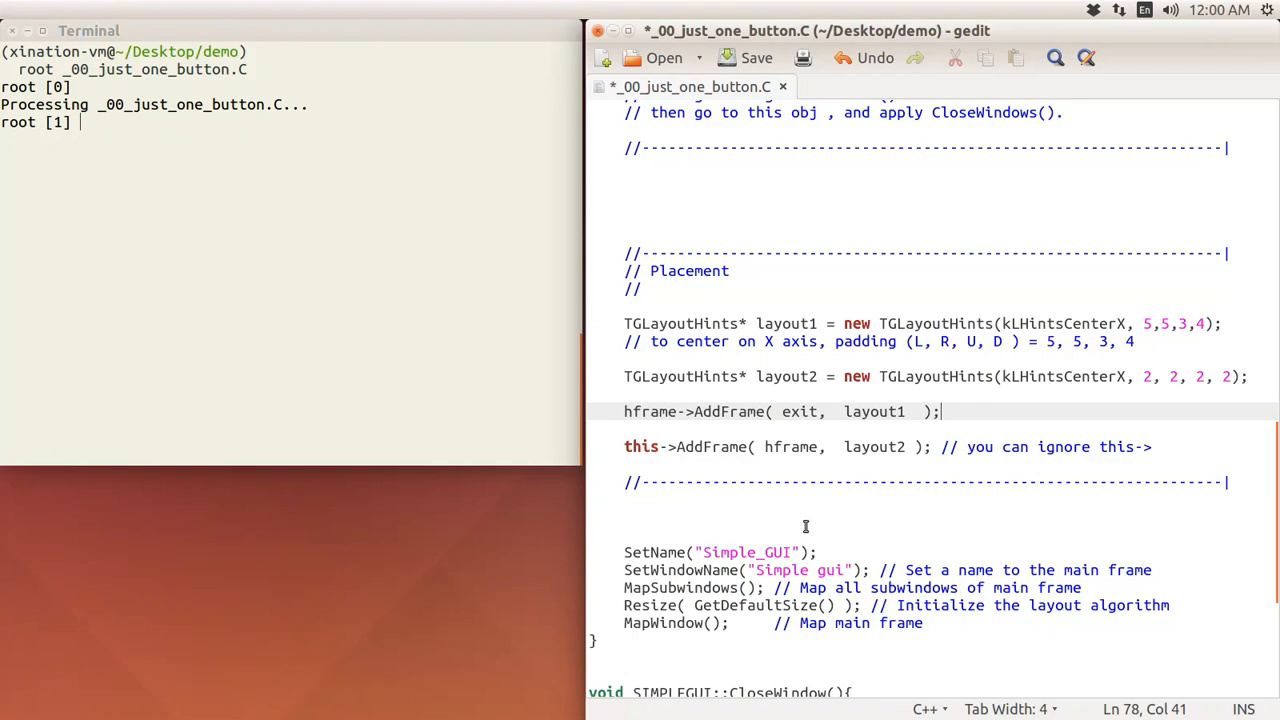
mouse_move(828, 518)
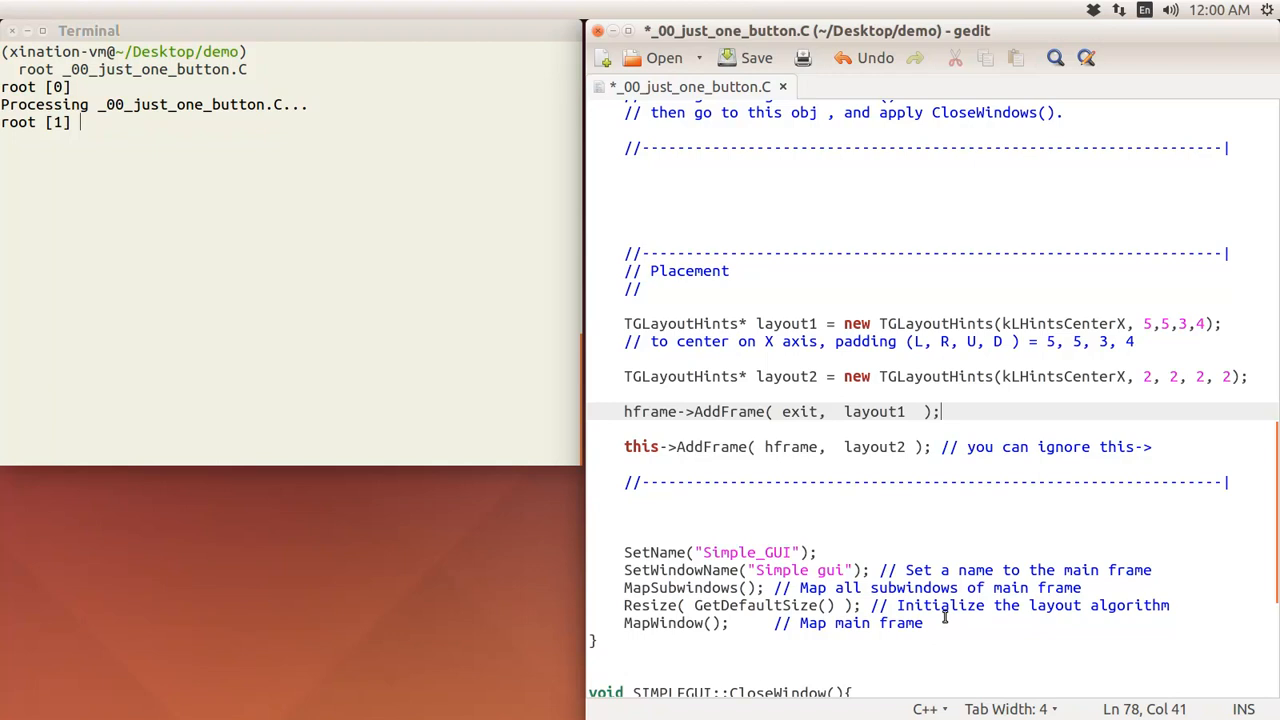
mouse_move(728, 632)
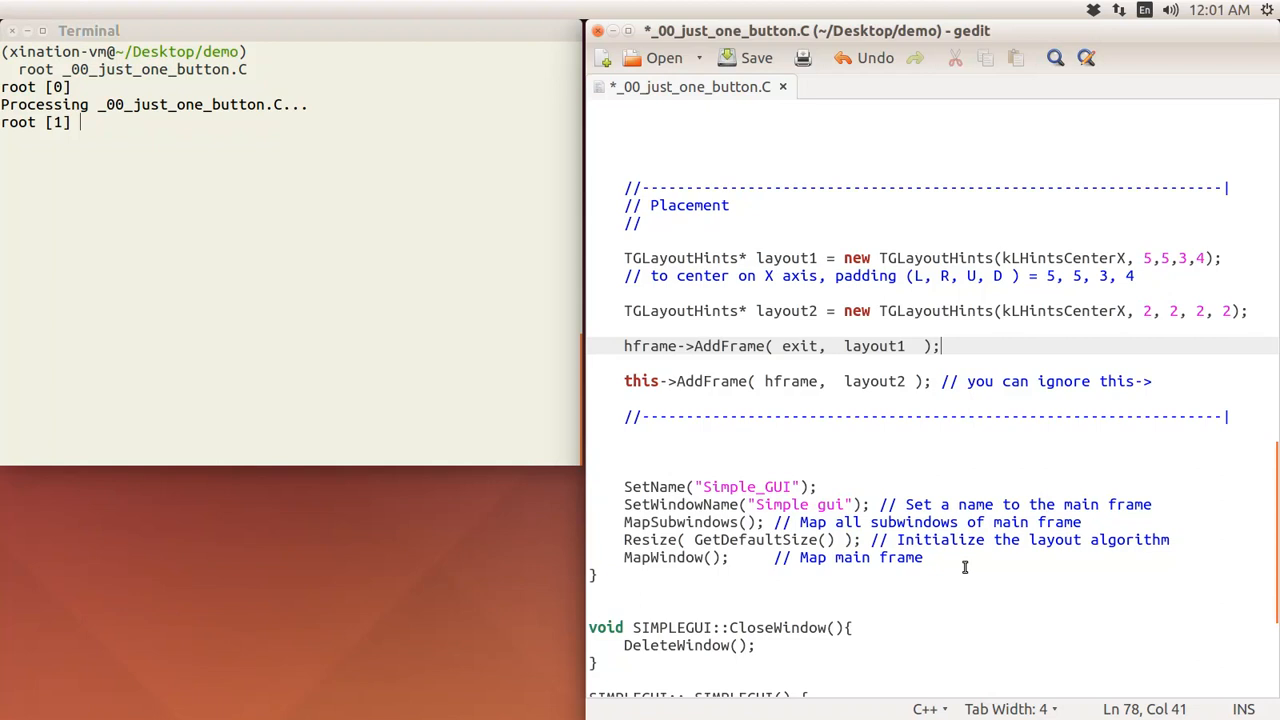
scroll("down", 3)
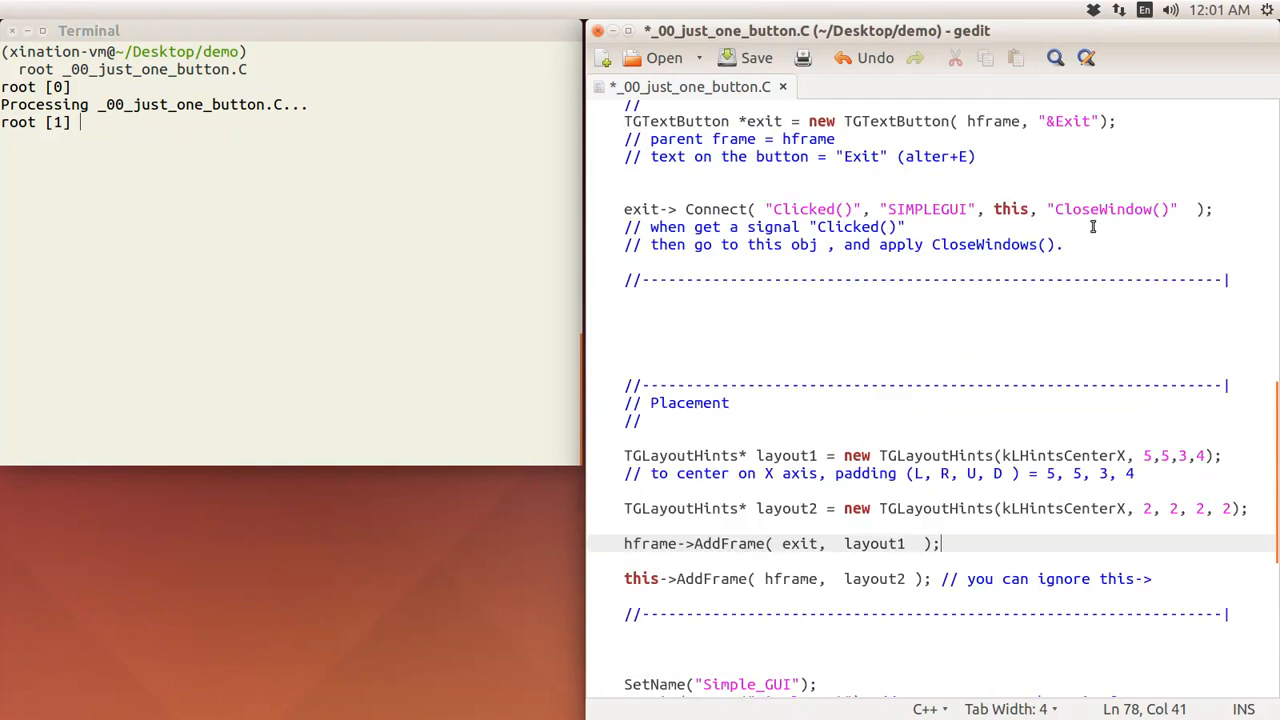
mouse_move(1058, 210)
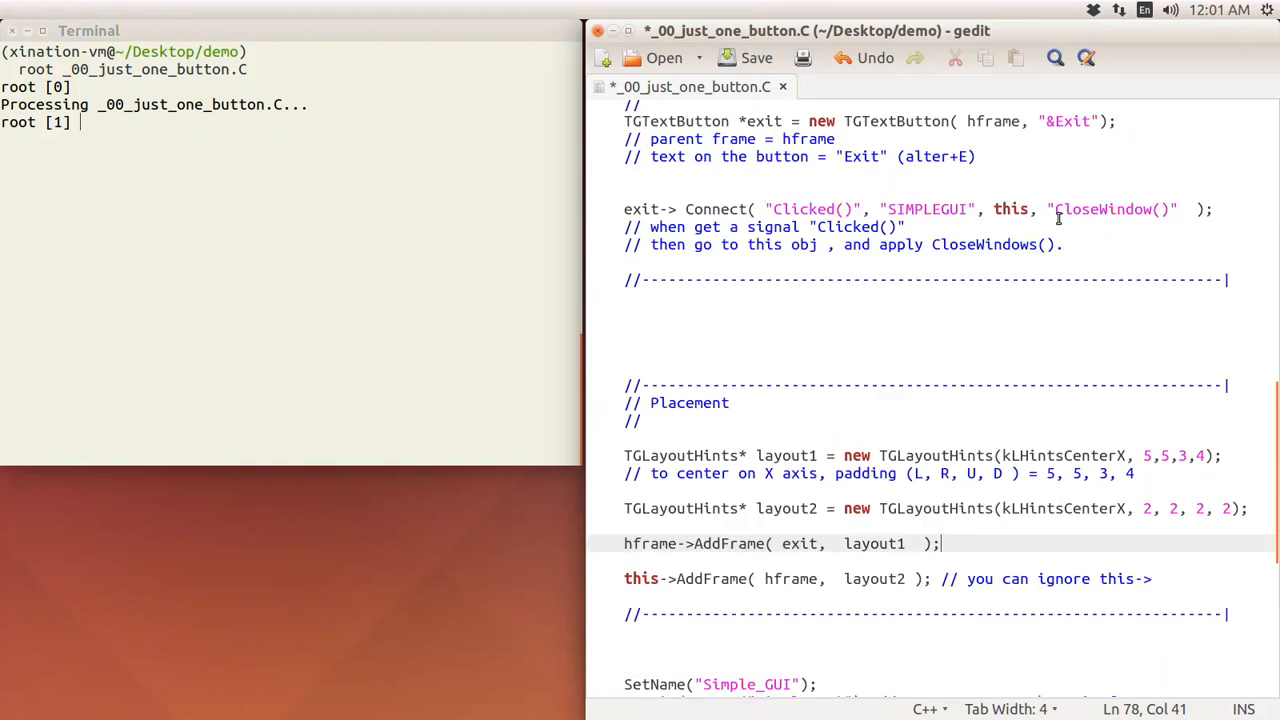
double_click(1112, 210)
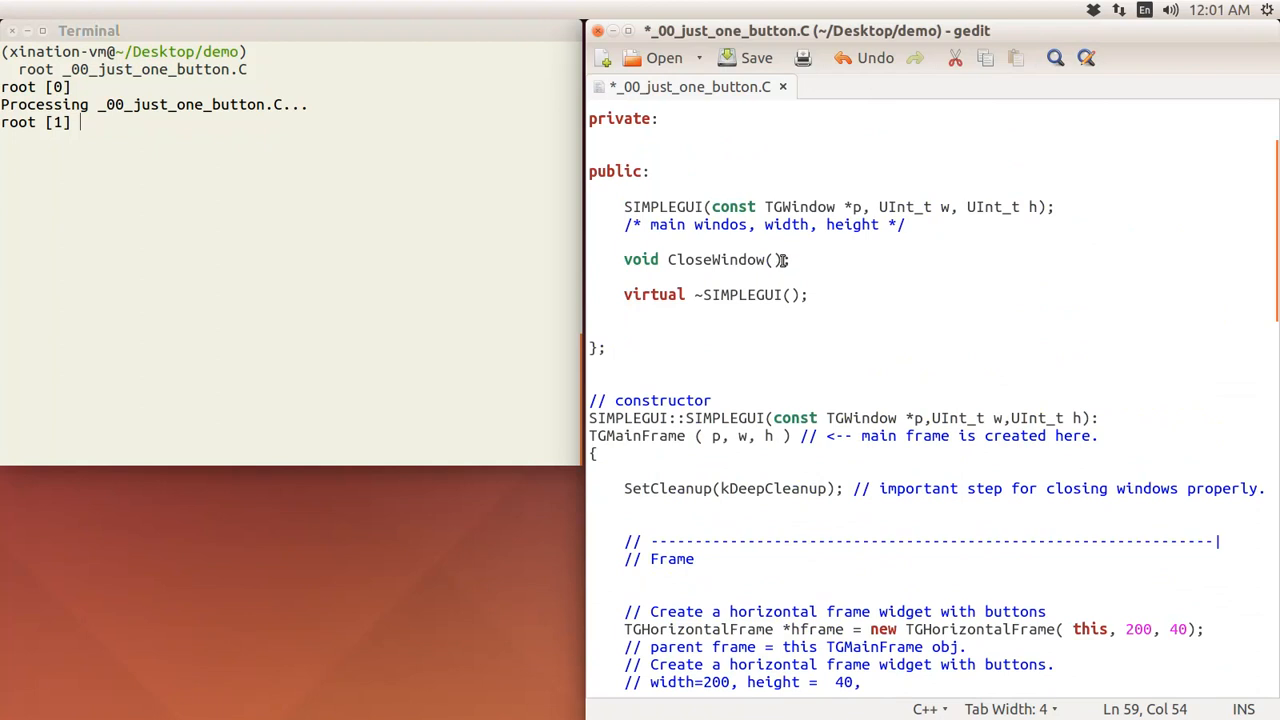
scroll("down", 3)
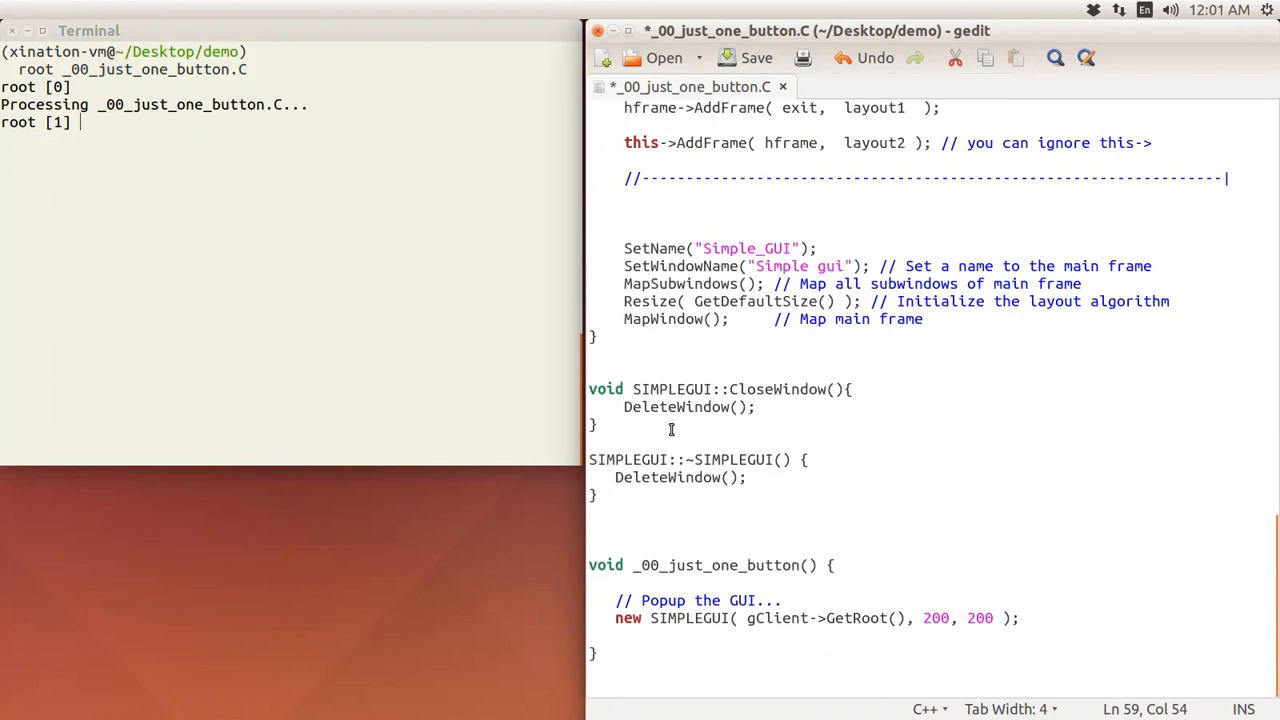
mouse_move(656, 420)
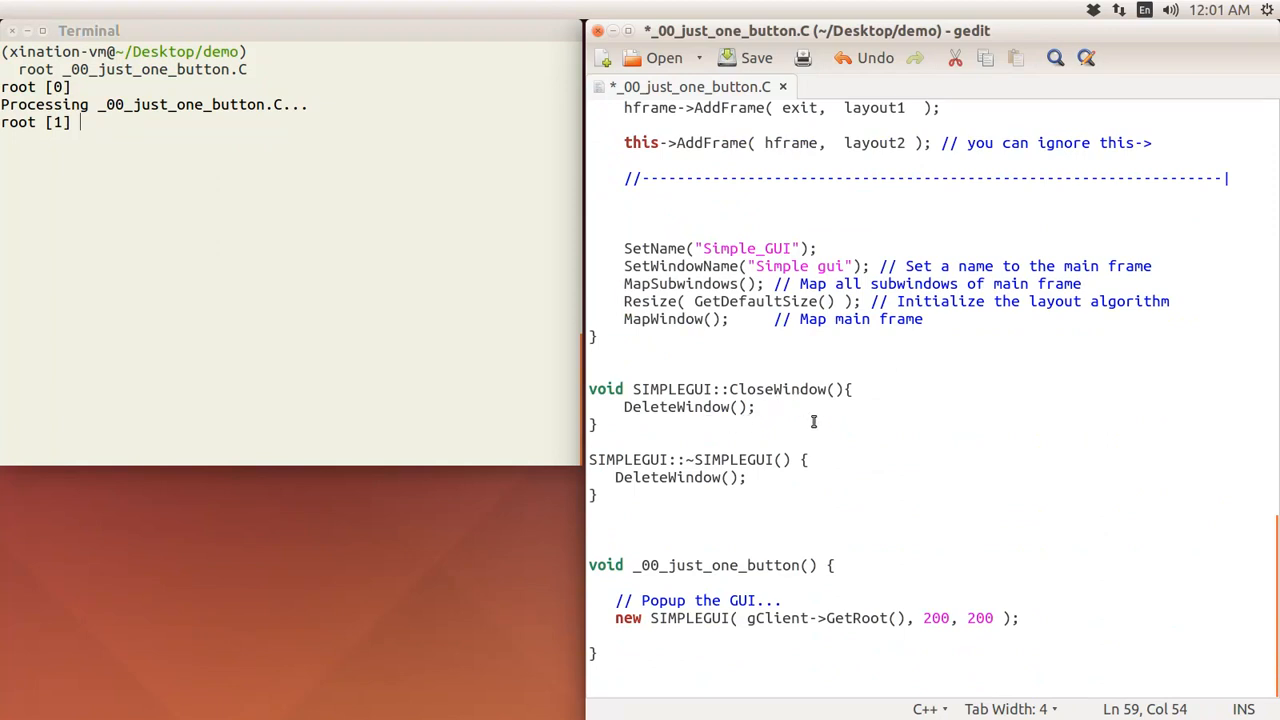
mouse_move(876, 424)
type(".q")
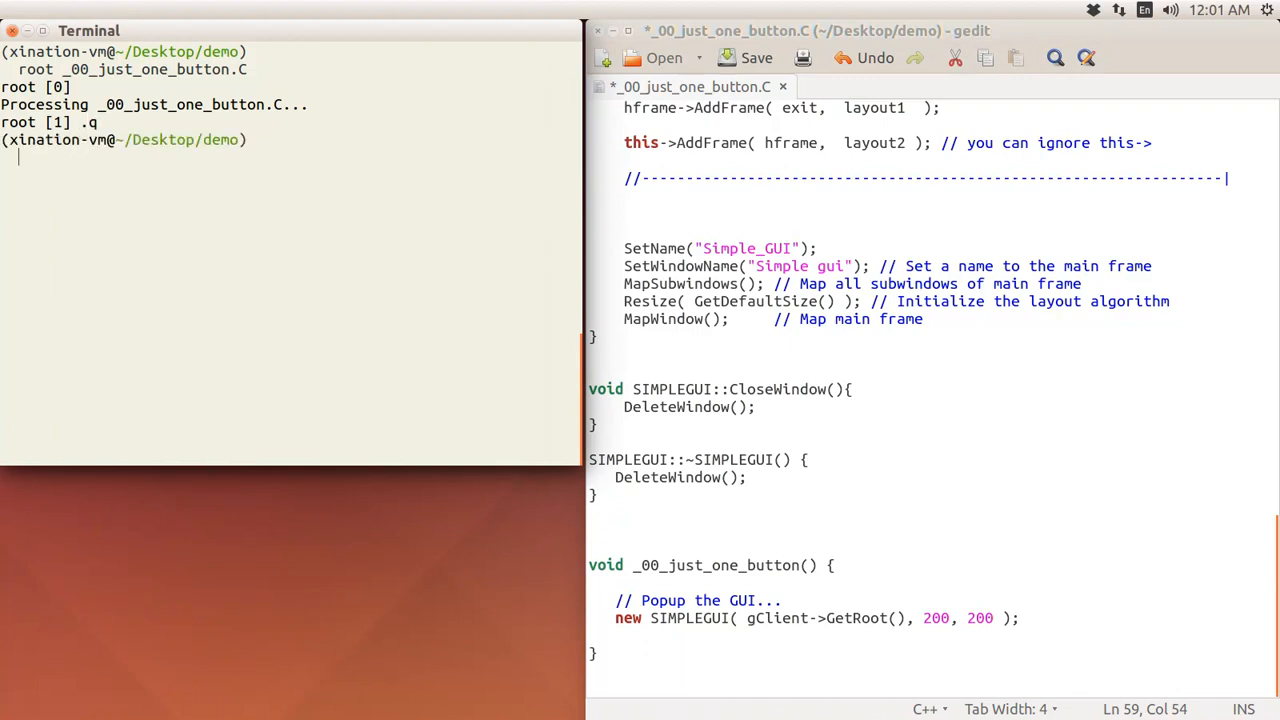
Step: Enter the command 'root _00_just_one_button.C' in Terminal to relaunch the macro
type("root _00_just_one_button.C")
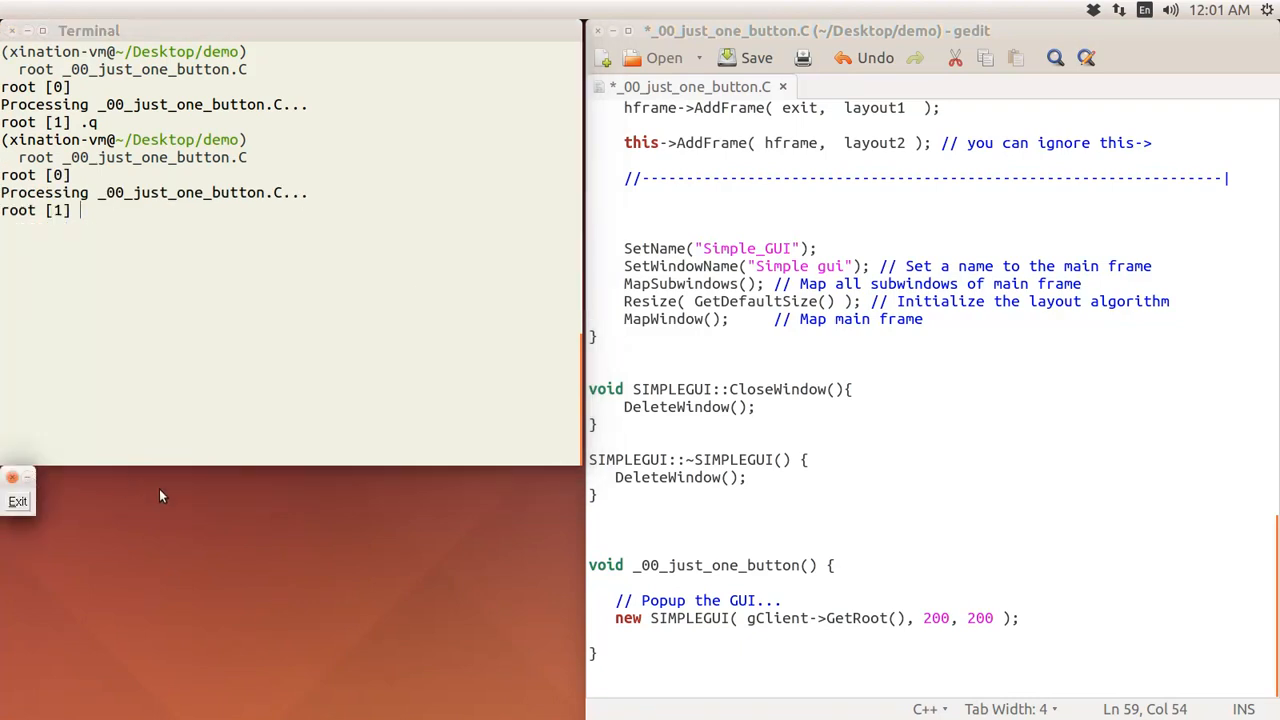
mouse_move(28, 478)
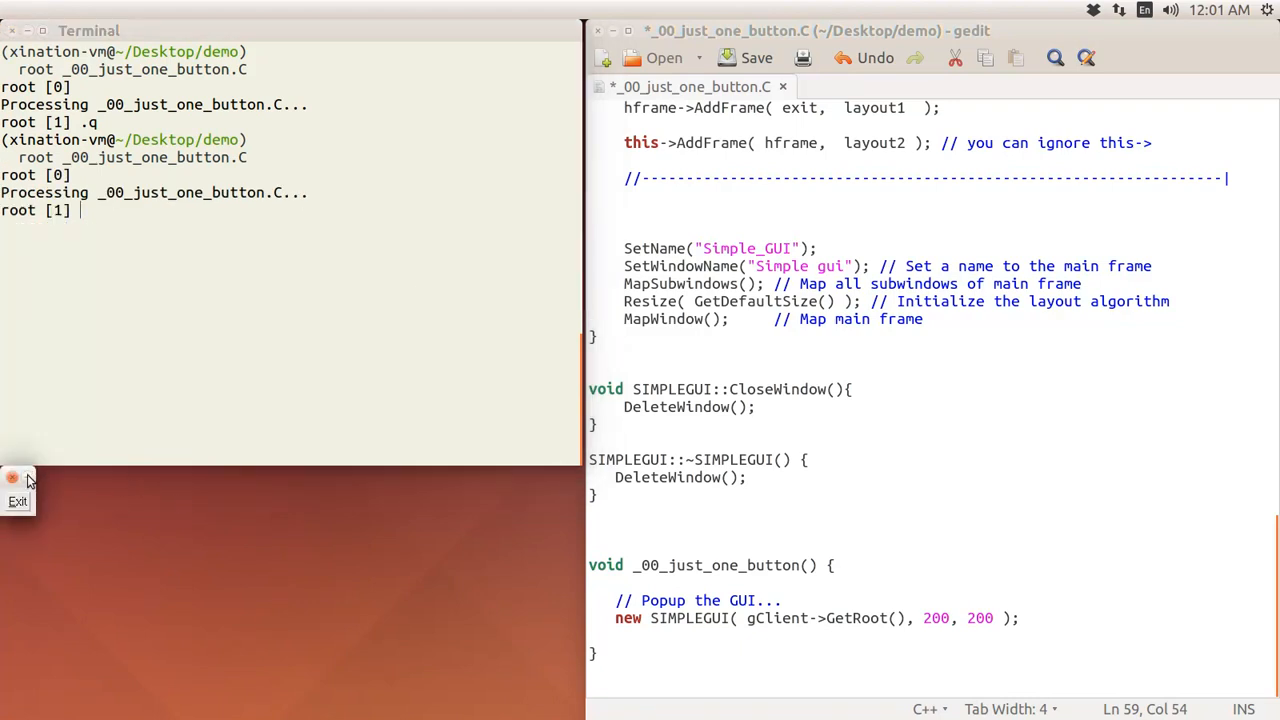
mouse_move(30, 490)
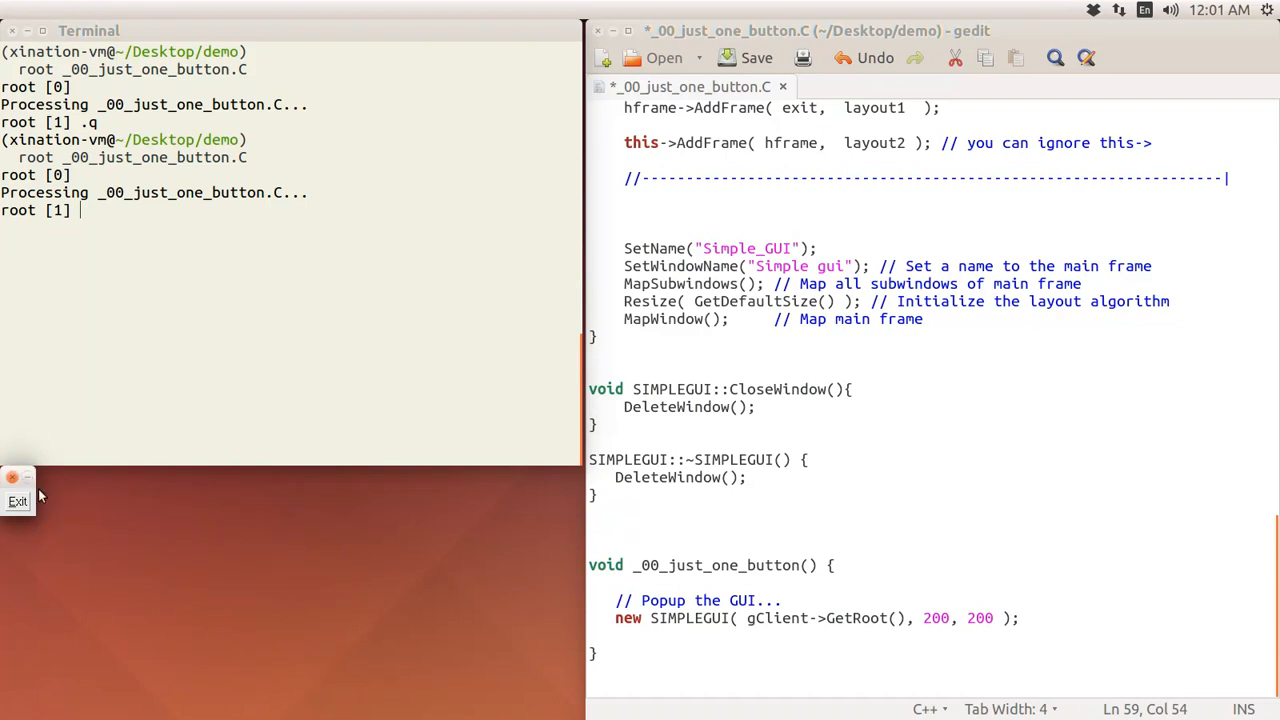